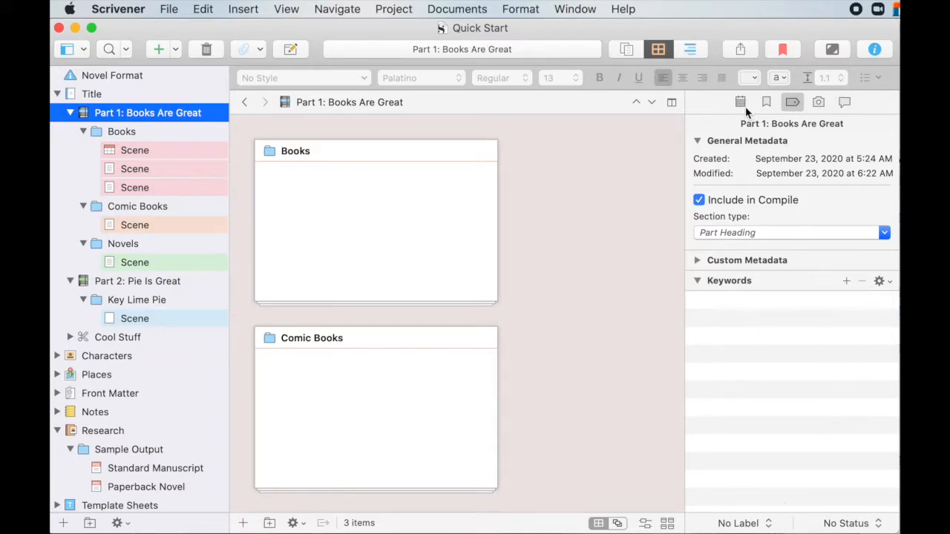
mouse_move(745, 436)
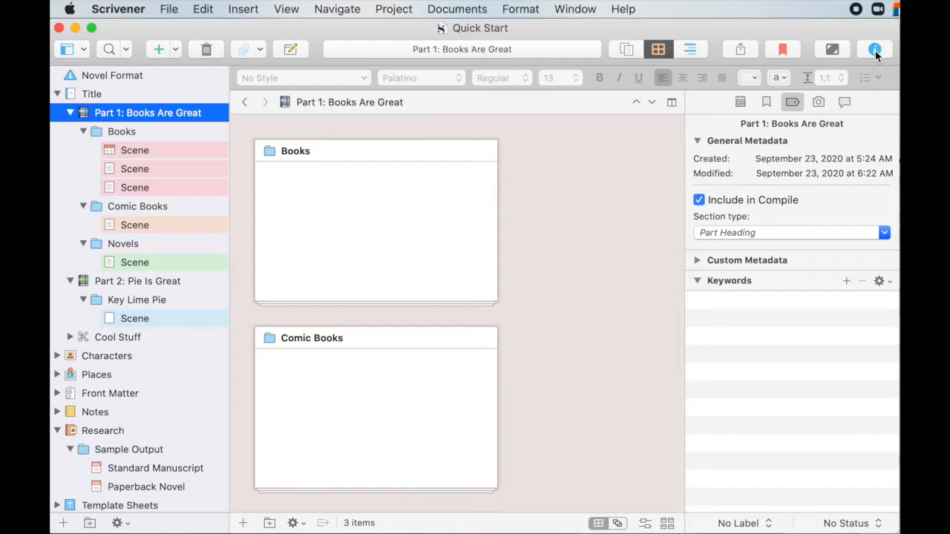
- Toggle the Inspector metadata panel, then show the section type choices for Part 1: Books Are Great
left_click(874, 49)
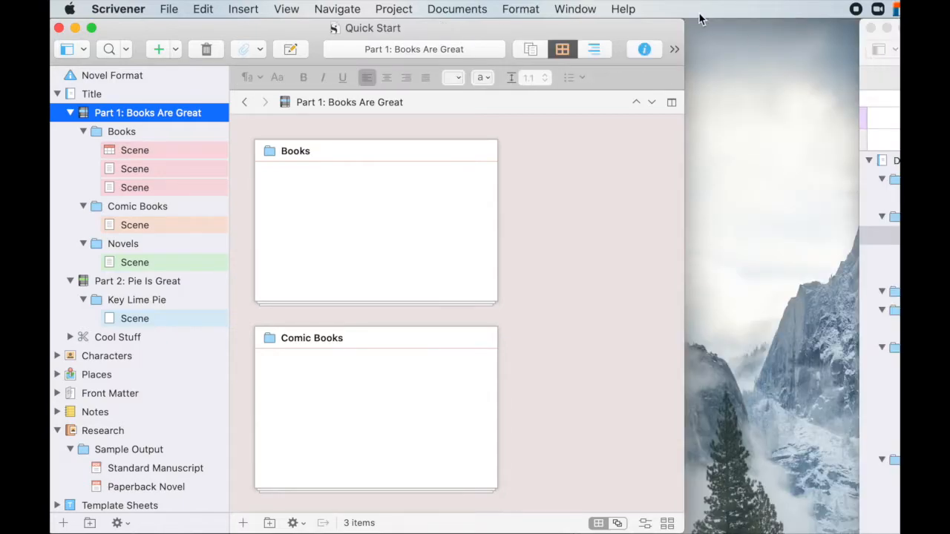
left_click(644, 49)
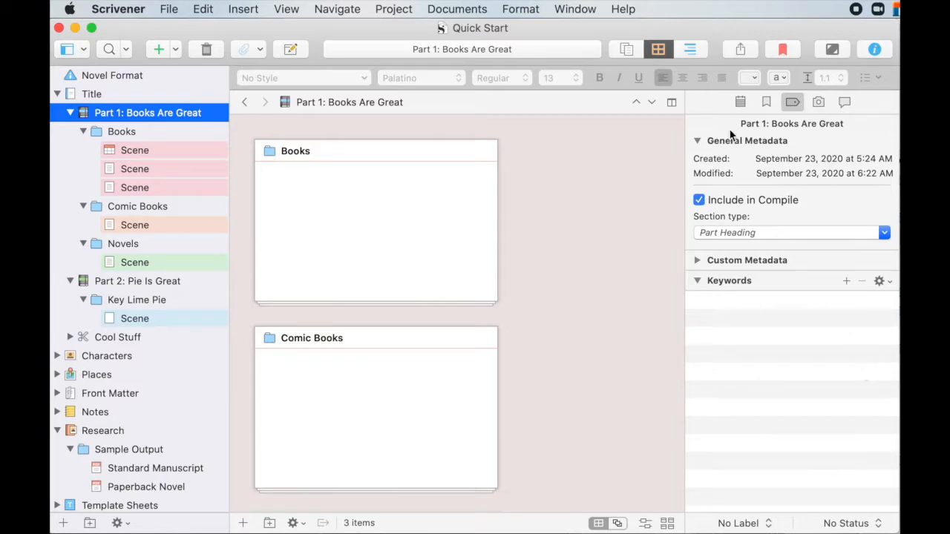
mouse_move(745, 107)
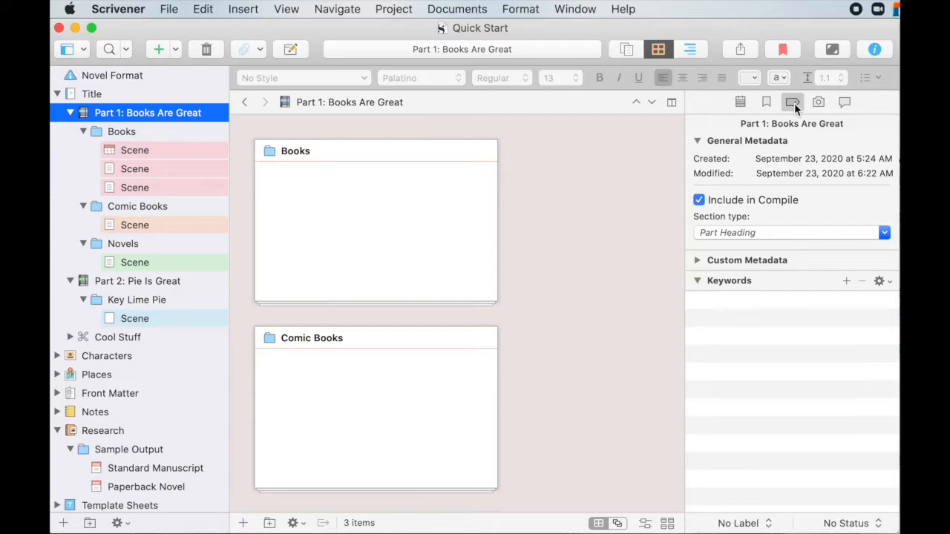
mouse_move(785, 411)
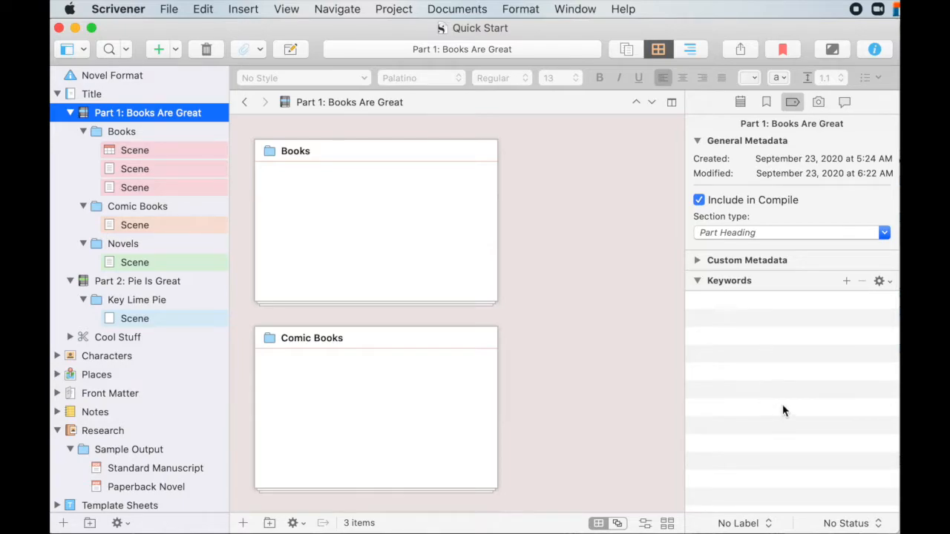
mouse_move(783, 232)
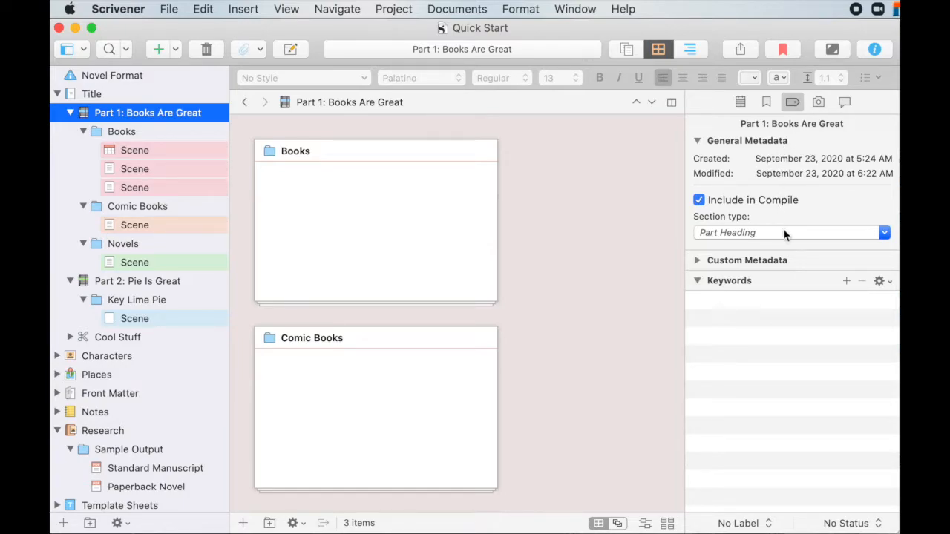
mouse_move(745, 228)
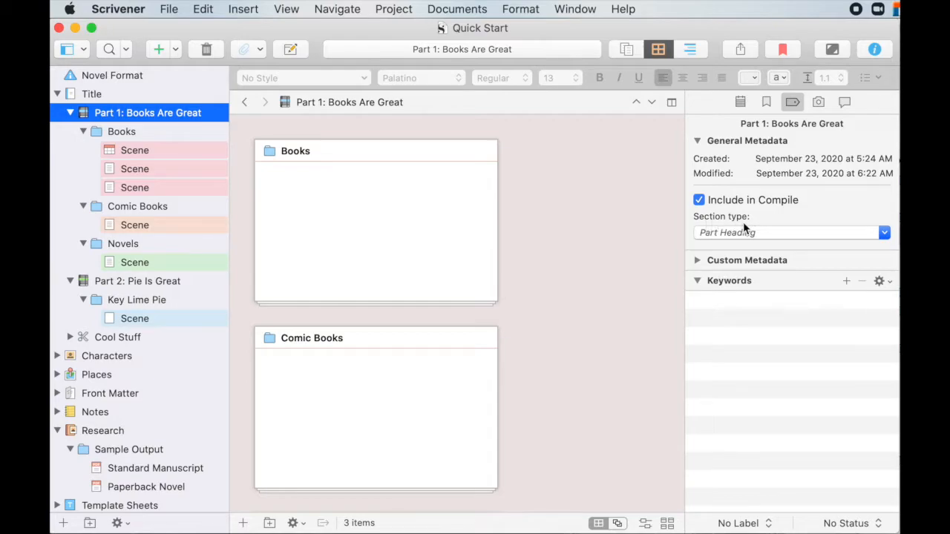
mouse_move(884, 232)
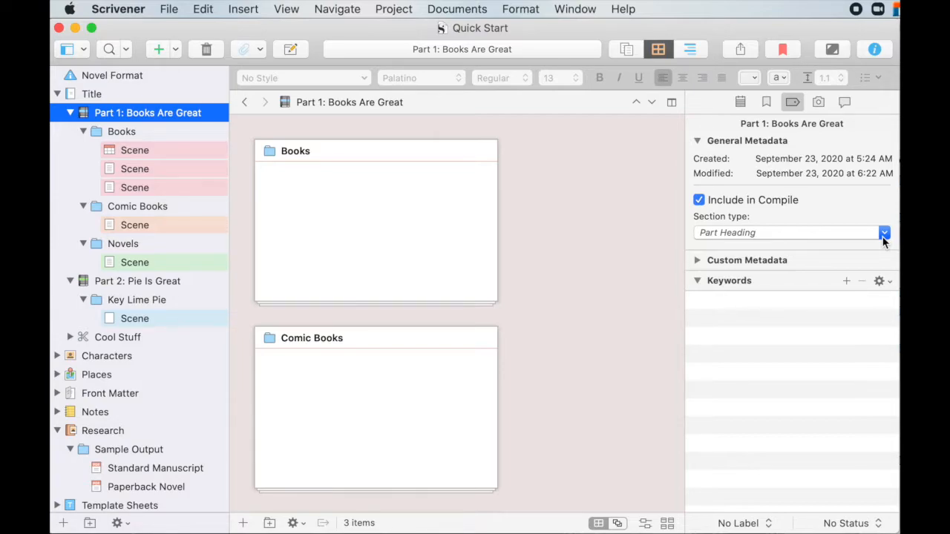
left_click(883, 231)
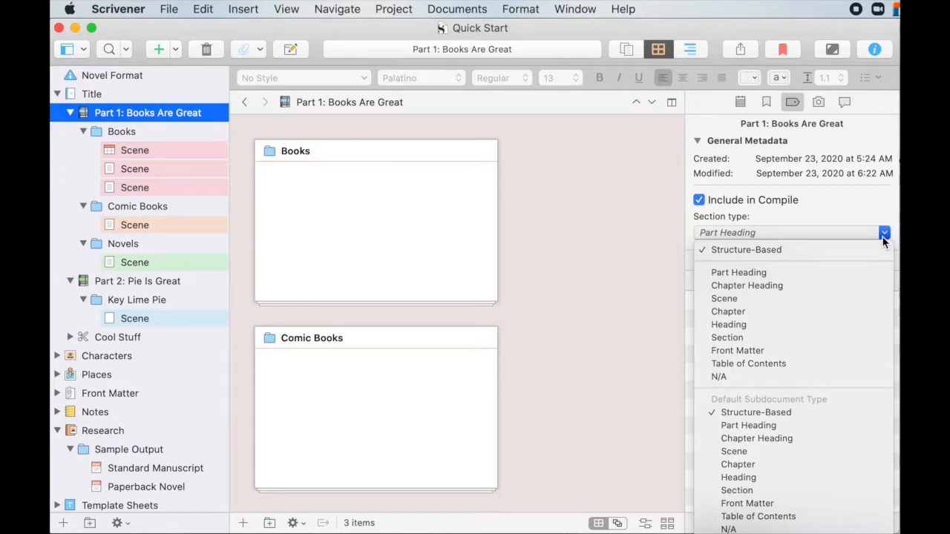
mouse_move(746, 285)
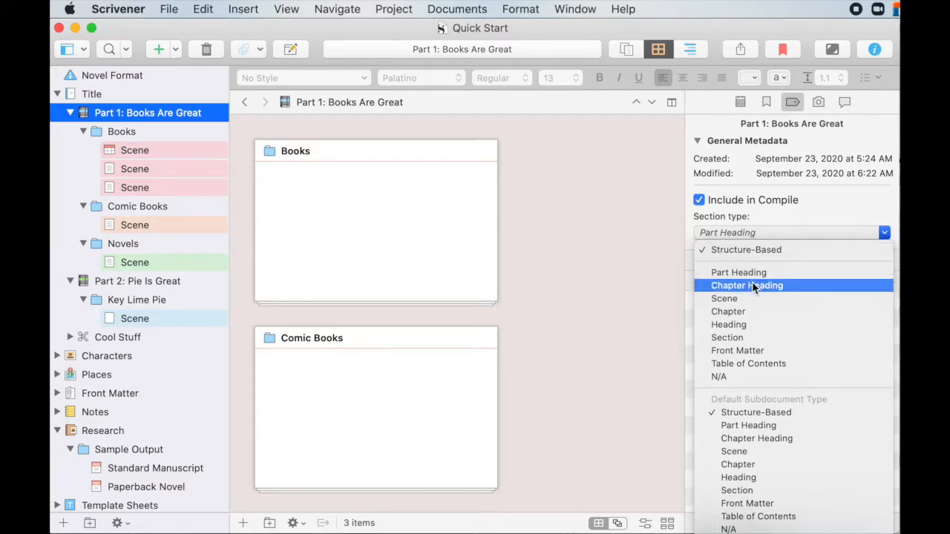
mouse_move(748, 424)
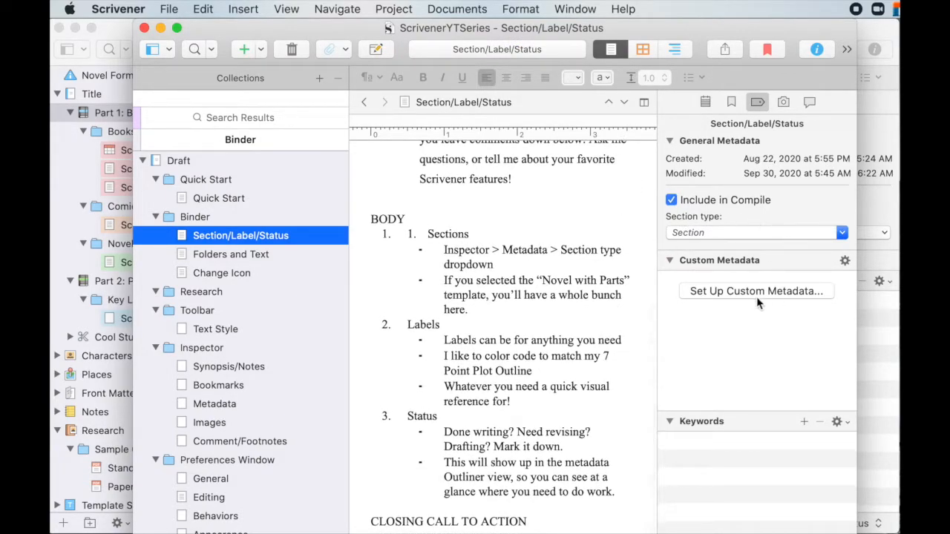
mouse_move(709, 290)
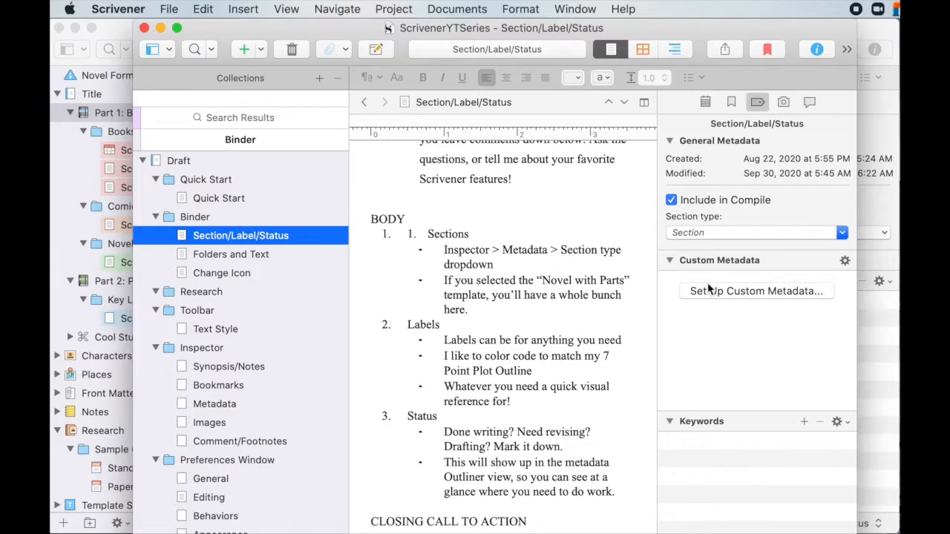
left_click(842, 232)
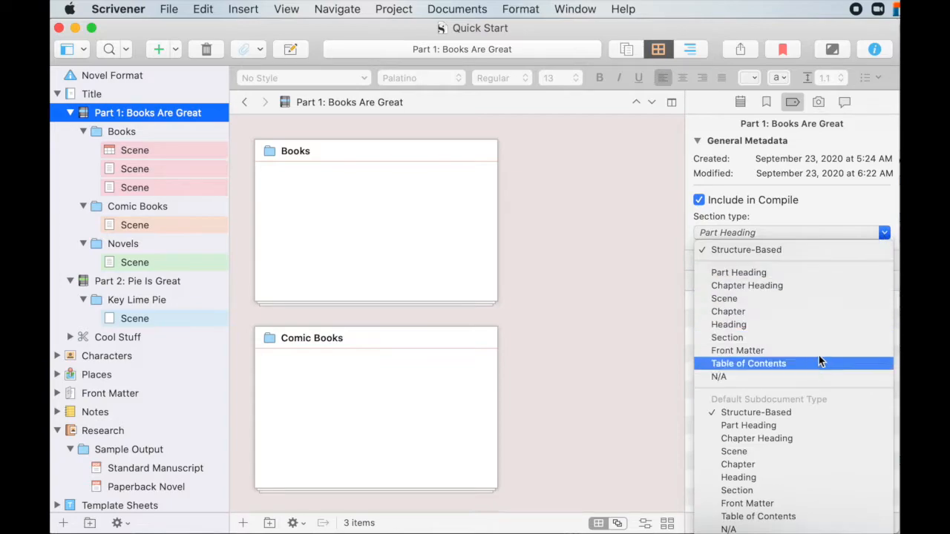
mouse_move(794, 297)
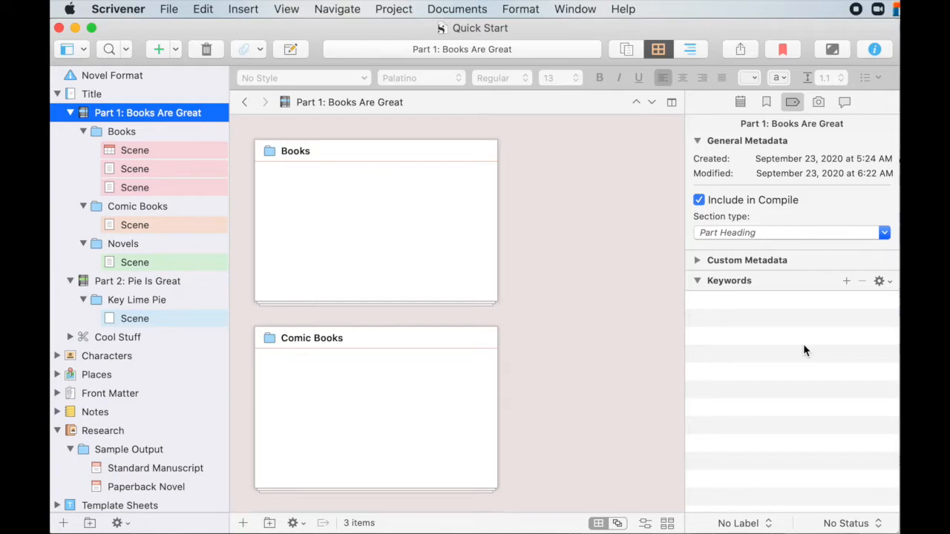
mouse_move(768, 228)
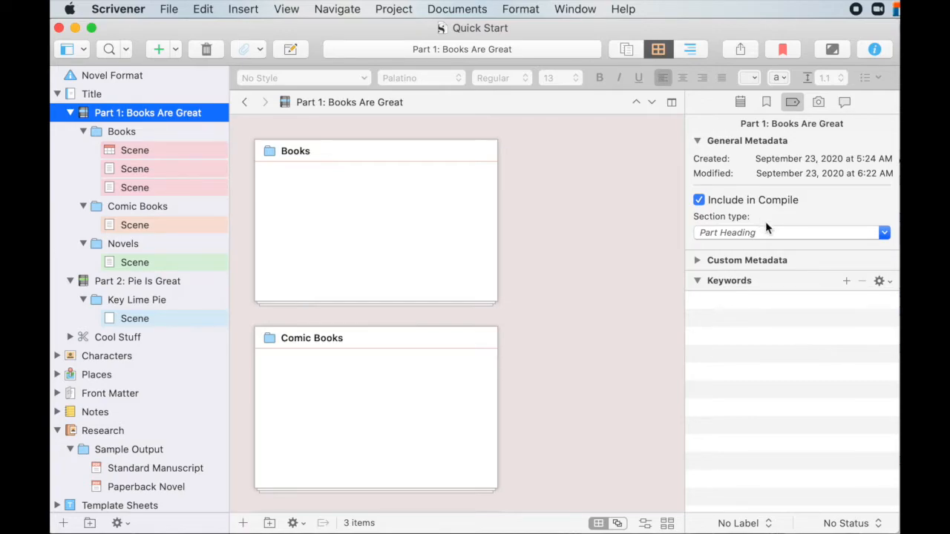
- Compare section types of Part 1: Books Are Great, the Books folder and its first Scene in the Binder
left_click(883, 232)
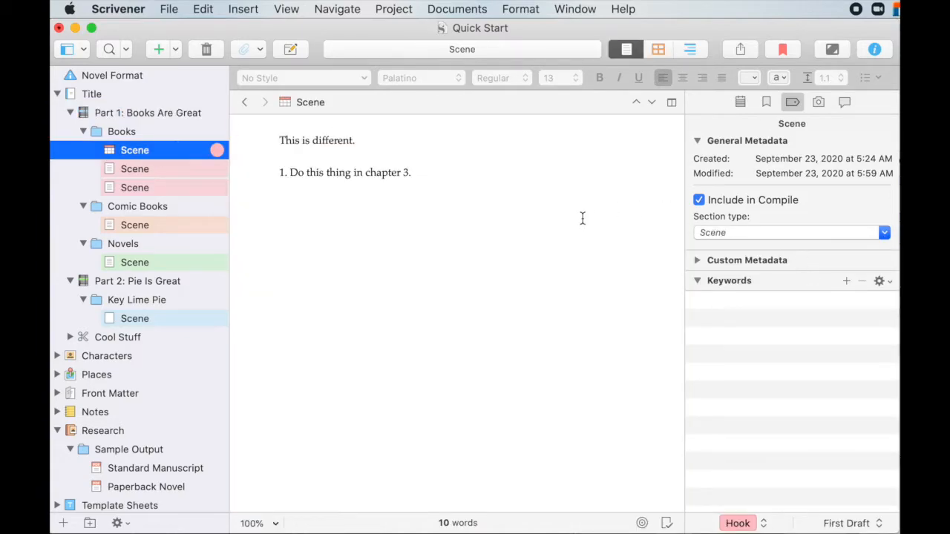
left_click(121, 131)
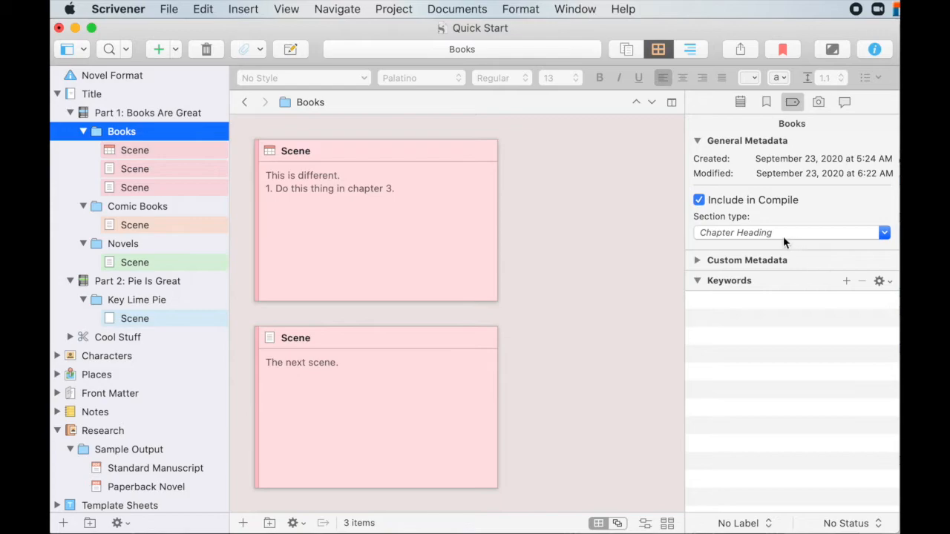
mouse_move(735, 210)
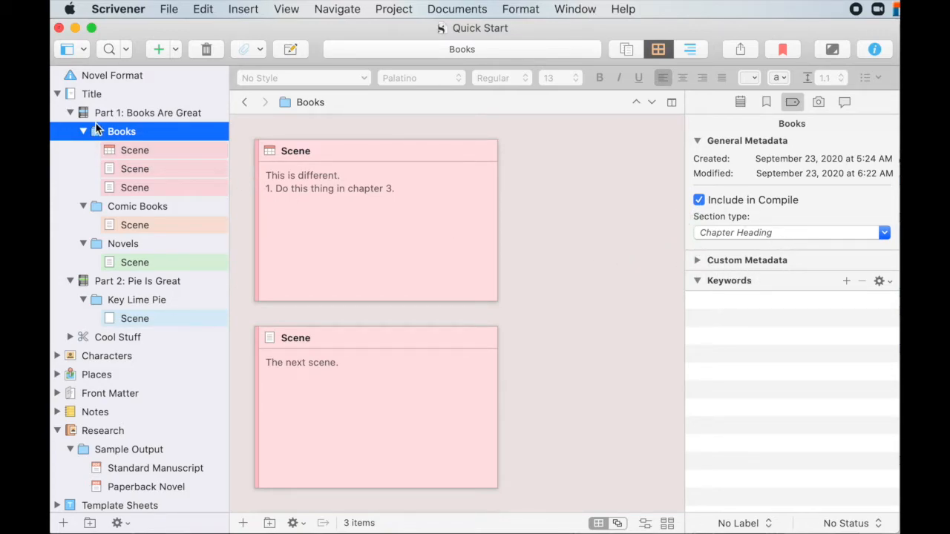
left_click(148, 113)
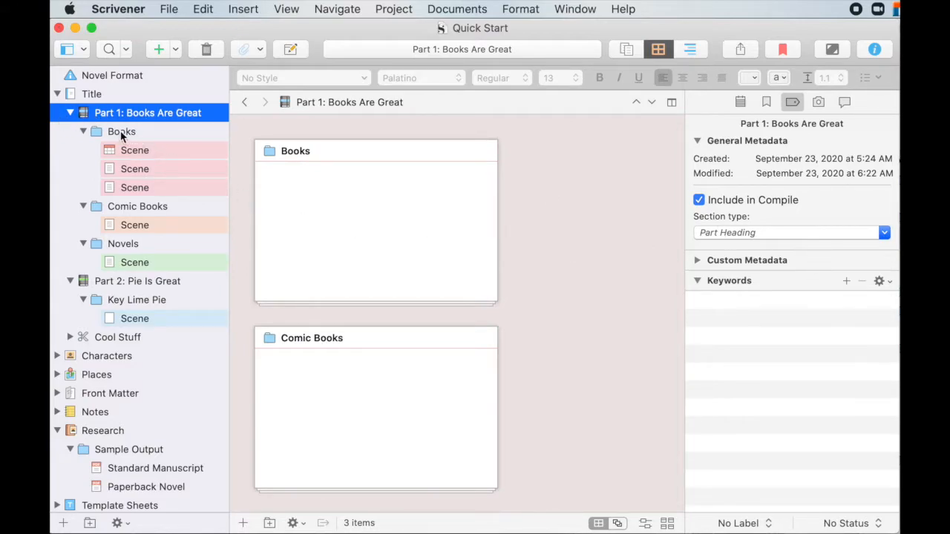
left_click(121, 130)
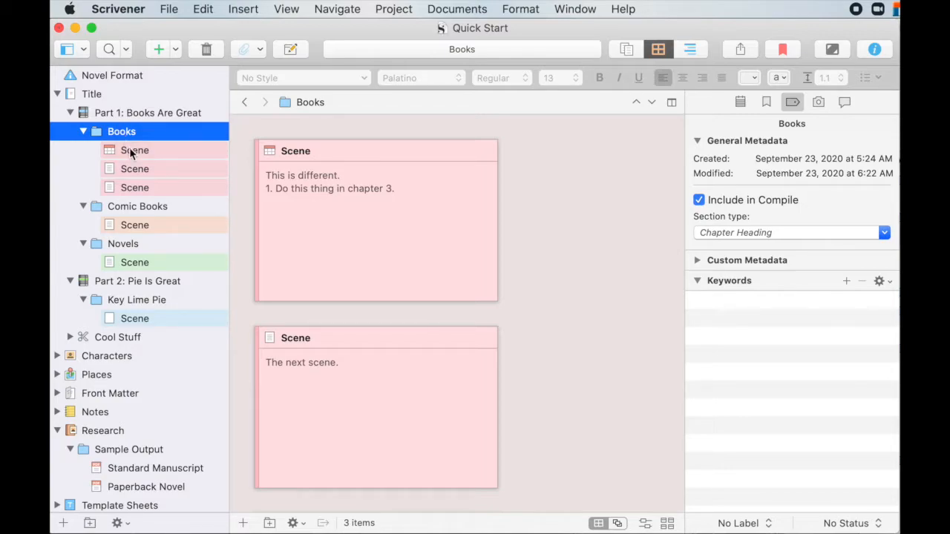
left_click(134, 149)
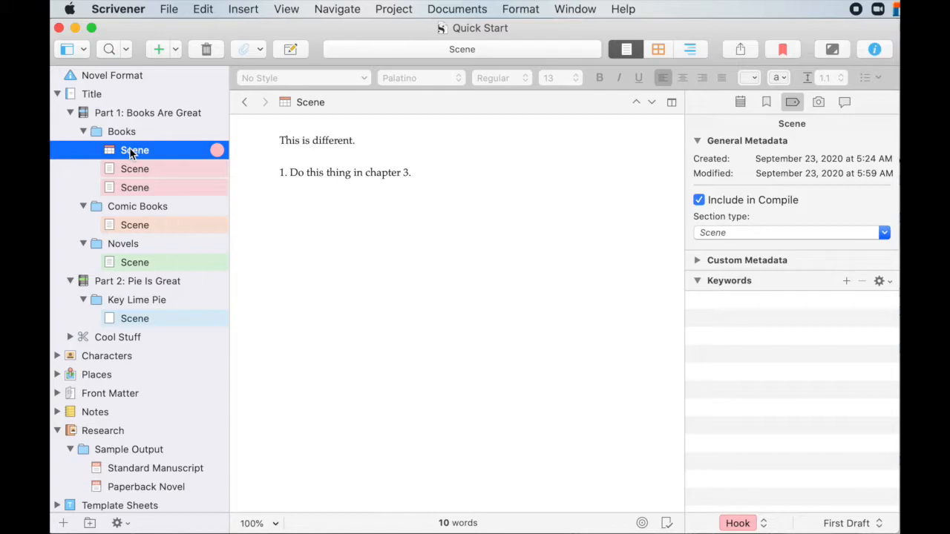
- Bring up the Compile window for Microsoft Word listing each document's section type
left_click(169, 8)
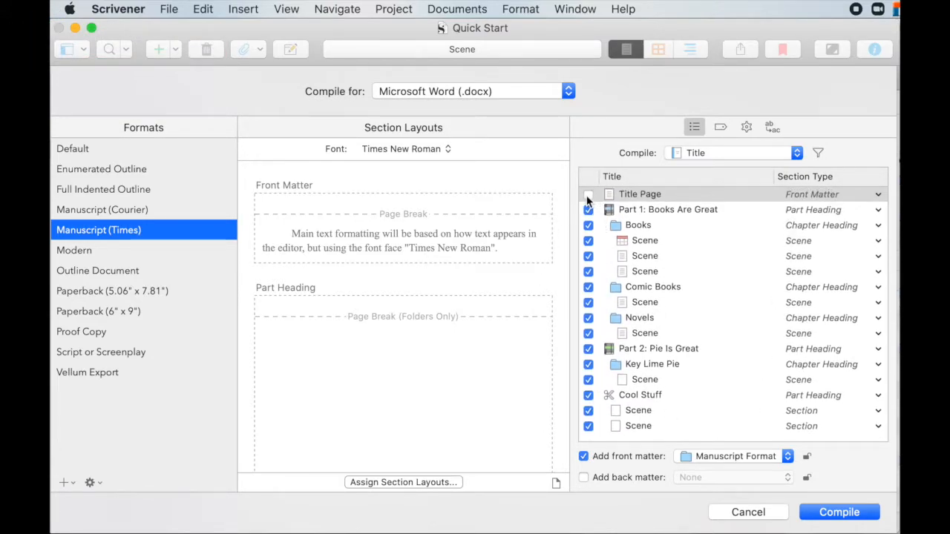
- Review the Manuscript (Times) section layout previews for Front Matter, Part Heading and Chapter Heading in Compile
left_click(588, 194)
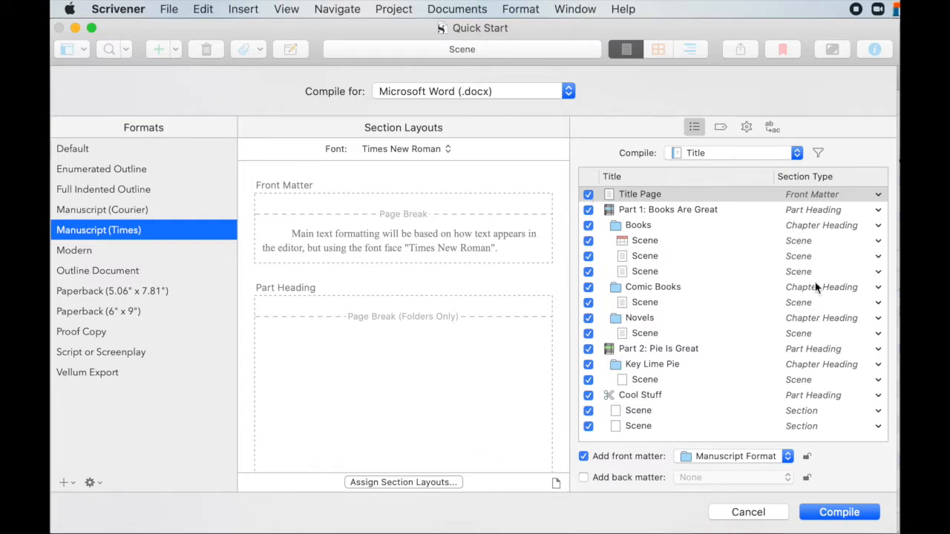
mouse_move(863, 196)
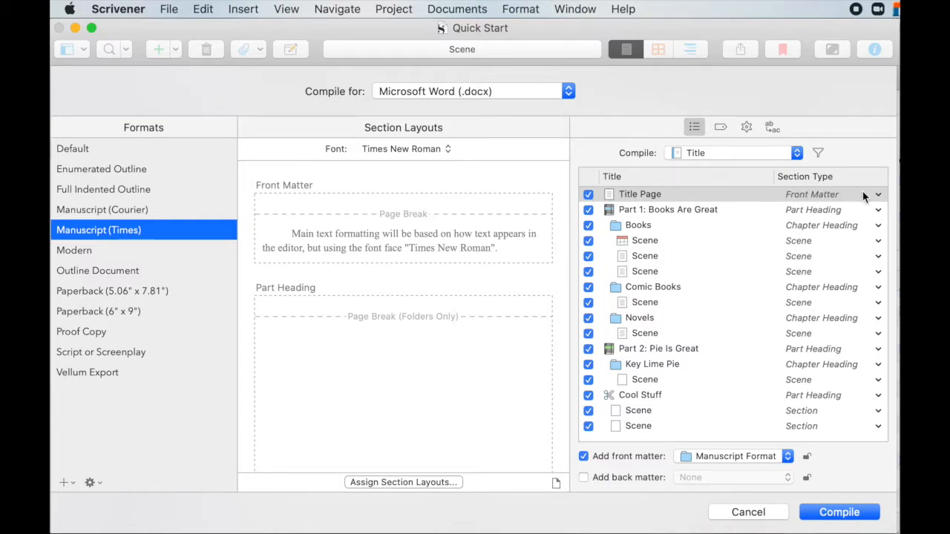
mouse_move(385, 258)
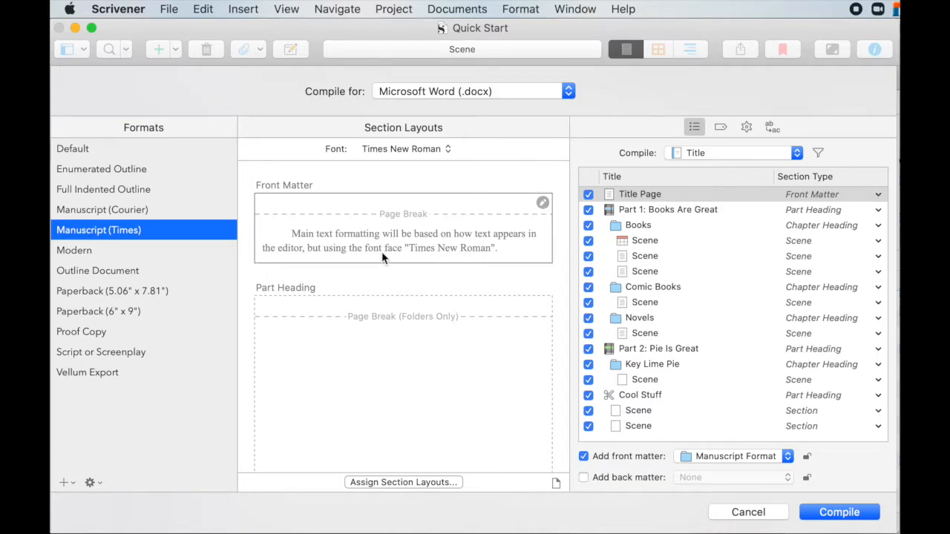
scroll("down", 3)
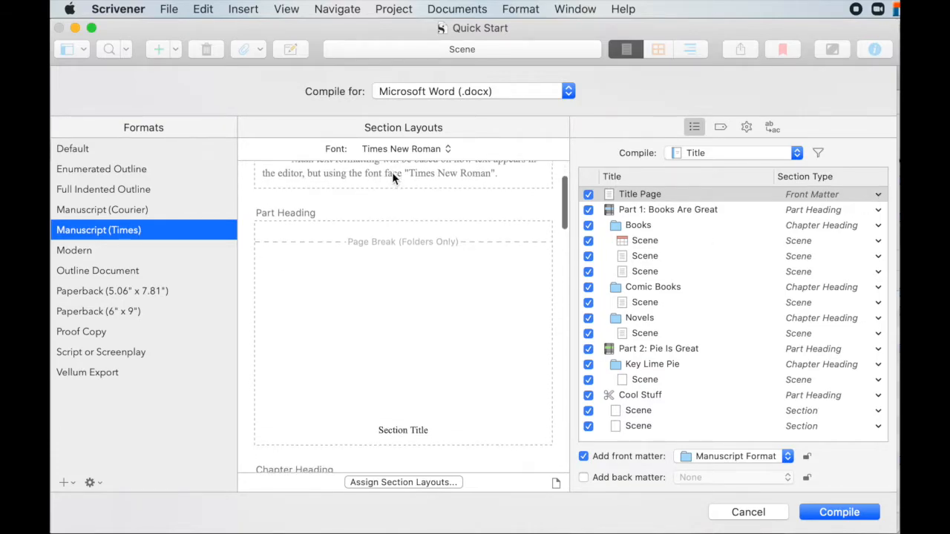
scroll("up", 3)
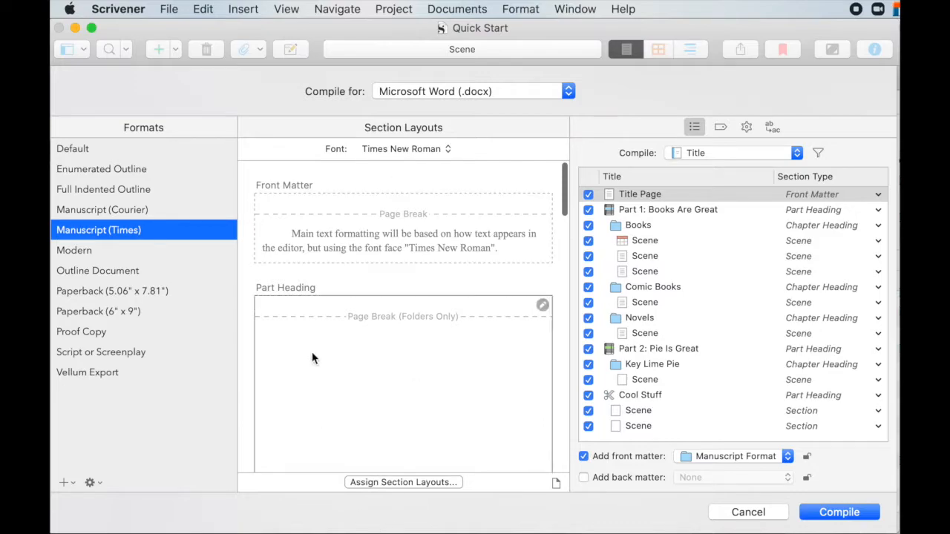
mouse_move(273, 191)
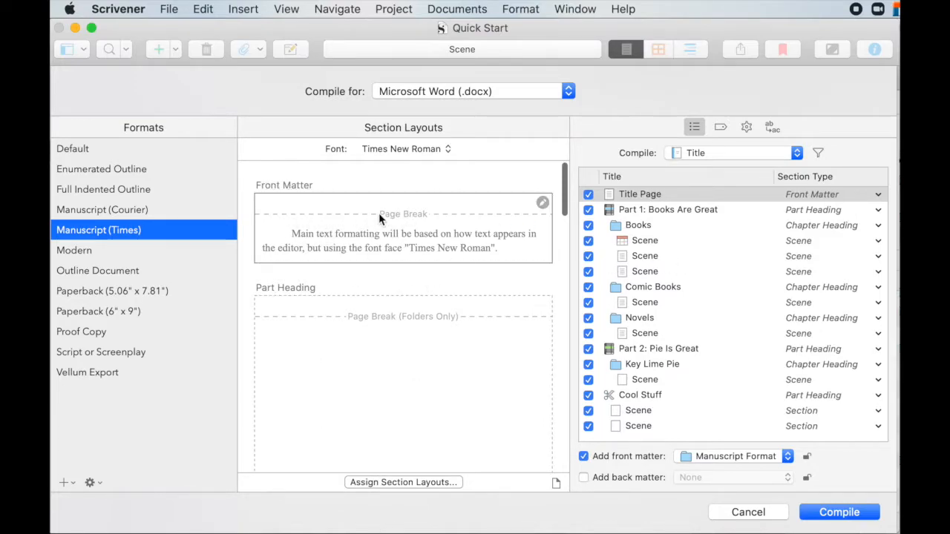
mouse_move(296, 238)
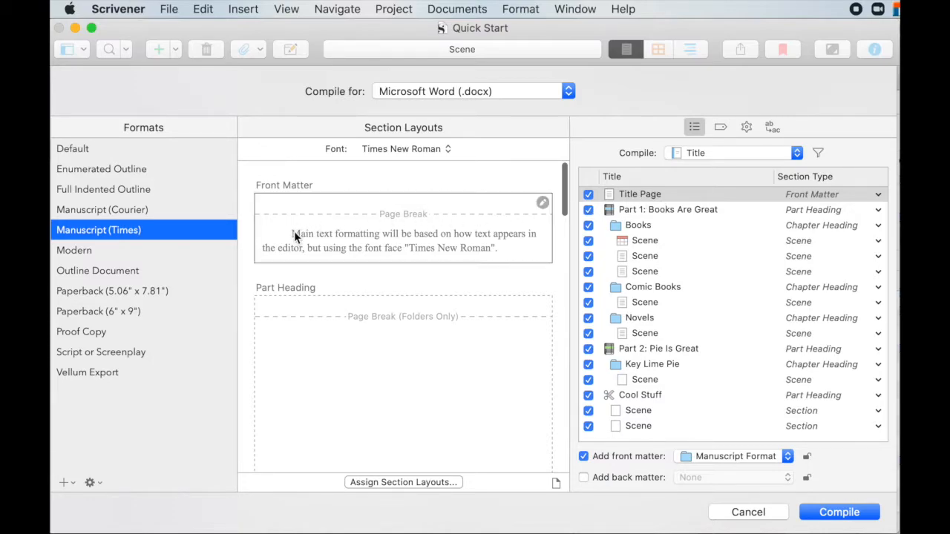
mouse_move(312, 246)
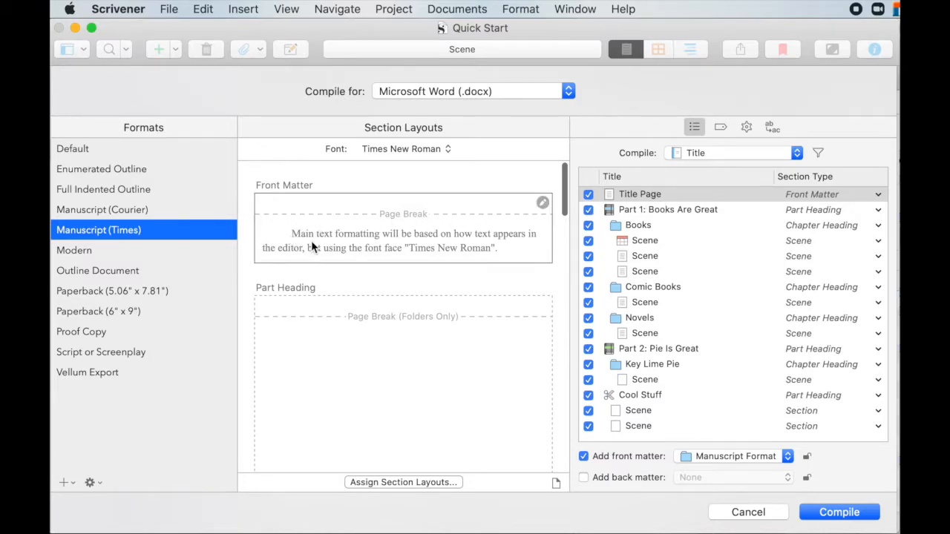
mouse_move(447, 249)
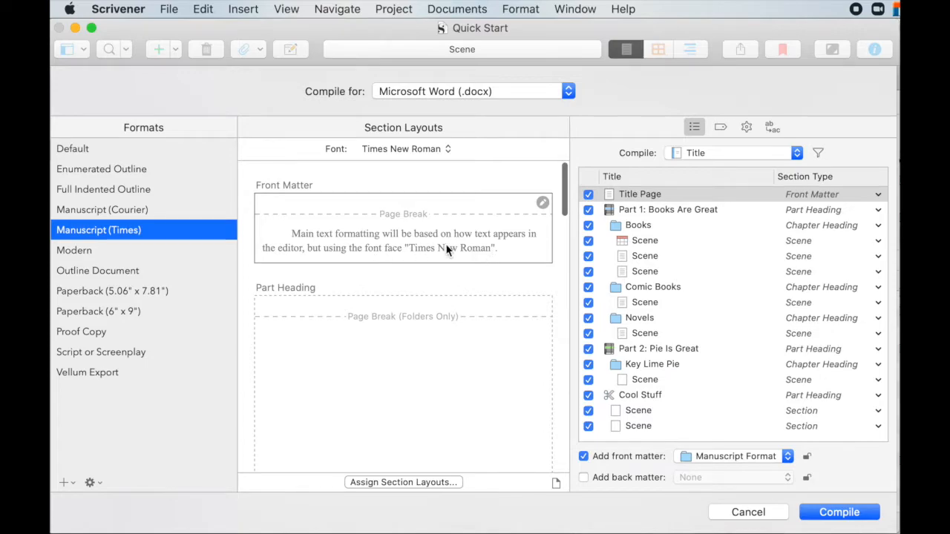
scroll("down", 3)
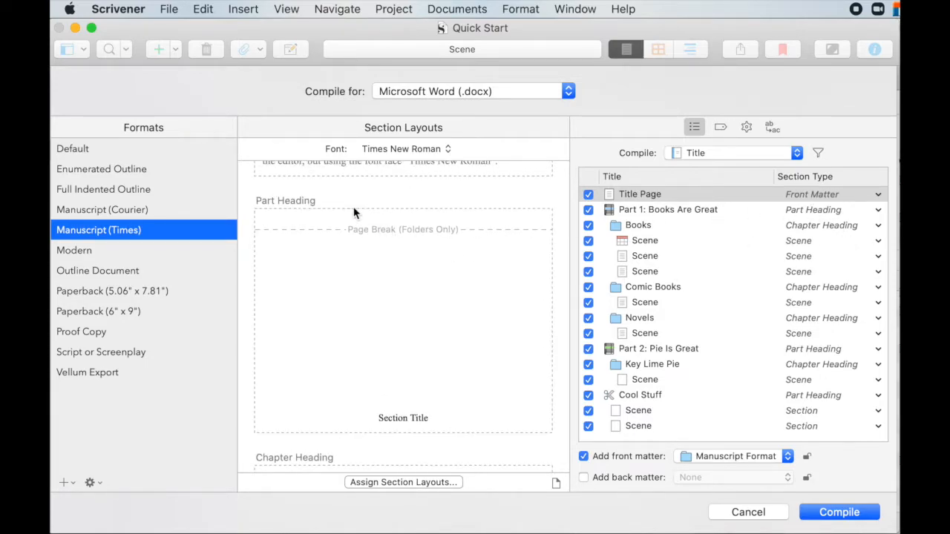
mouse_move(811, 258)
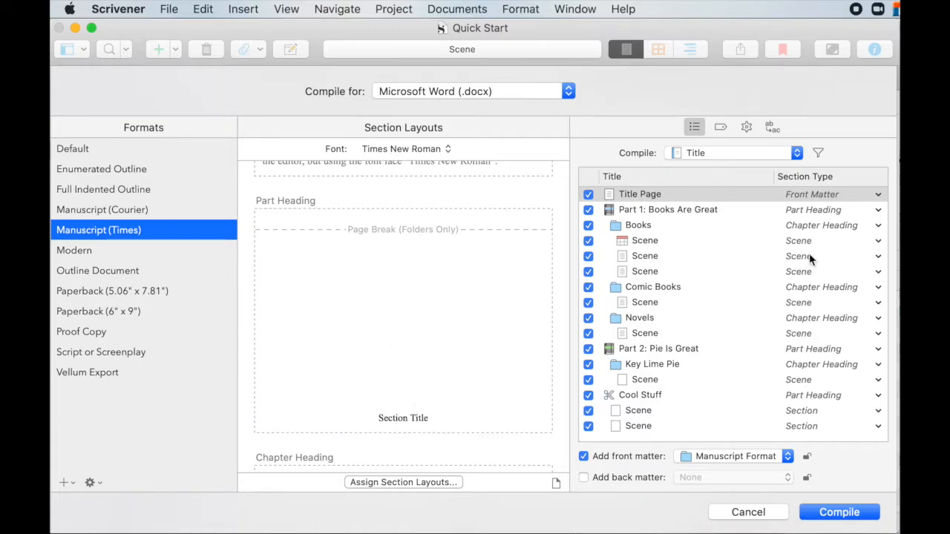
scroll("down", 3)
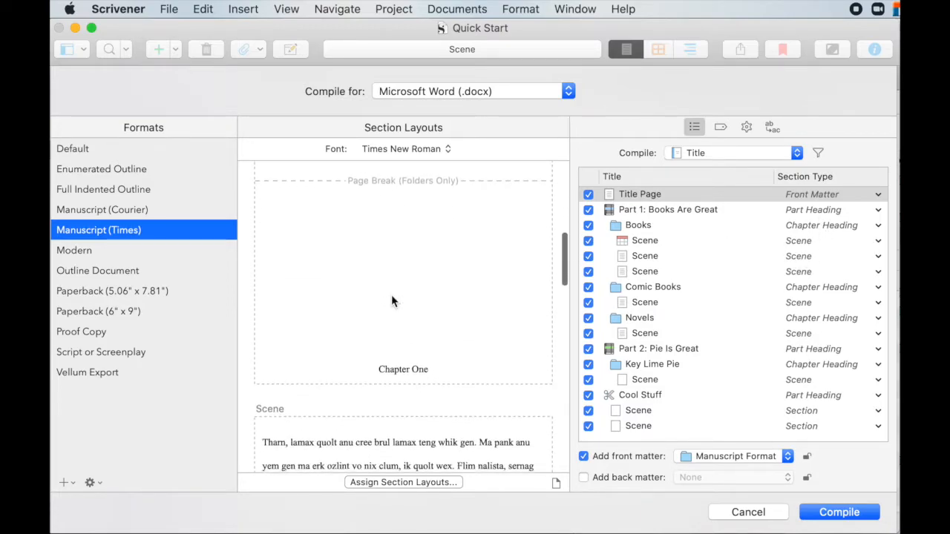
scroll("down", 3)
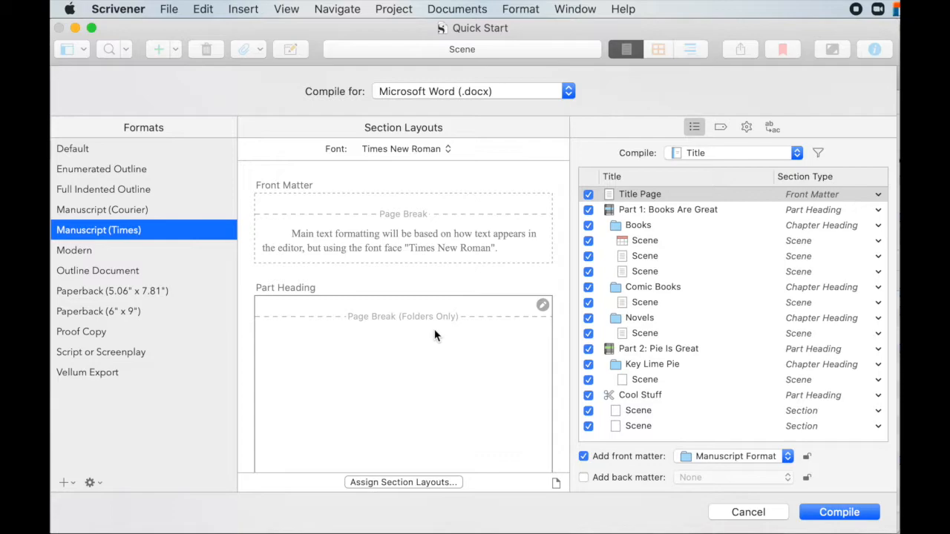
mouse_move(424, 335)
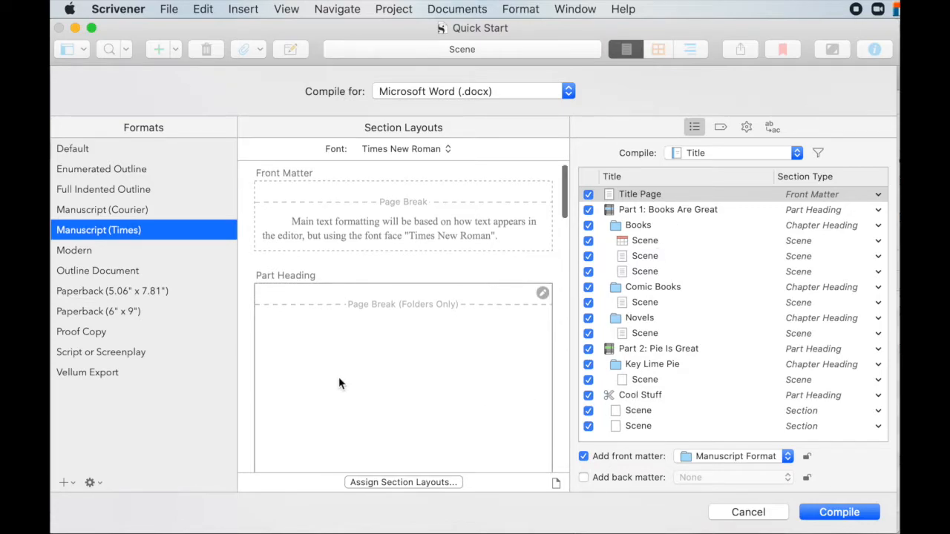
scroll("down", 3)
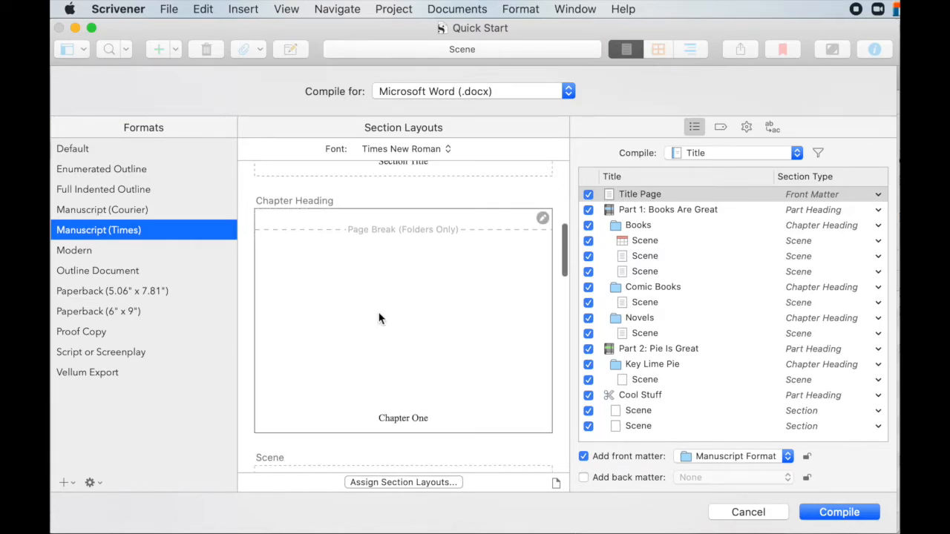
scroll("down", 3)
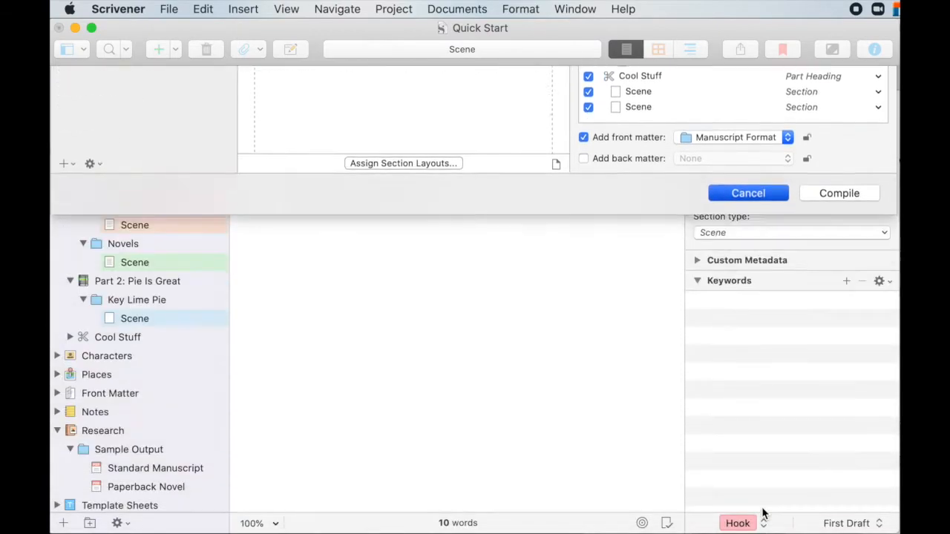
- Show the first Scene's section type choices and dismiss them, leaving it as Scene
left_click(747, 193)
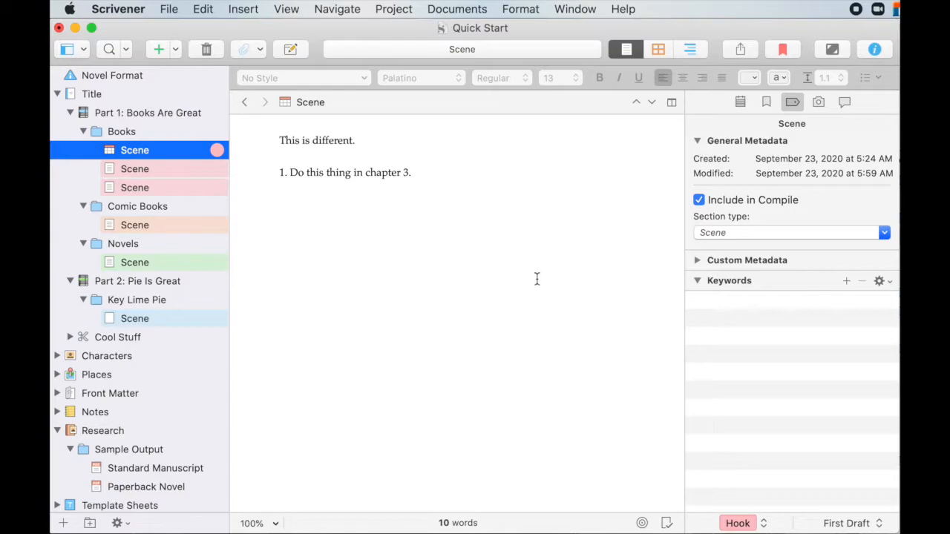
mouse_move(543, 288)
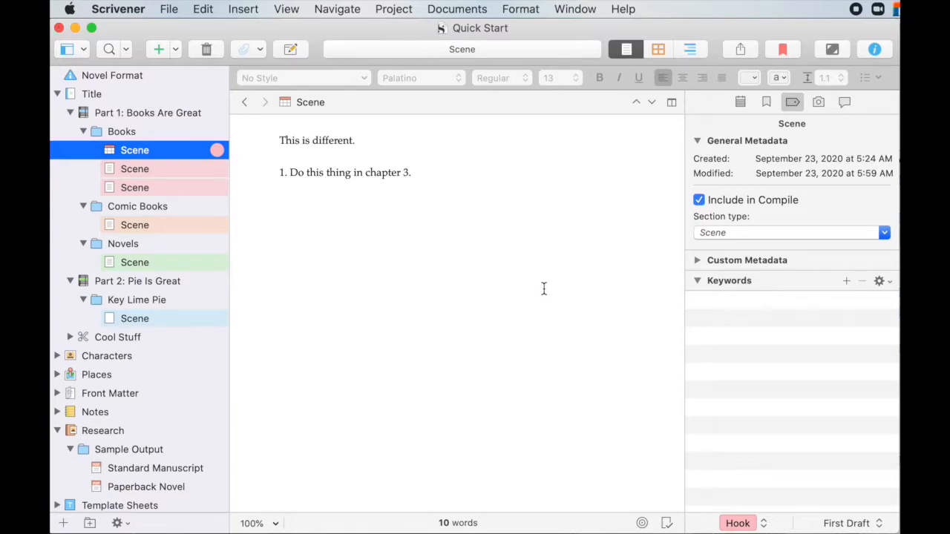
mouse_move(718, 243)
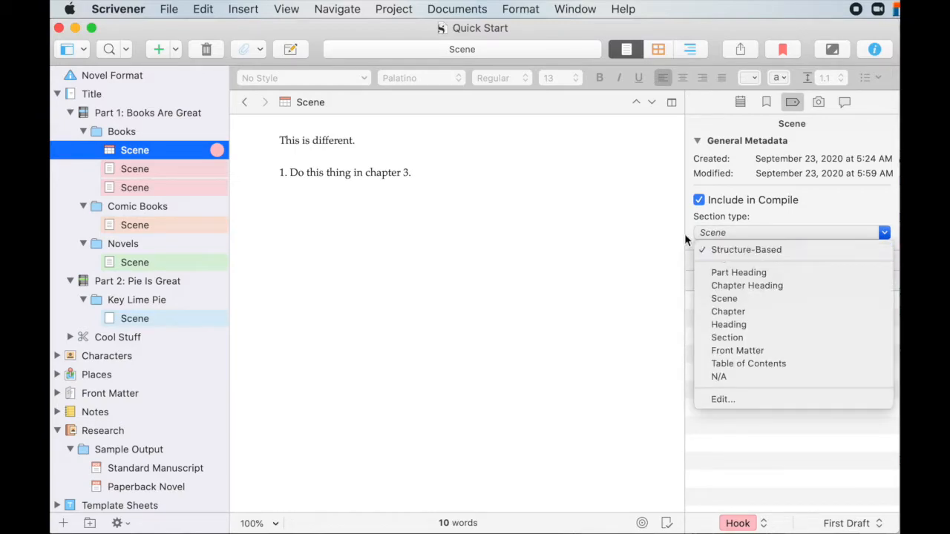
left_click(724, 297)
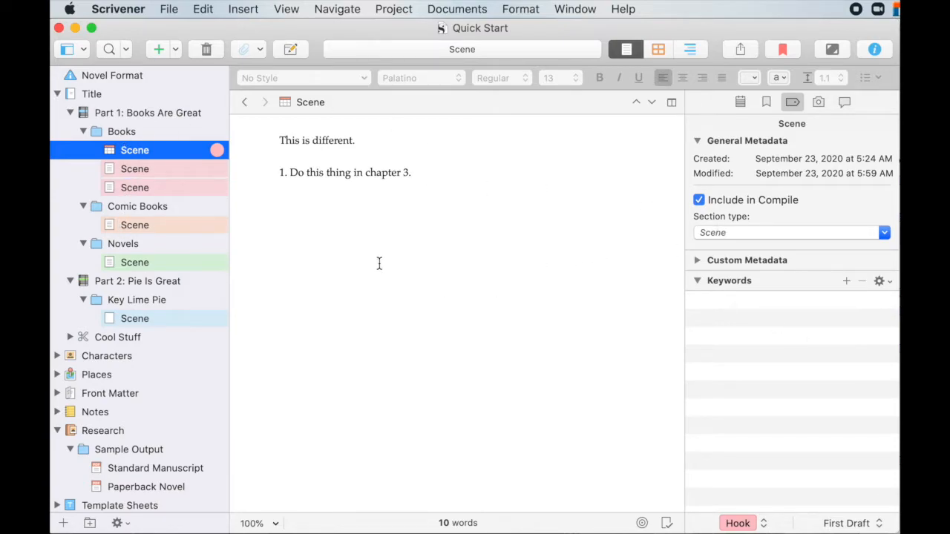
mouse_move(790, 247)
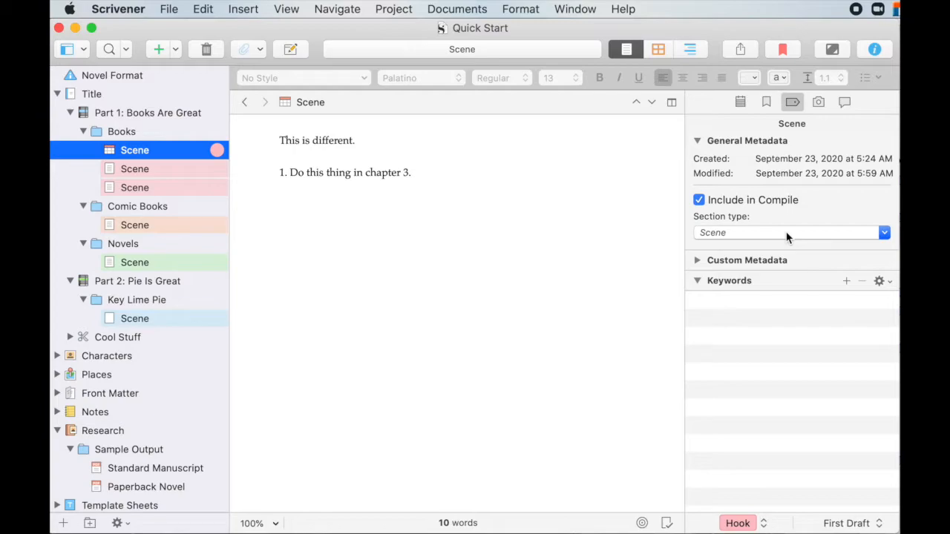
mouse_move(781, 237)
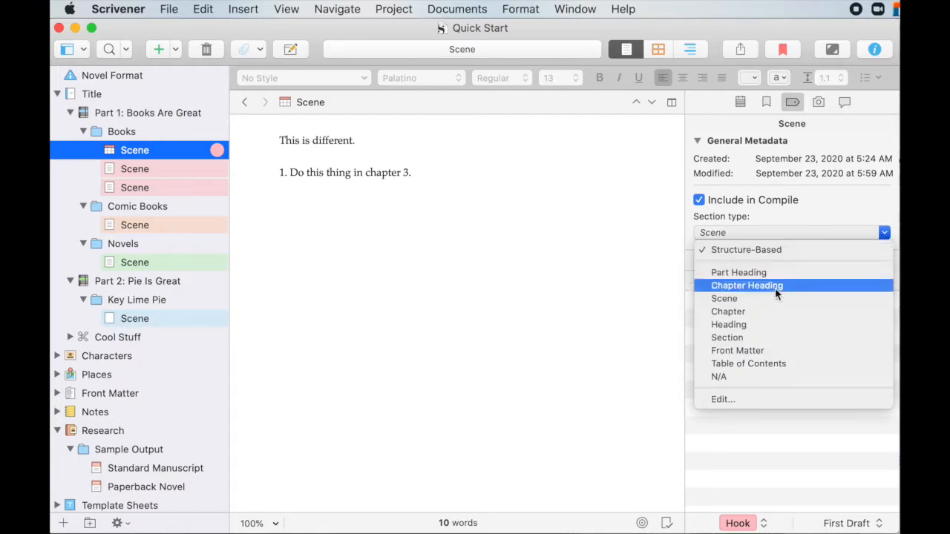
mouse_move(739, 273)
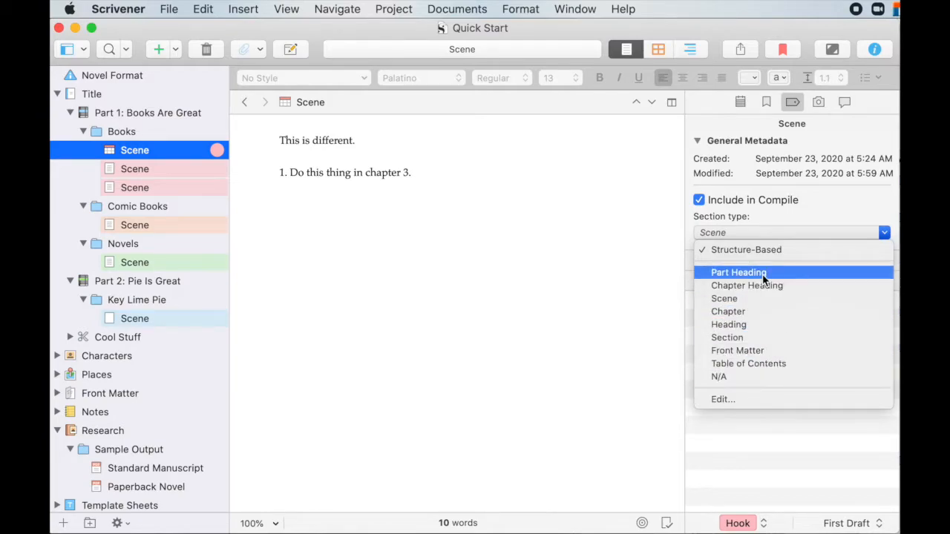
mouse_move(760, 377)
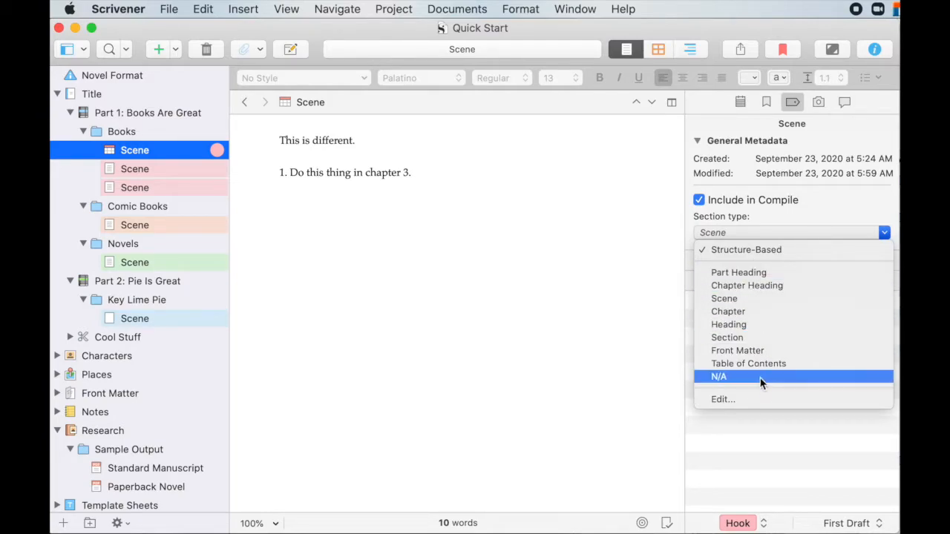
mouse_move(748, 362)
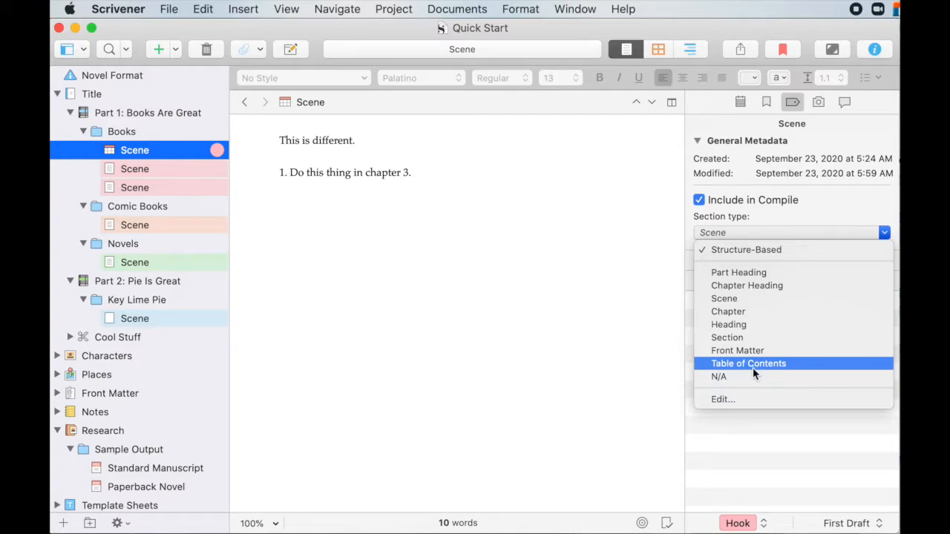
mouse_move(720, 400)
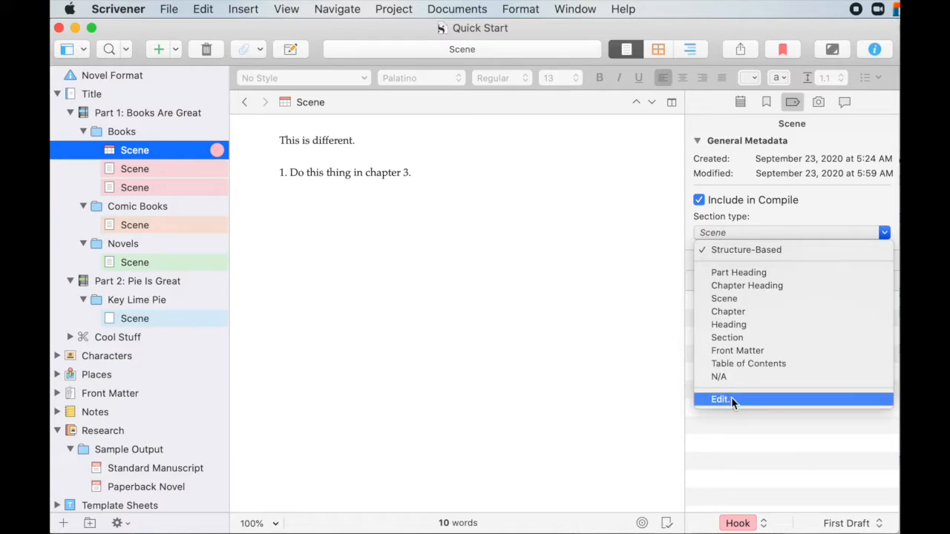
- In Project Settings > Section Types, remove the Table of Contents section type from the list
left_click(718, 399)
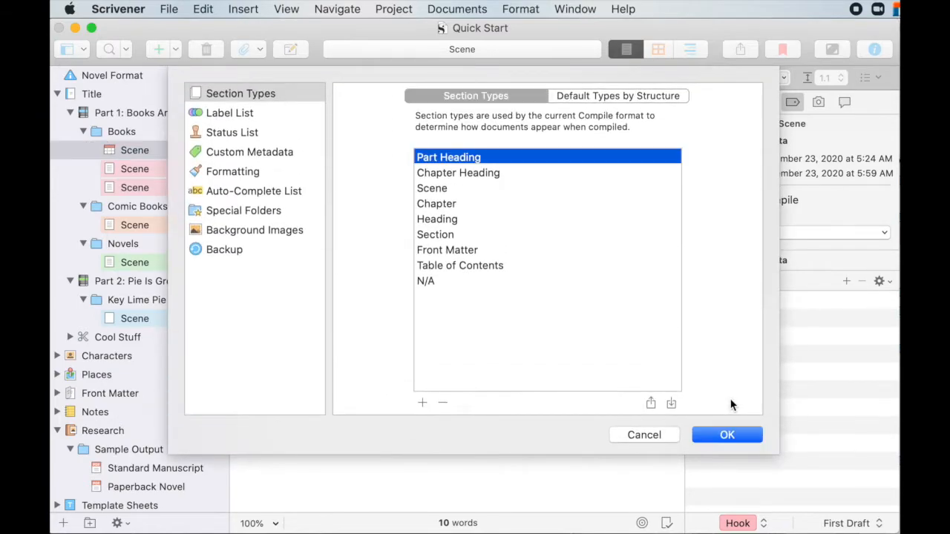
mouse_move(686, 170)
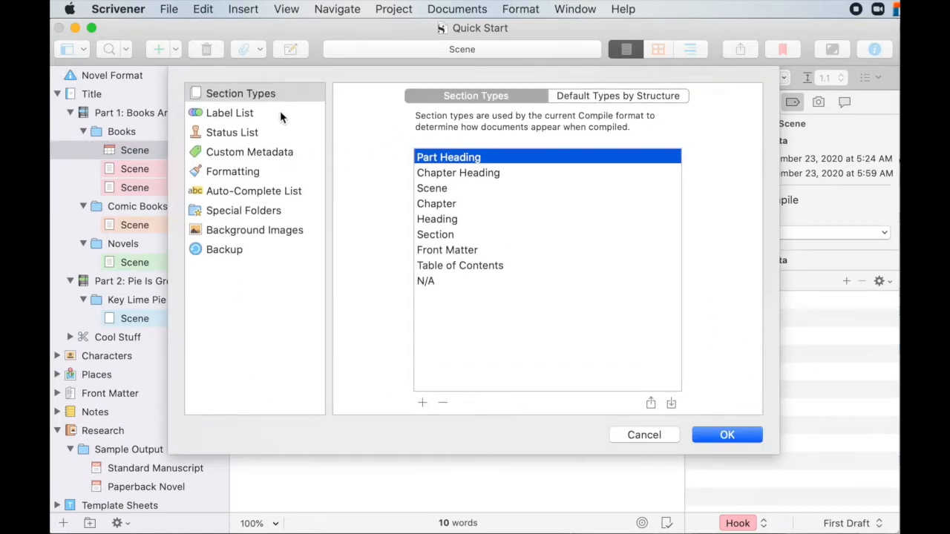
left_click(241, 92)
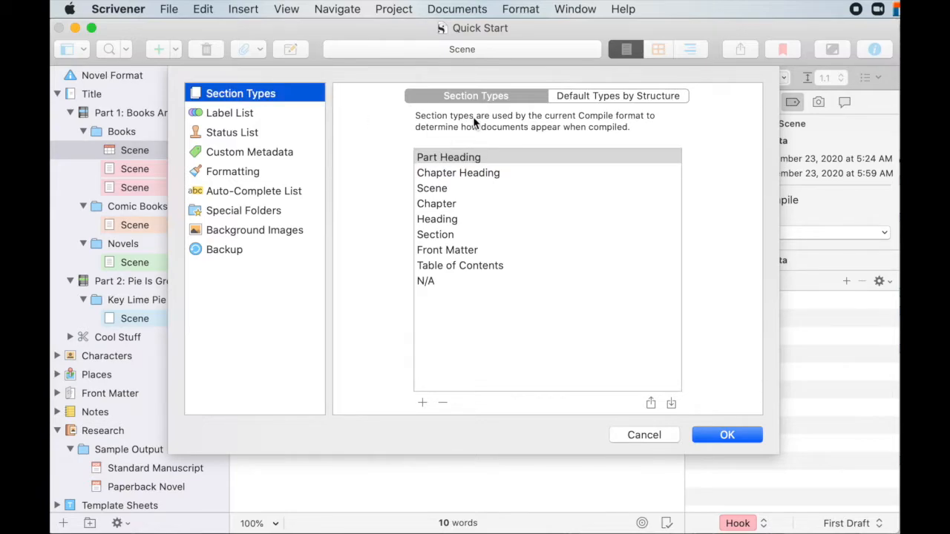
mouse_move(445, 178)
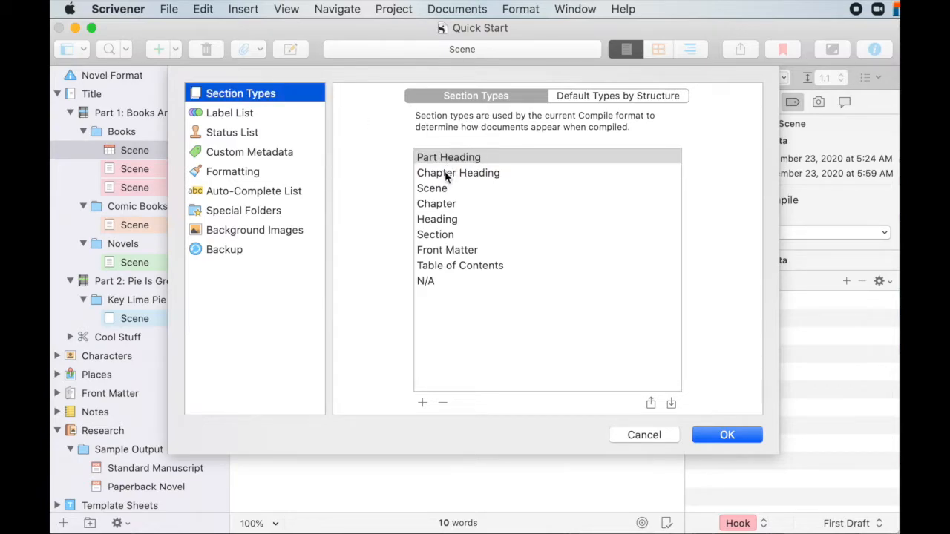
left_click(460, 265)
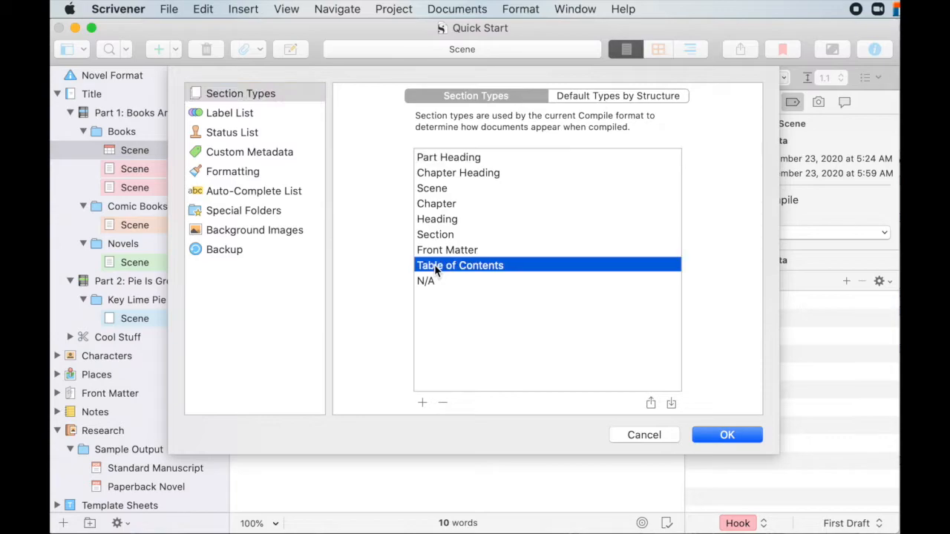
left_click(442, 403)
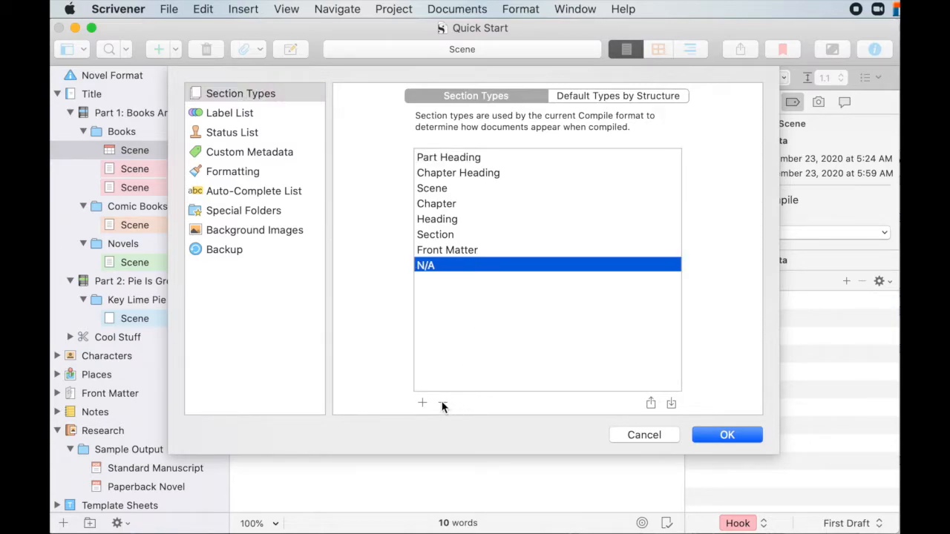
mouse_move(685, 251)
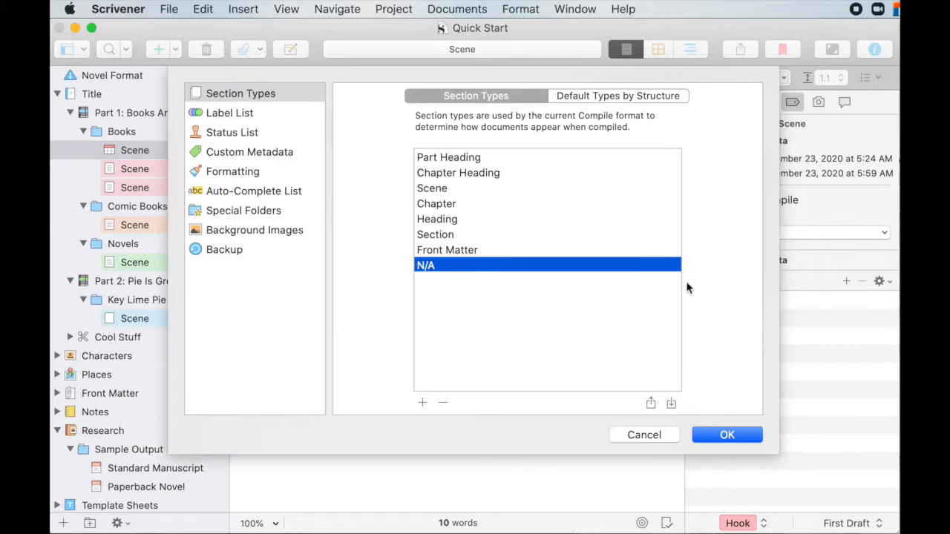
mouse_move(503, 304)
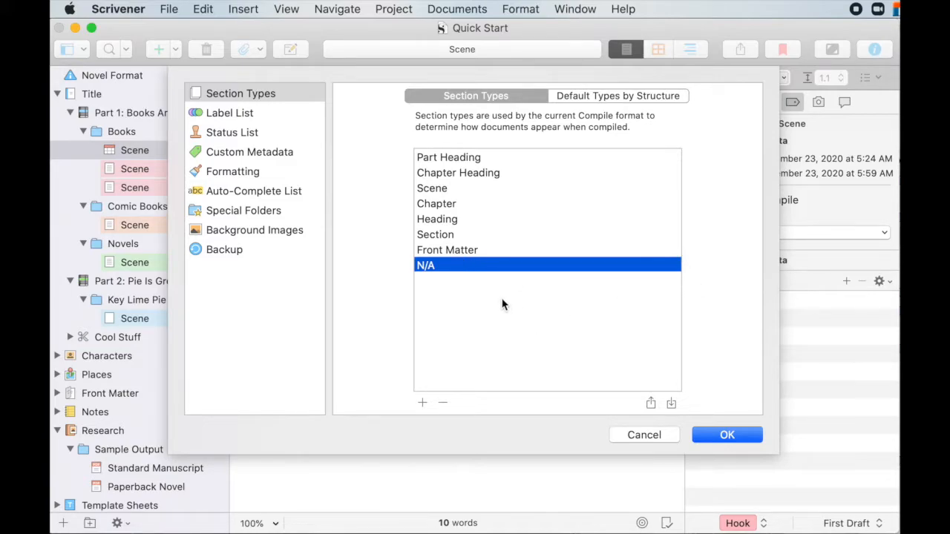
mouse_move(475, 300)
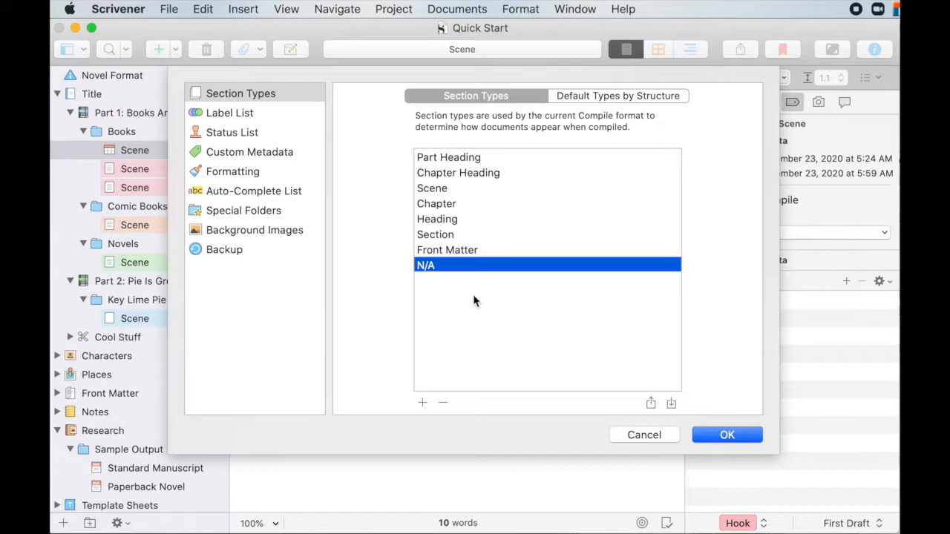
mouse_move(423, 404)
type("Table of Contents")
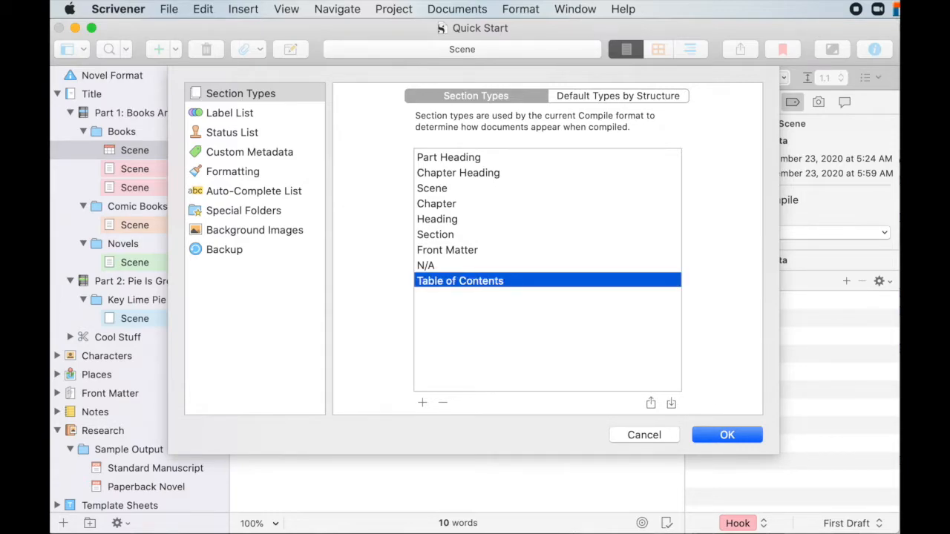
mouse_move(673, 424)
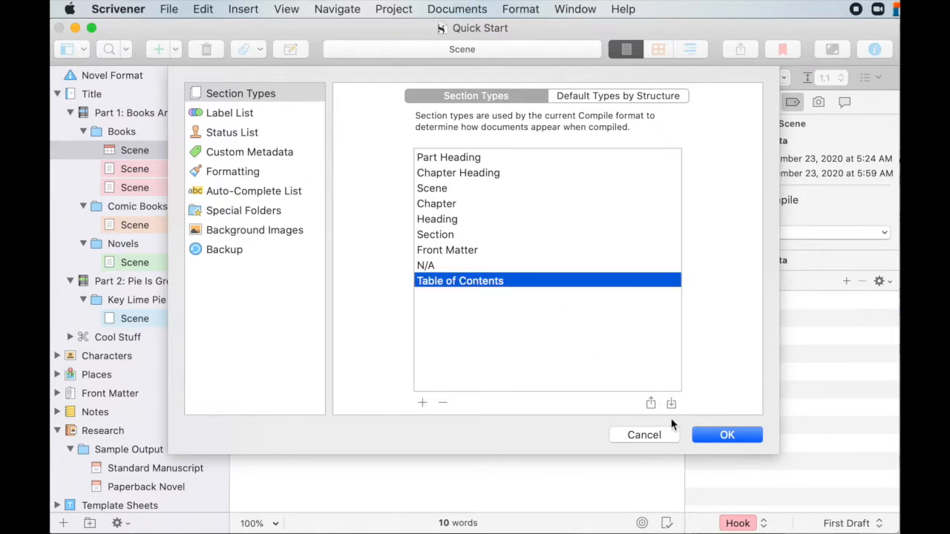
- Reorder Table of Contents above N/A in Section Types, then view Default Types by Structure
left_click(727, 435)
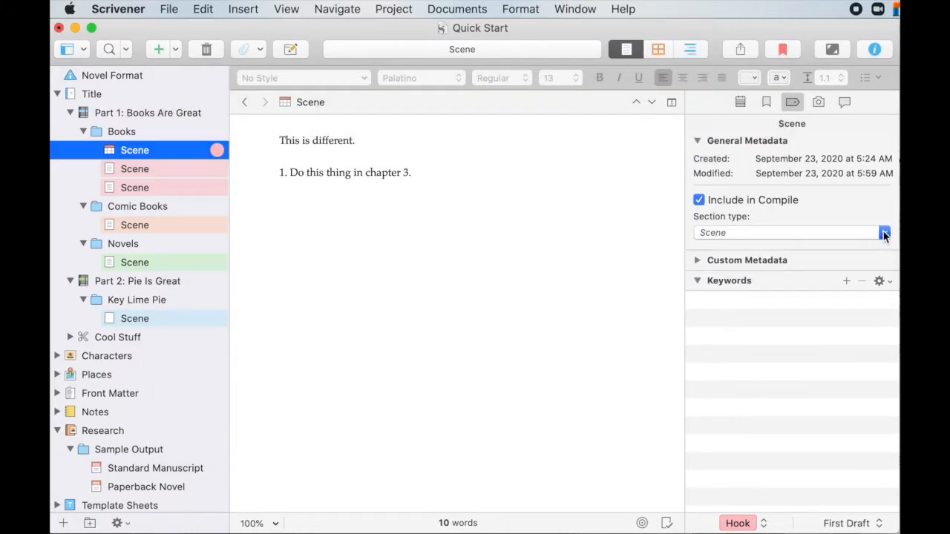
left_click(883, 231)
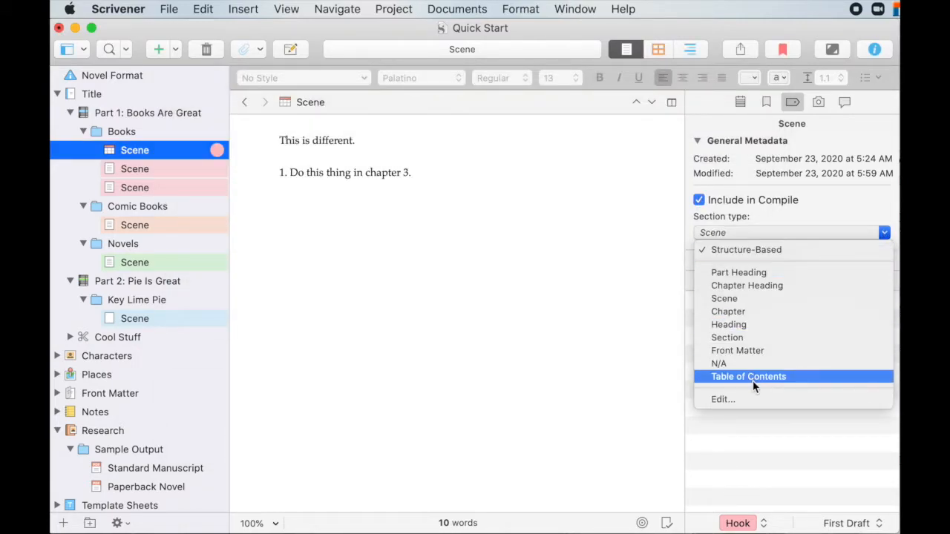
left_click(721, 399)
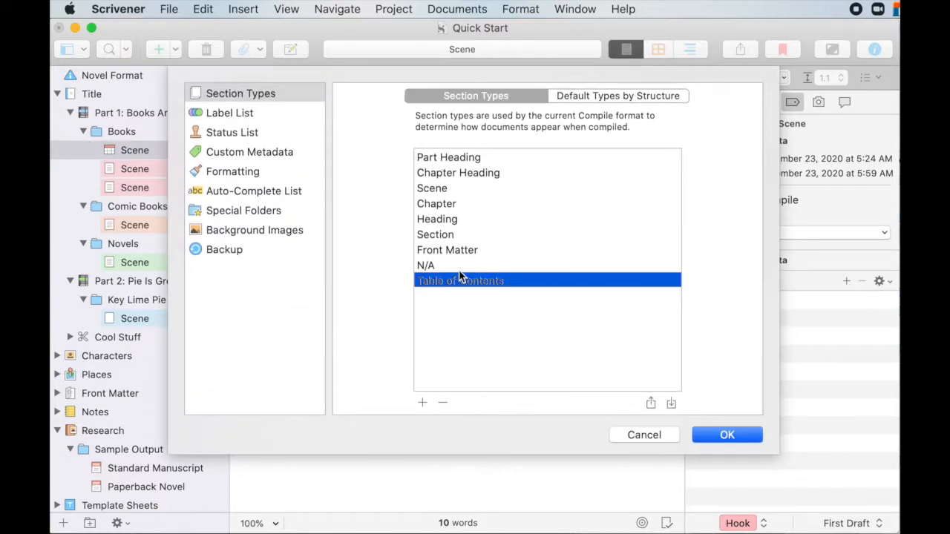
left_click(671, 403)
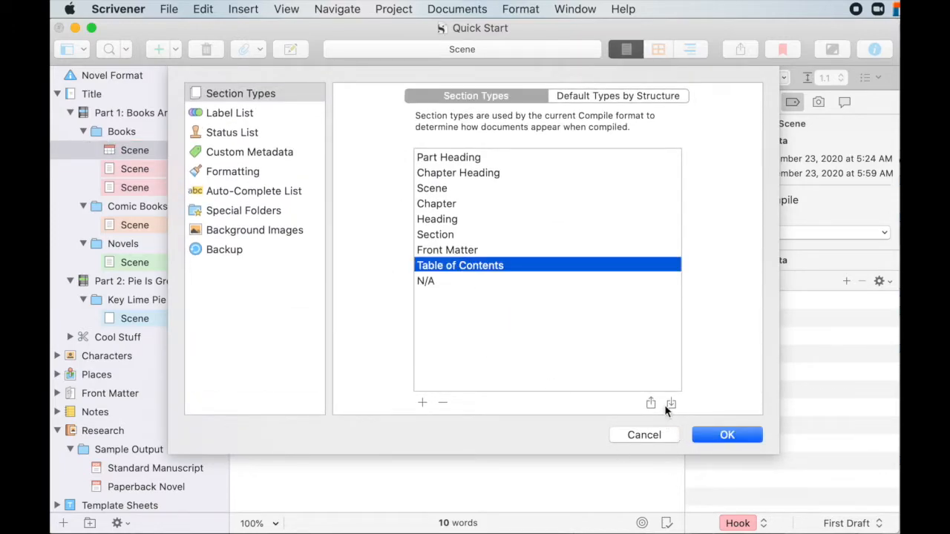
mouse_move(505, 104)
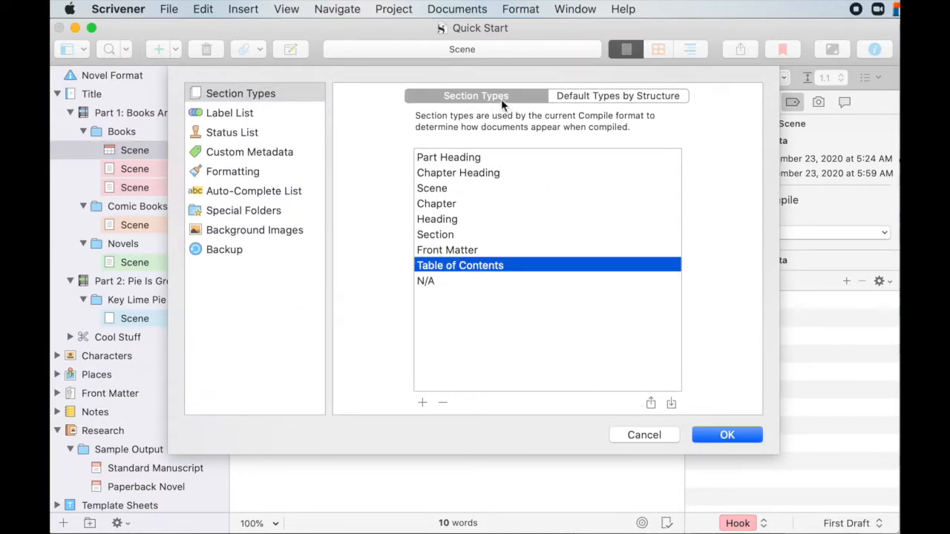
mouse_move(517, 273)
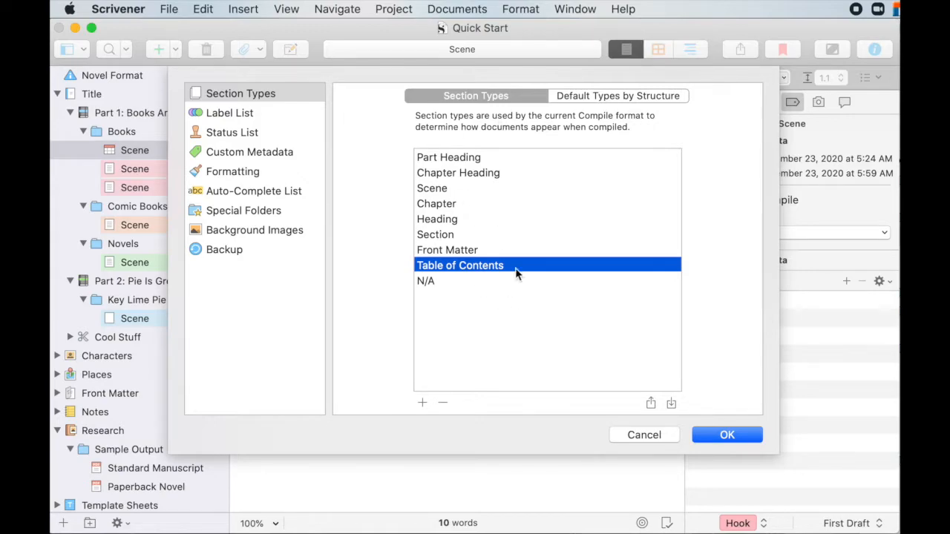
left_click(618, 95)
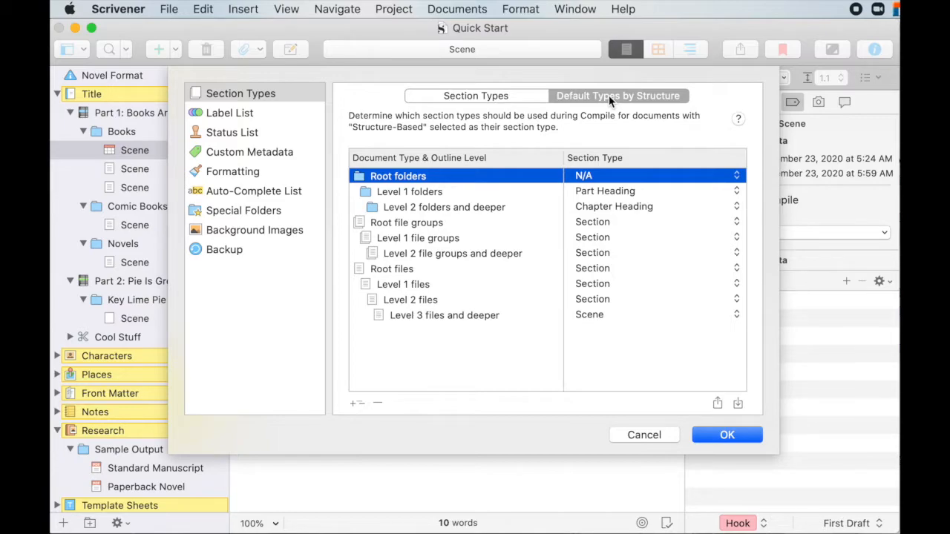
mouse_move(493, 249)
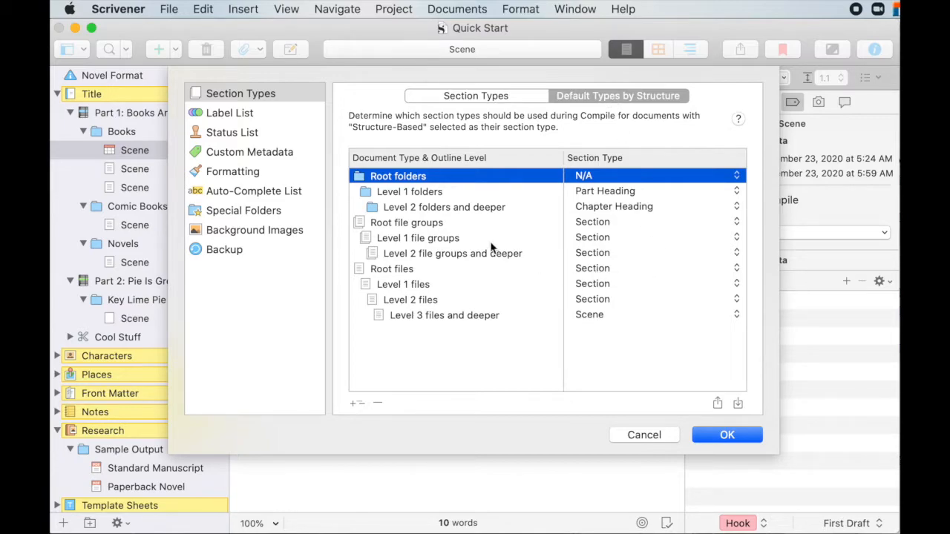
mouse_move(445, 182)
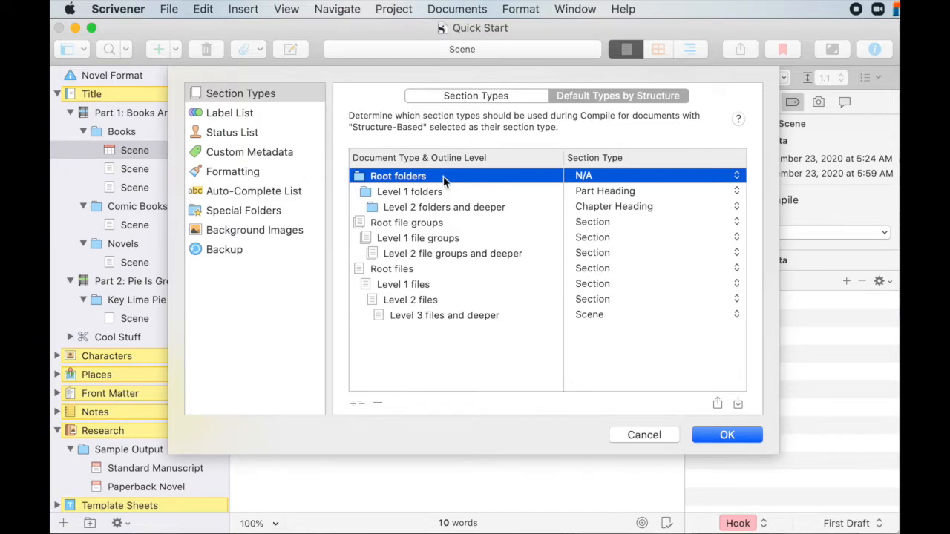
mouse_move(621, 305)
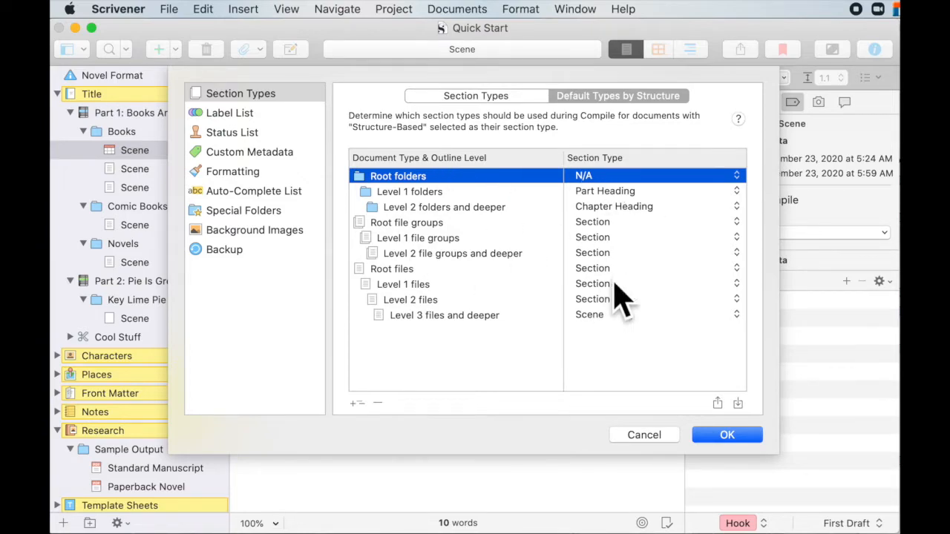
mouse_move(496, 279)
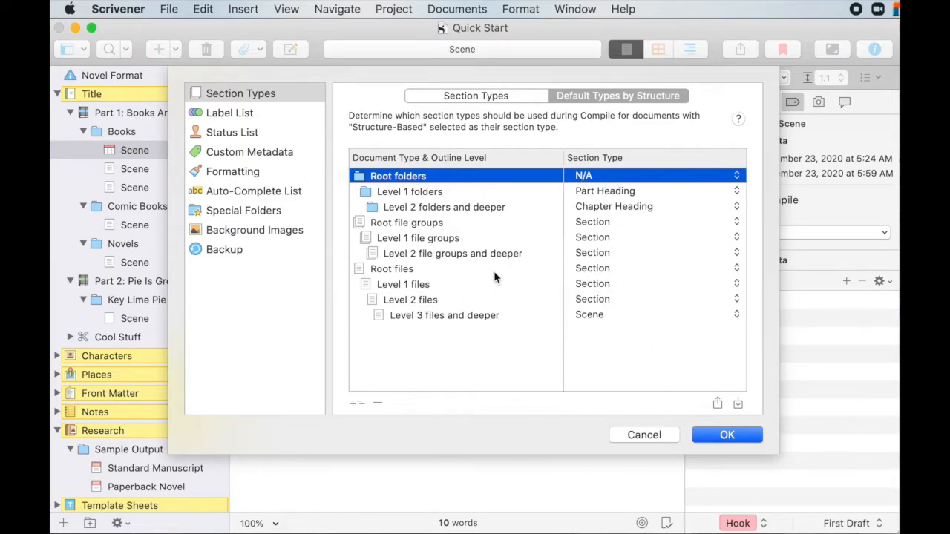
mouse_move(395, 254)
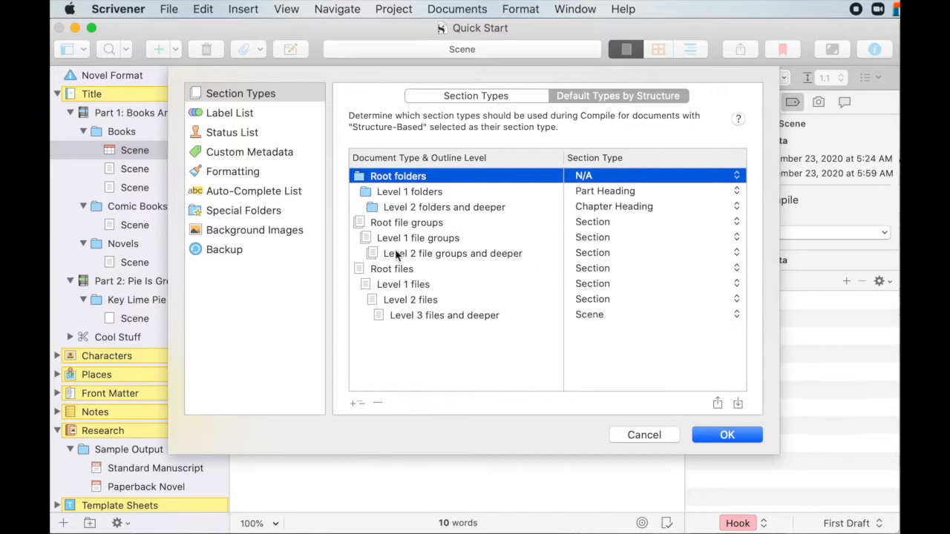
mouse_move(329, 180)
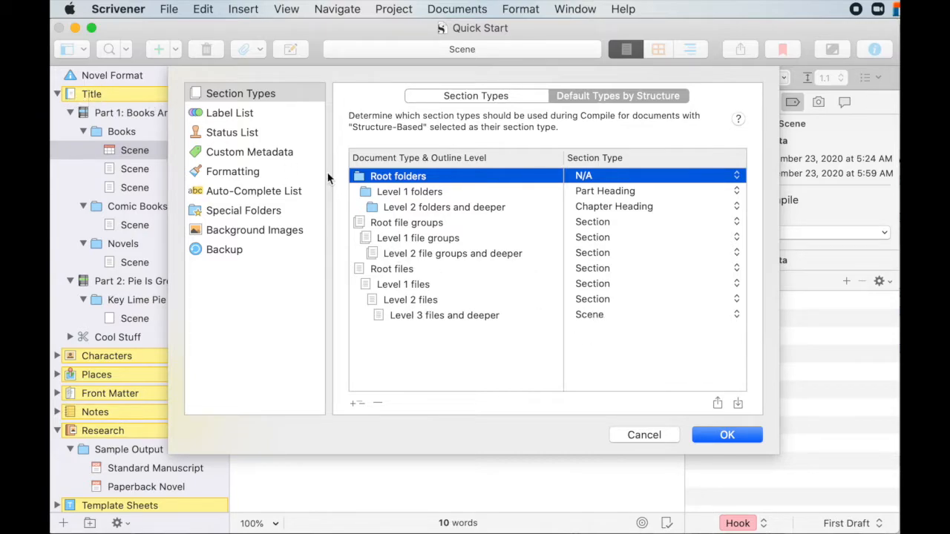
mouse_move(111, 290)
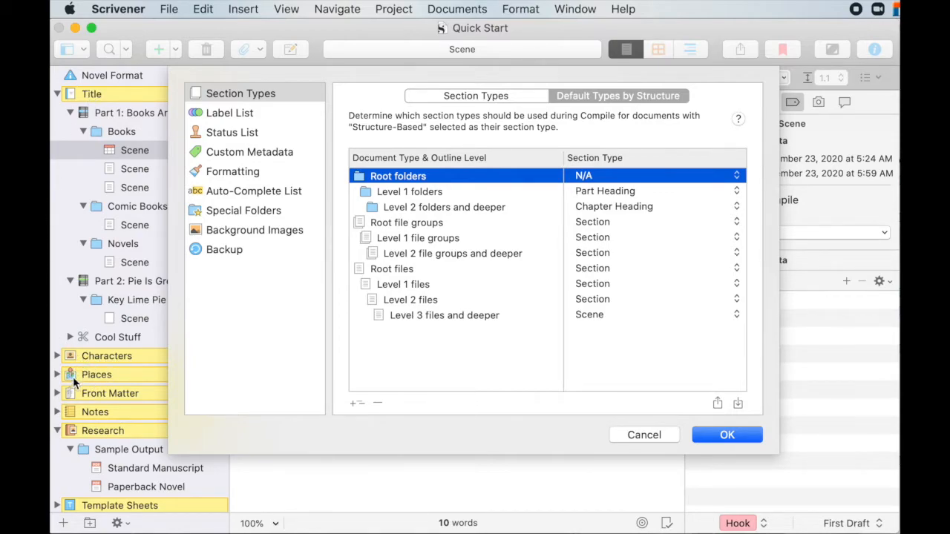
mouse_move(91, 393)
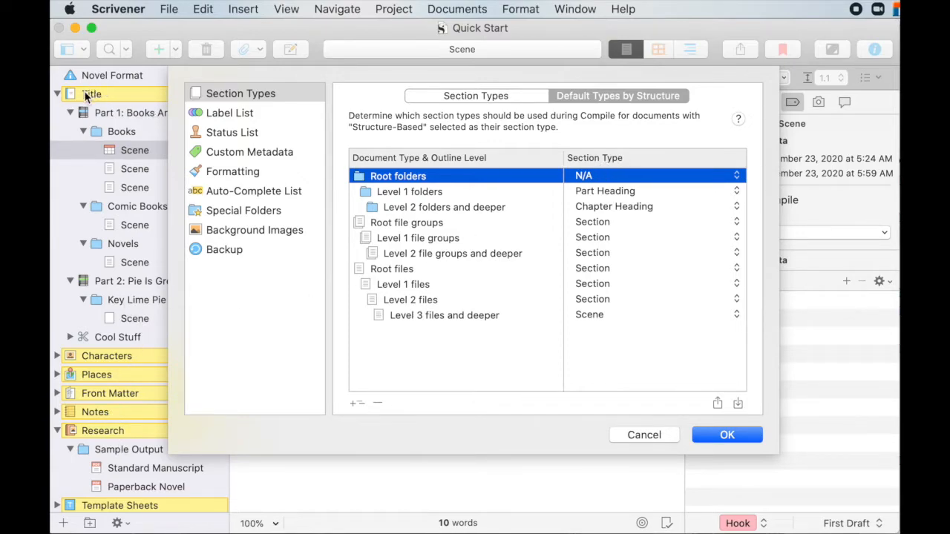
mouse_move(110, 427)
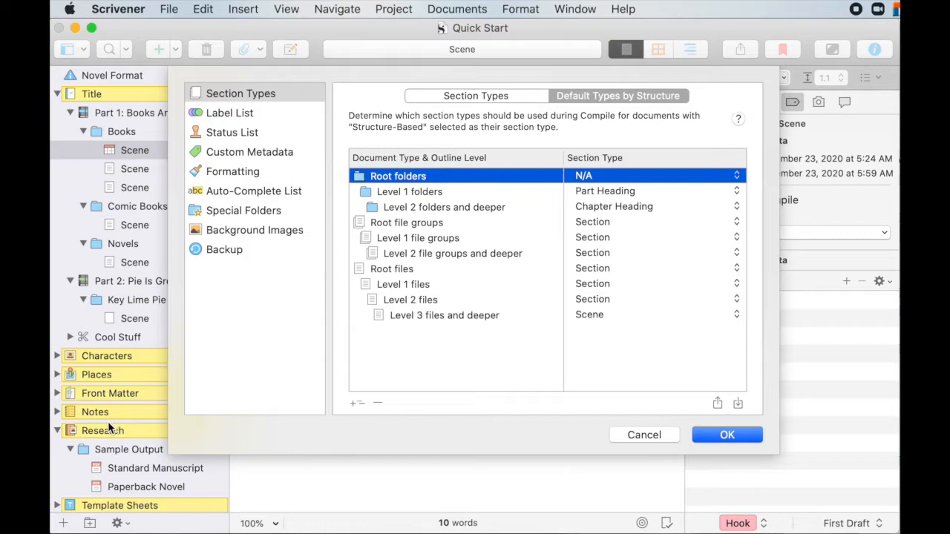
mouse_move(630, 178)
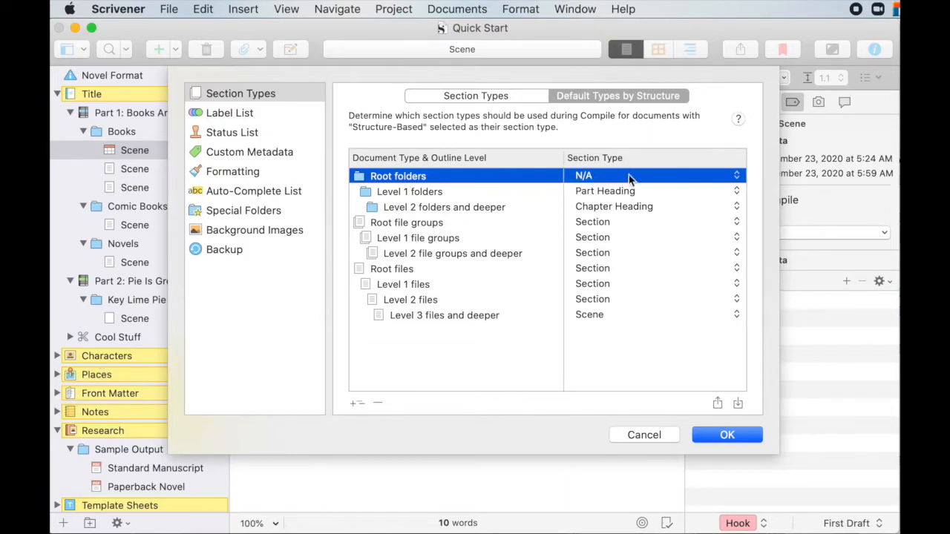
mouse_move(404, 191)
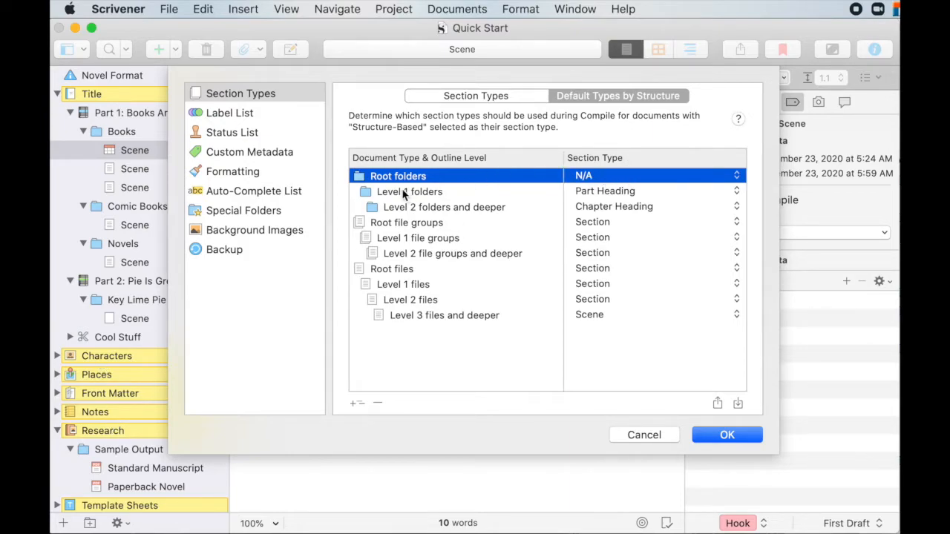
- Check Level 1 and Level 2 folder defaults, keeping Chapter Heading for Level 2, and dismiss Project Settings
left_click(409, 191)
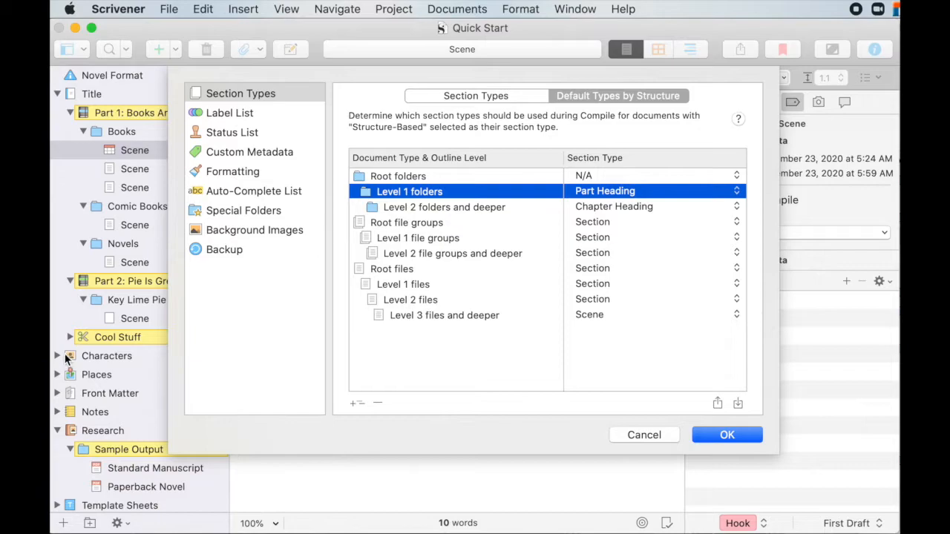
mouse_move(66, 95)
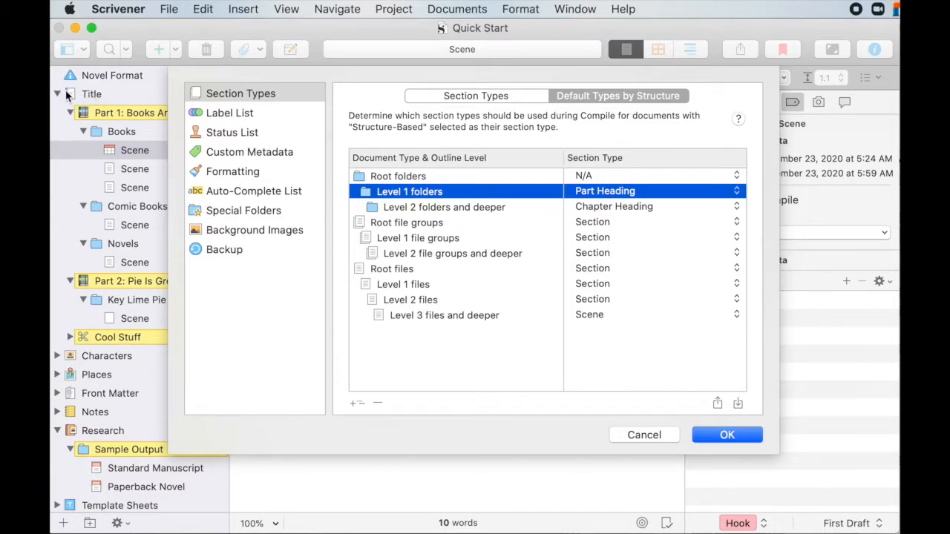
mouse_move(121, 190)
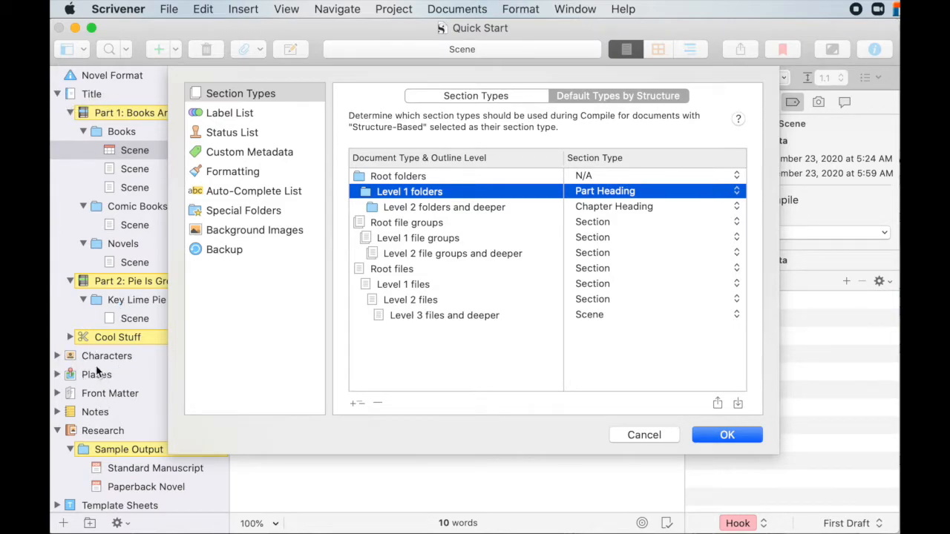
mouse_move(101, 350)
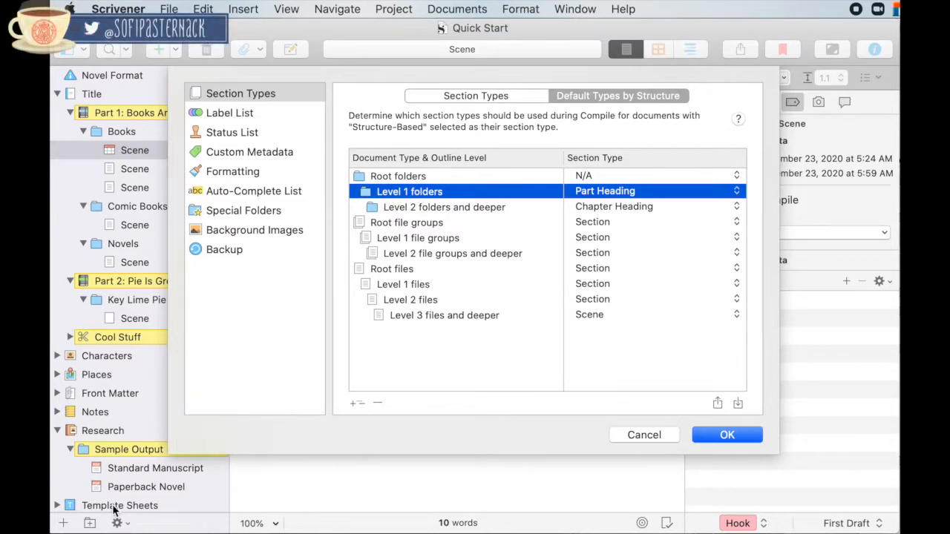
mouse_move(89, 368)
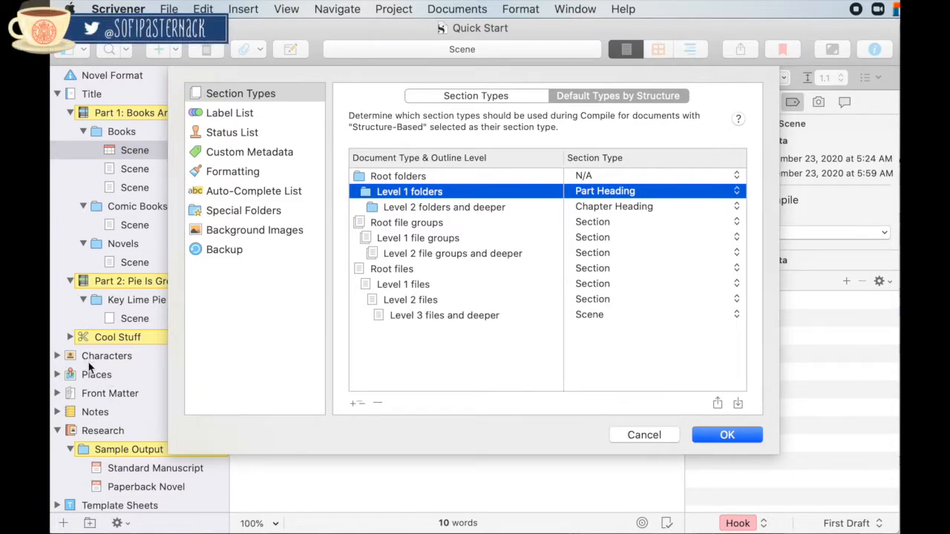
mouse_move(115, 338)
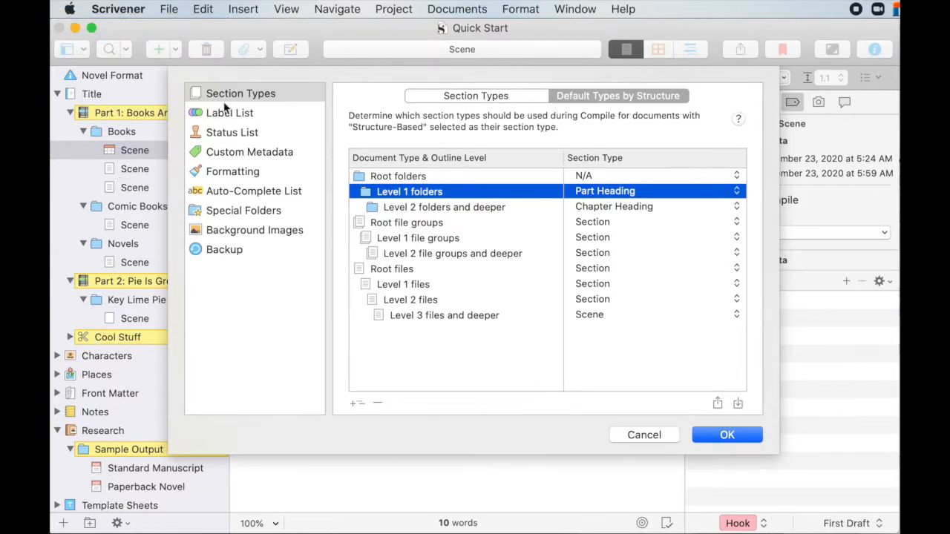
mouse_move(388, 194)
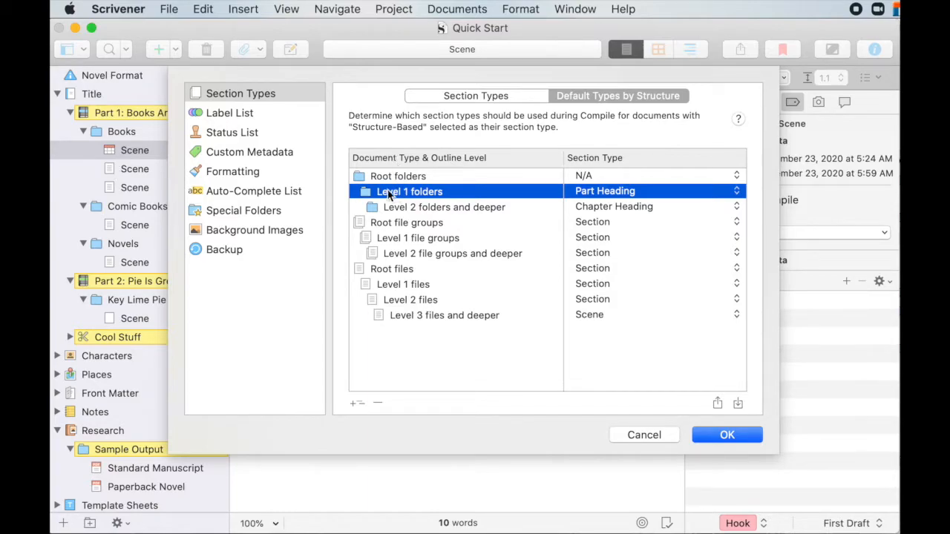
mouse_move(118, 113)
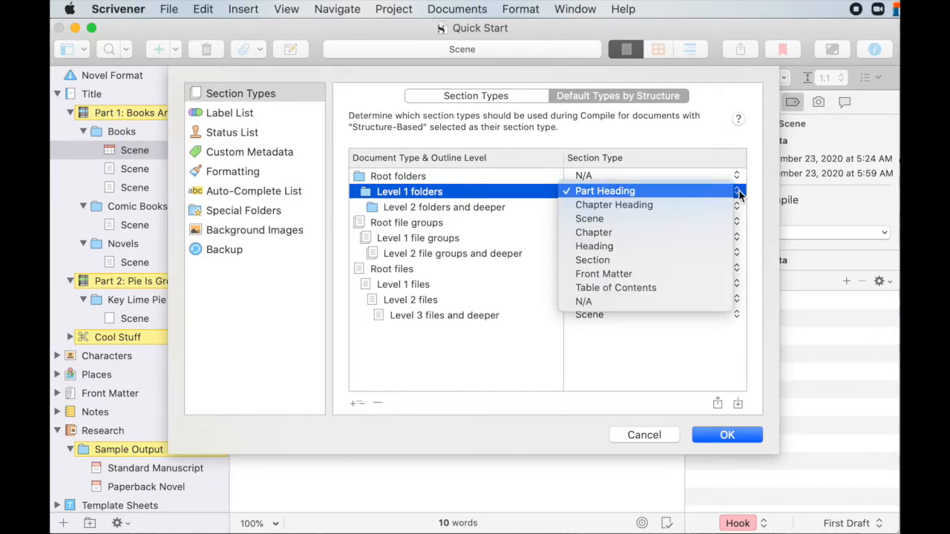
mouse_move(675, 301)
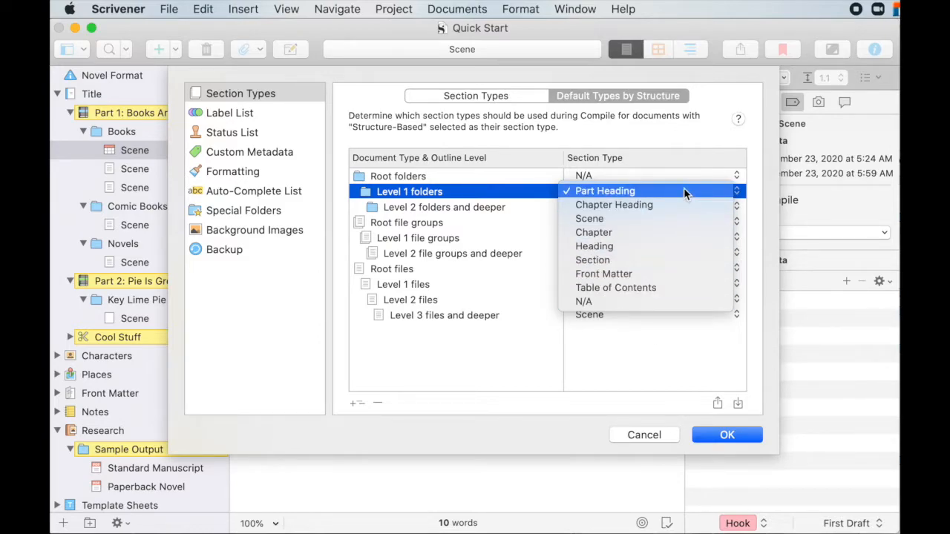
mouse_move(748, 190)
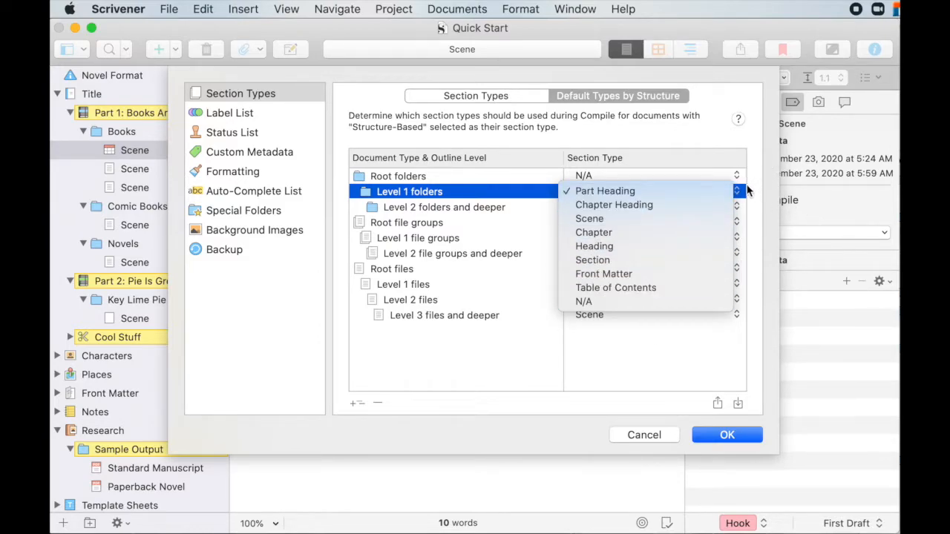
left_click(605, 190)
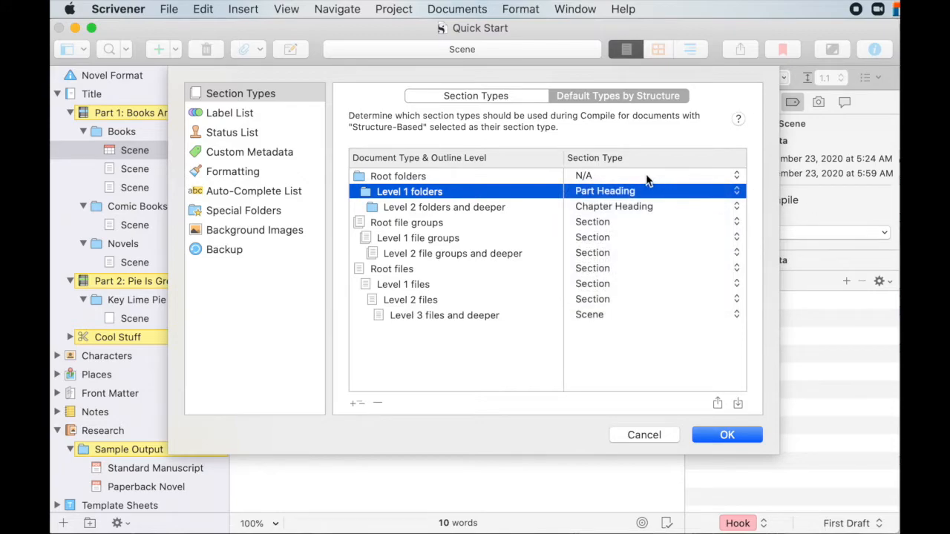
mouse_move(822, 229)
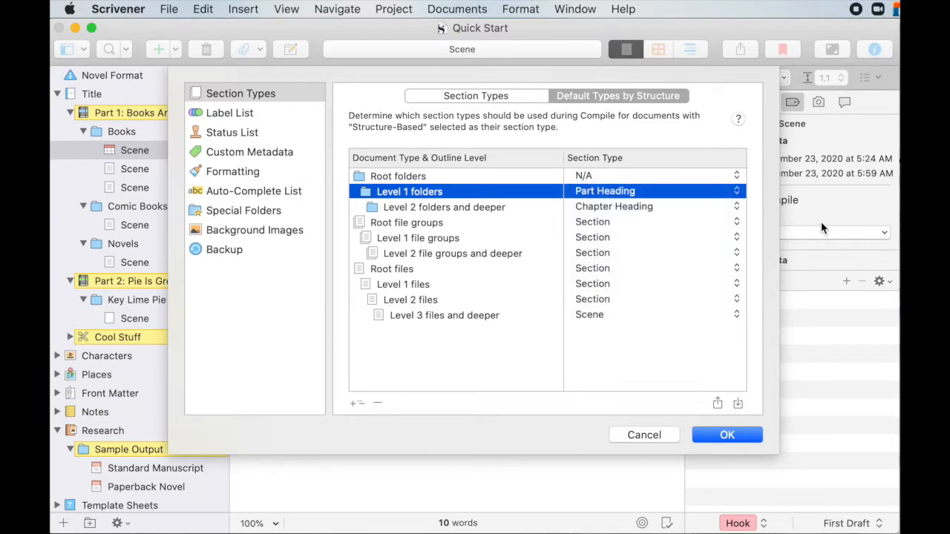
mouse_move(724, 215)
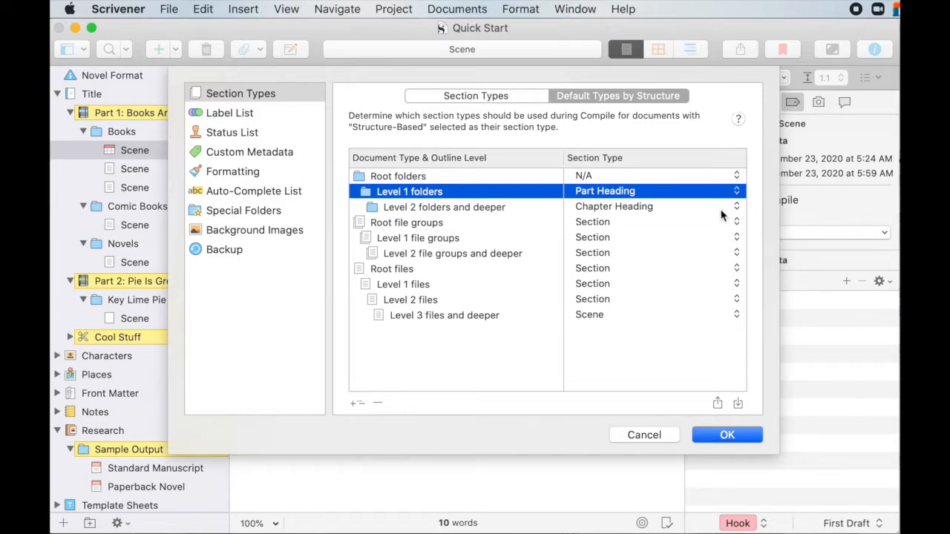
left_click(444, 208)
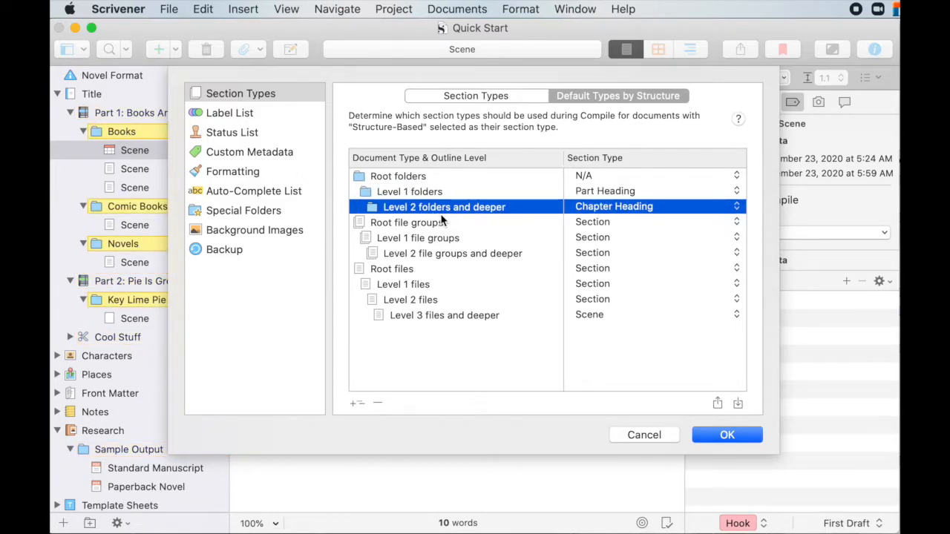
mouse_move(715, 223)
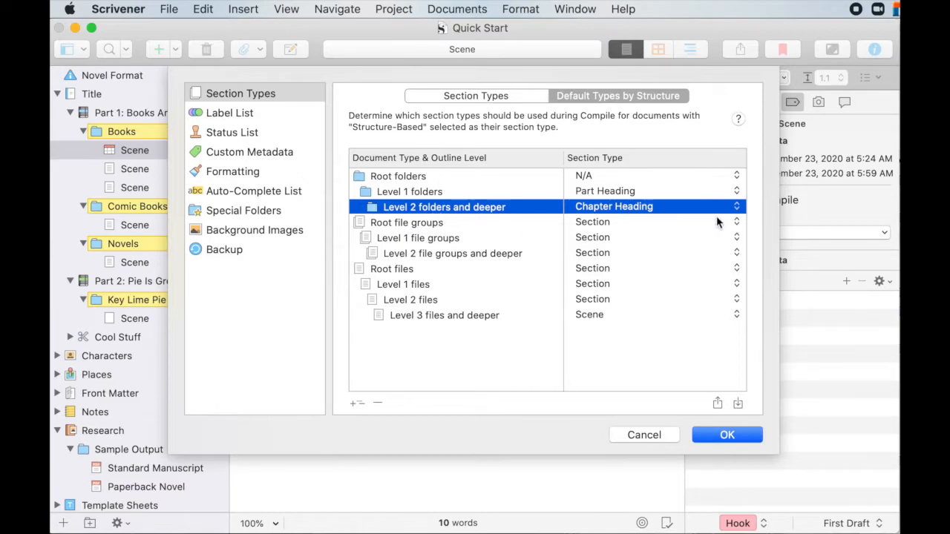
left_click(736, 206)
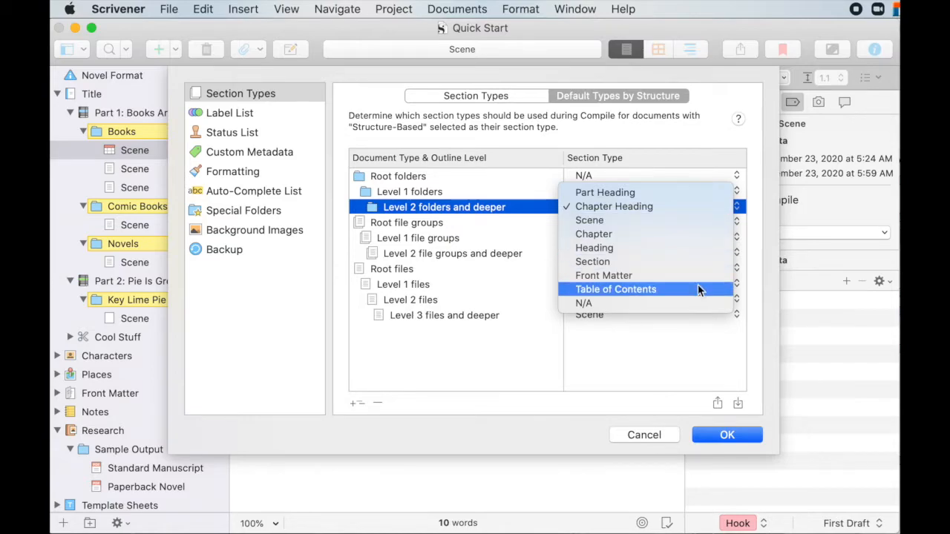
left_click(615, 206)
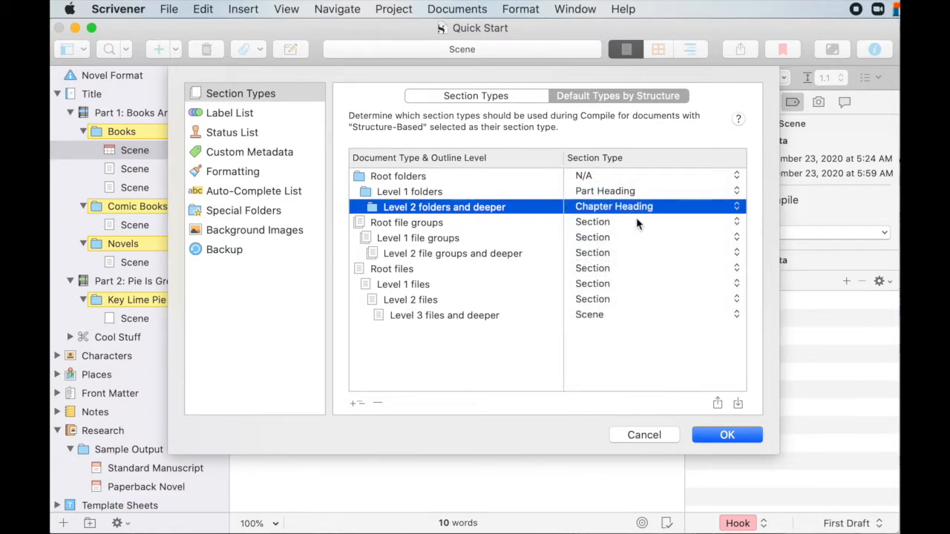
left_click(727, 434)
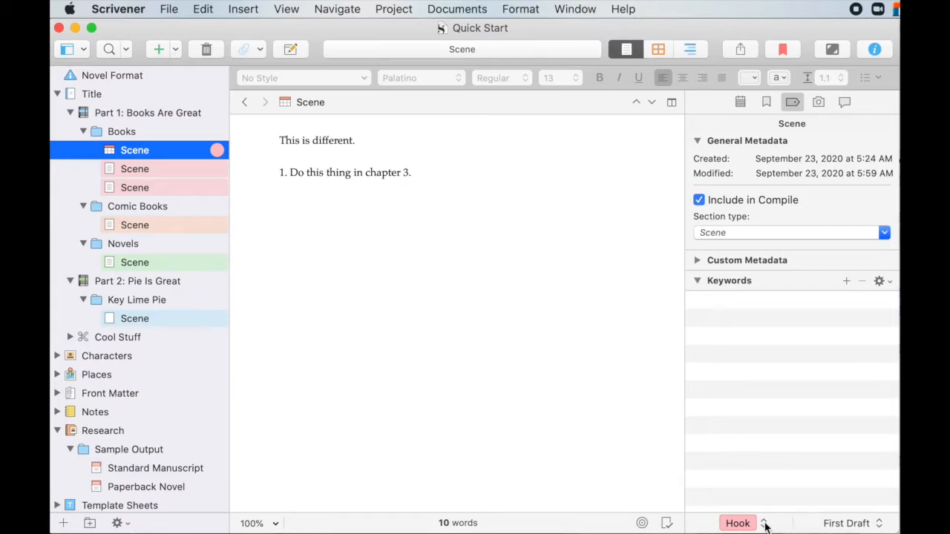
- Bring up the Cereal Is Cool label list settings, cancel once, and reopen the label options for editing
left_click(737, 523)
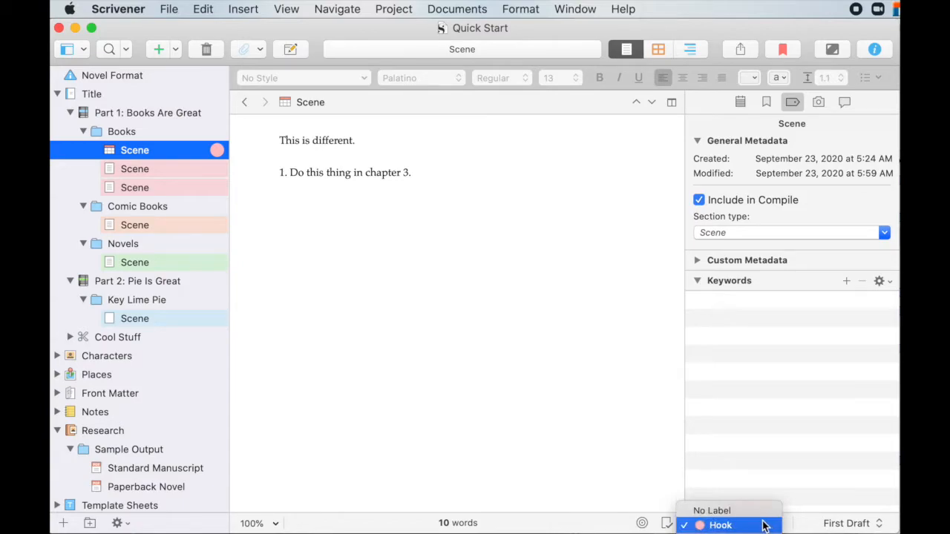
mouse_move(742, 525)
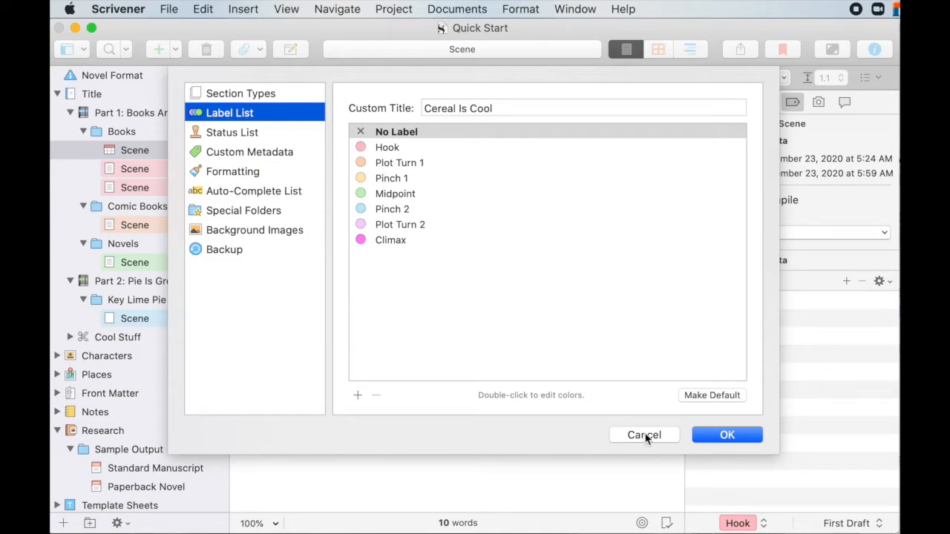
left_click(644, 435)
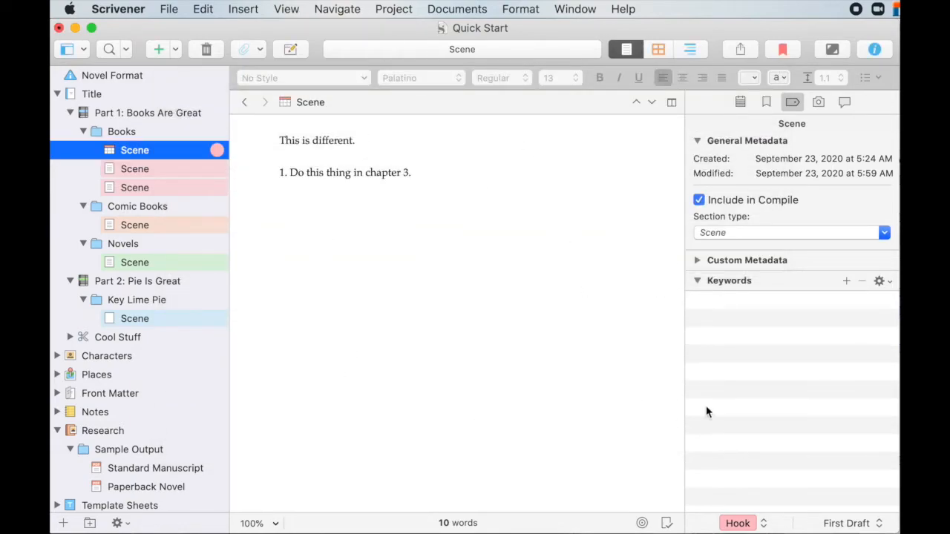
left_click(790, 231)
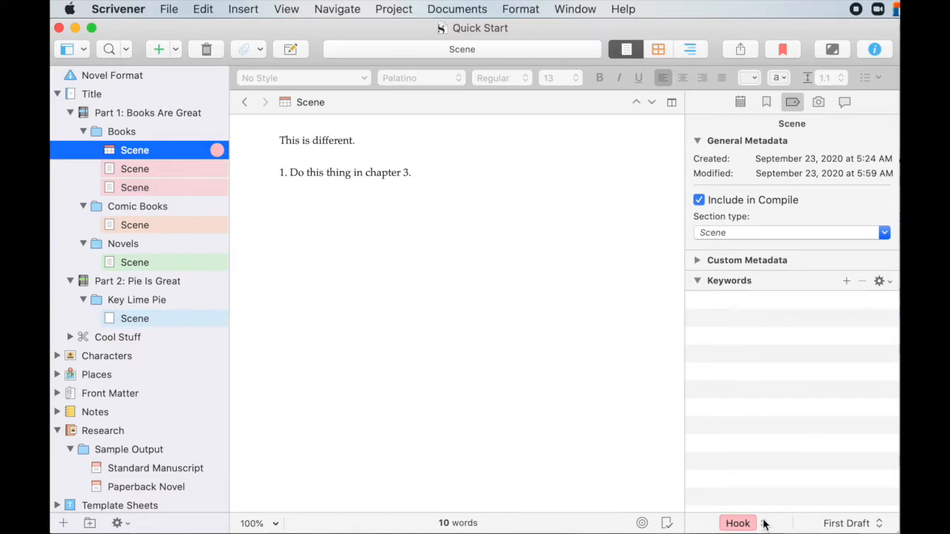
left_click(737, 522)
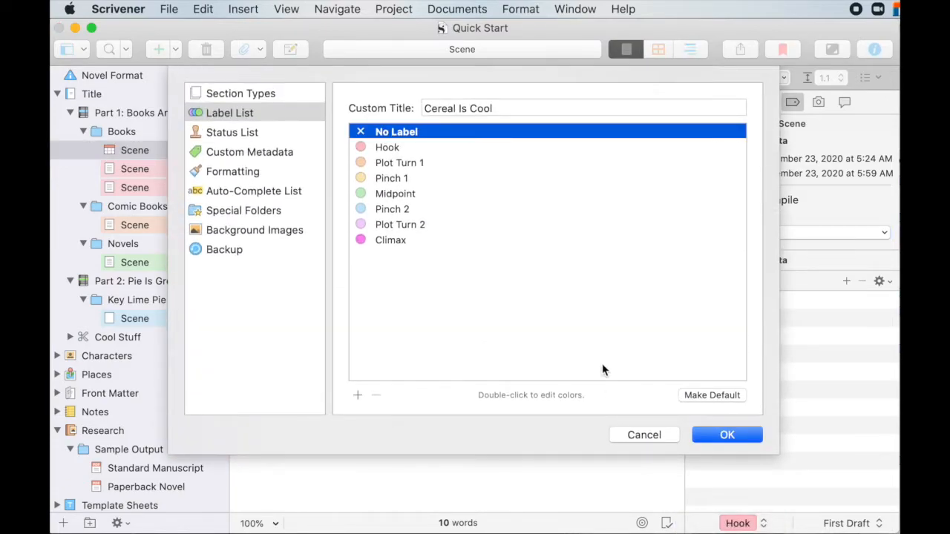
mouse_move(419, 288)
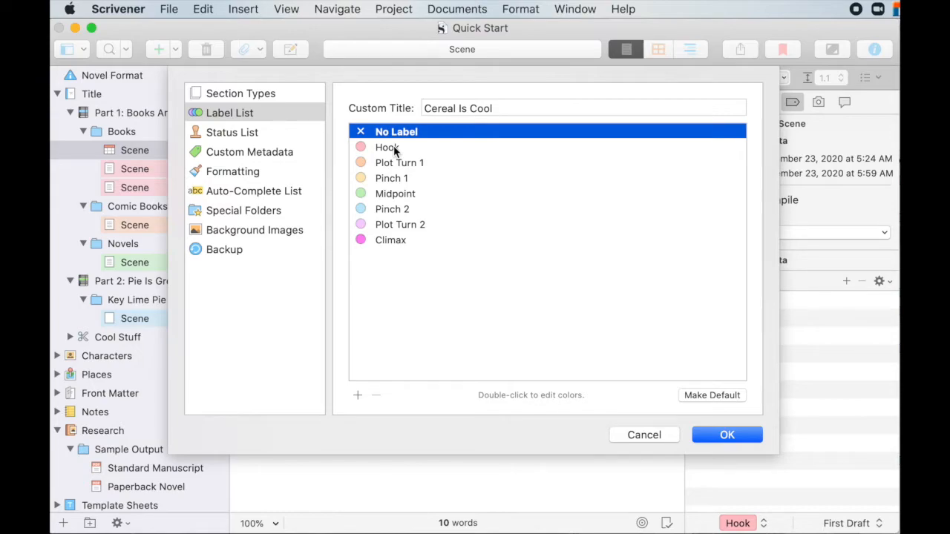
mouse_move(394, 158)
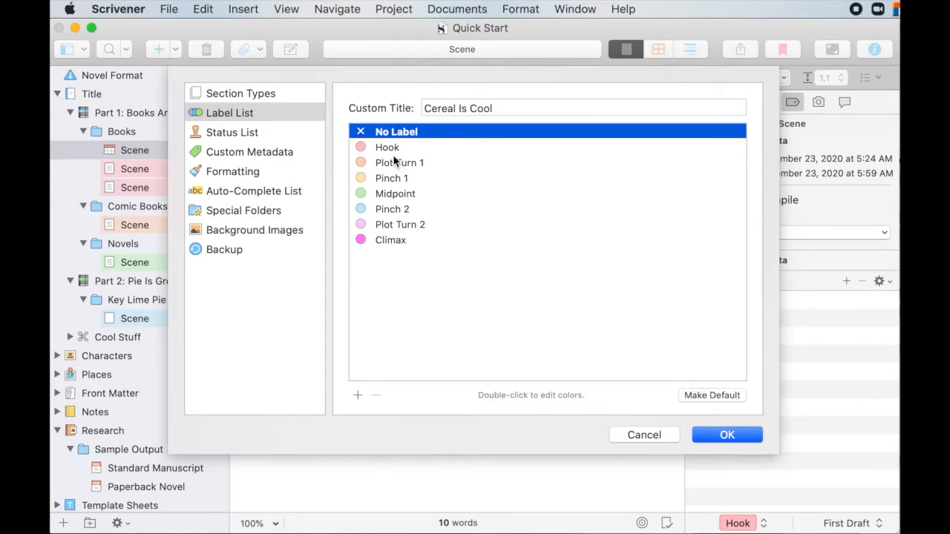
mouse_move(385, 151)
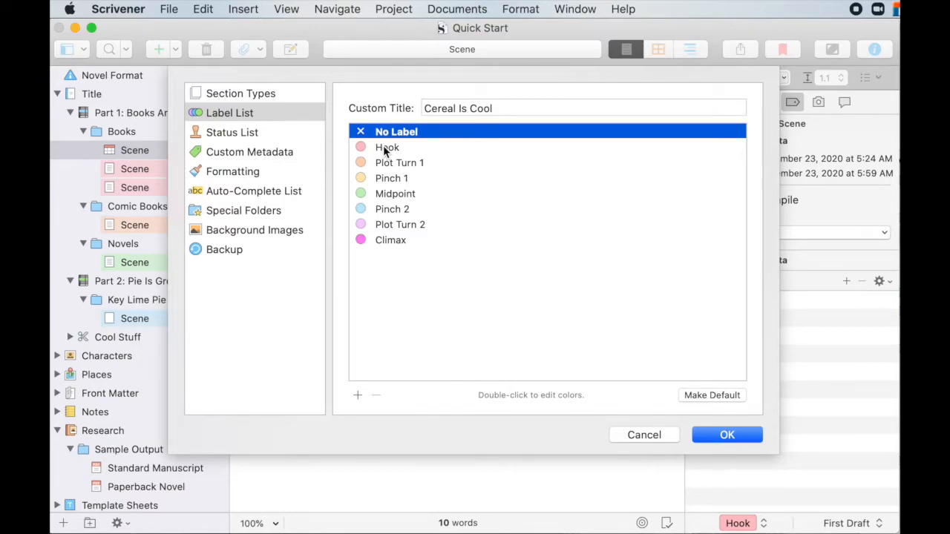
mouse_move(386, 215)
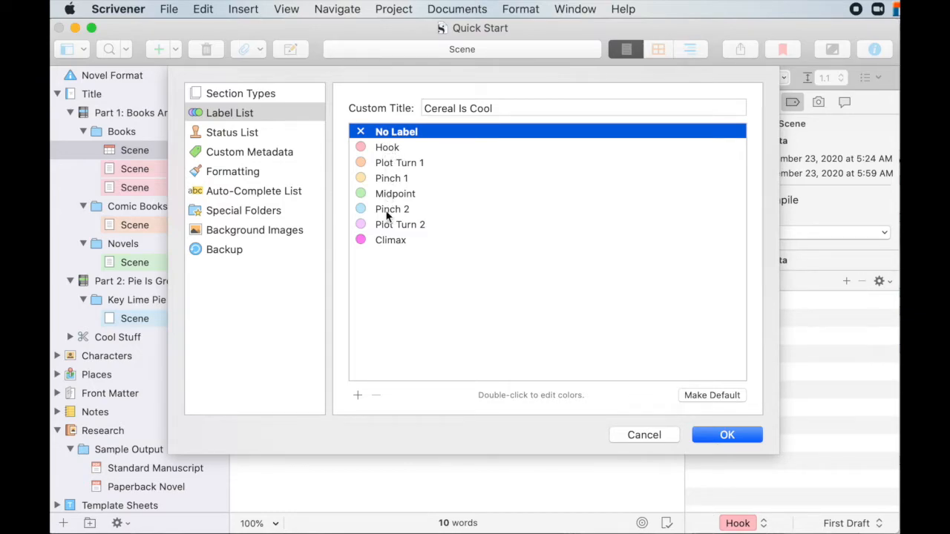
mouse_move(363, 146)
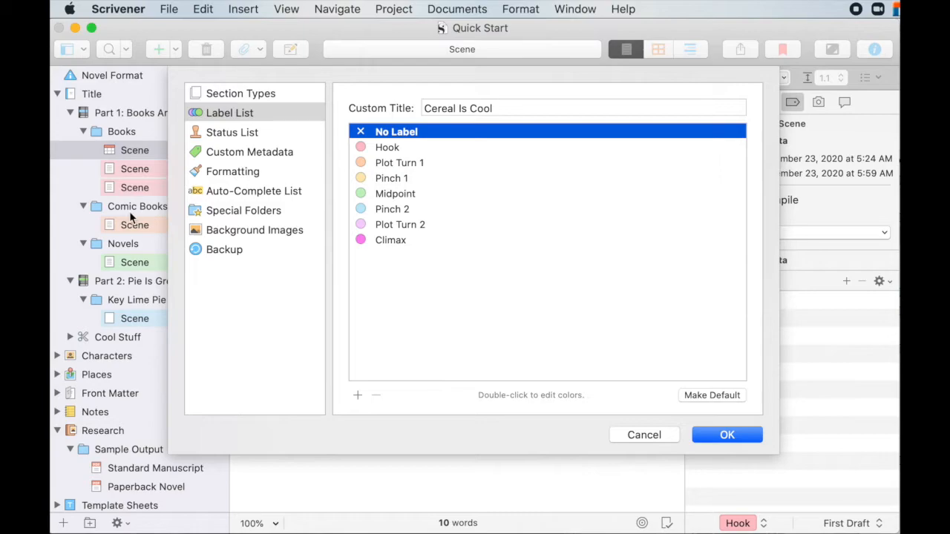
mouse_move(121, 273)
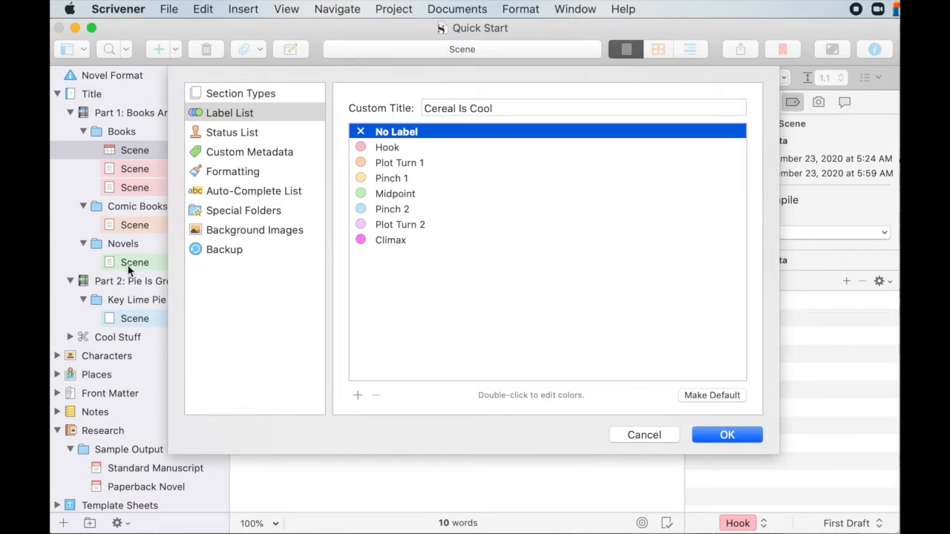
mouse_move(133, 134)
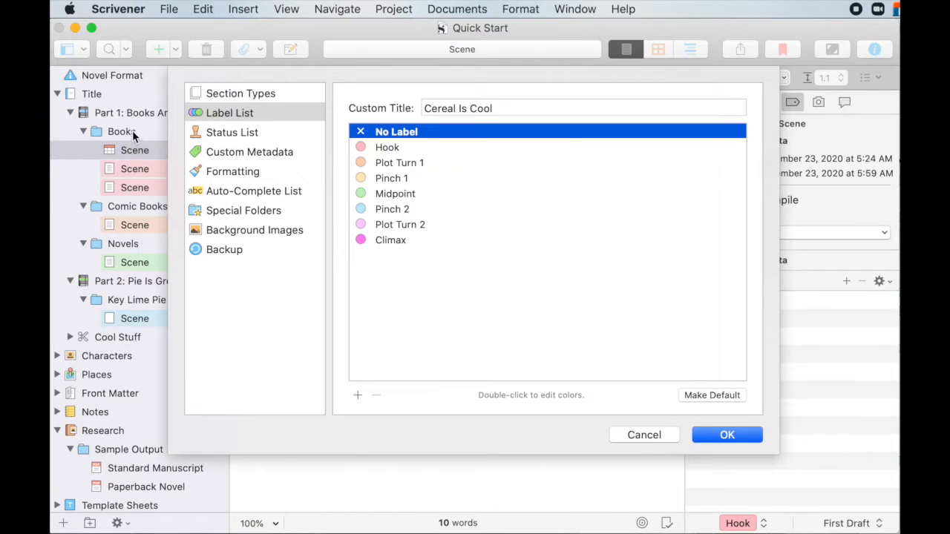
mouse_move(119, 217)
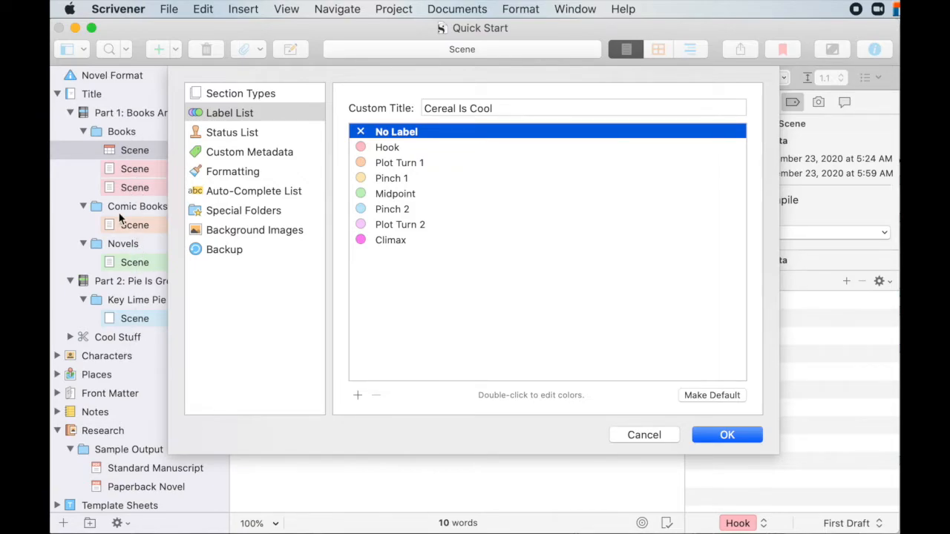
mouse_move(126, 243)
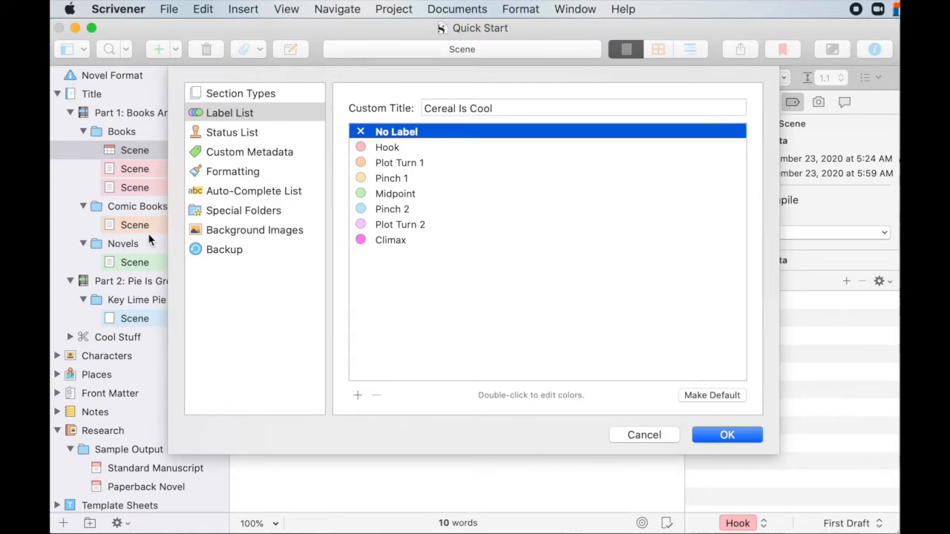
mouse_move(141, 160)
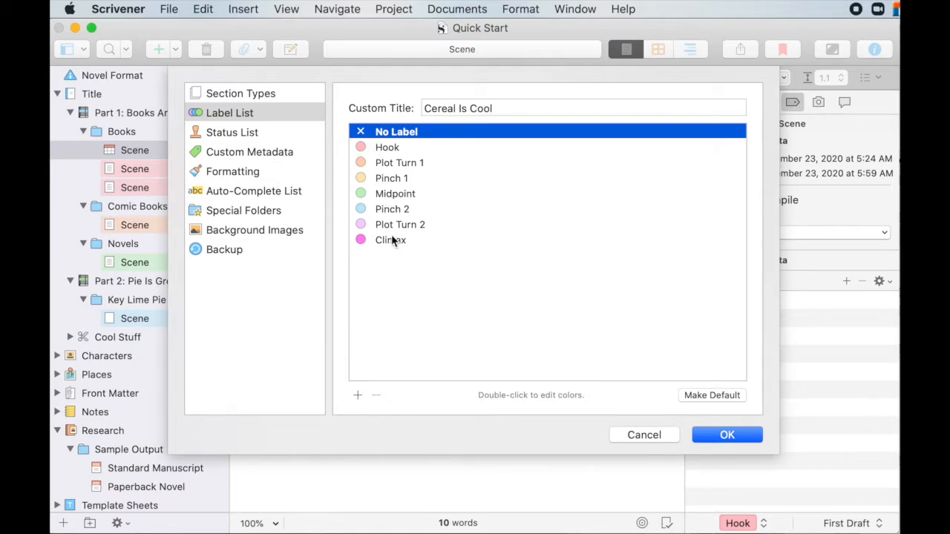
mouse_move(401, 181)
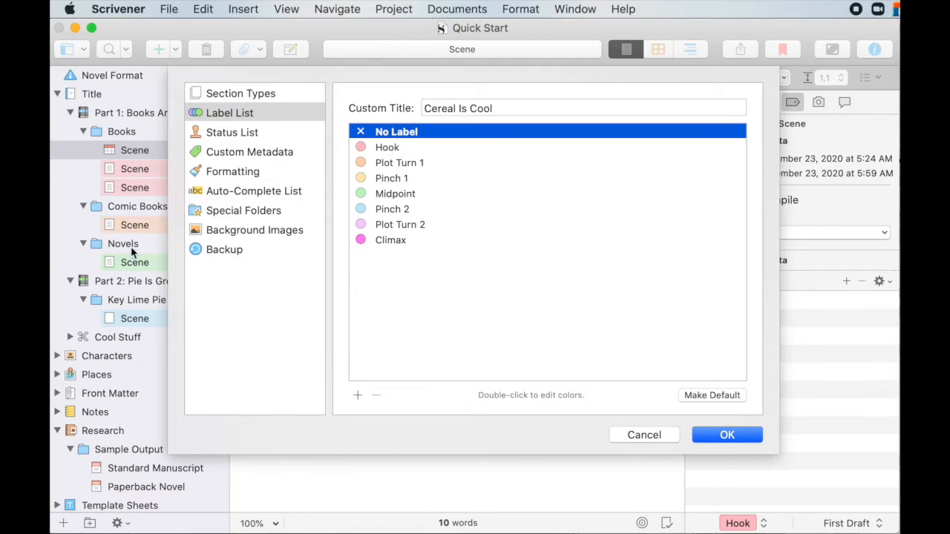
mouse_move(387, 151)
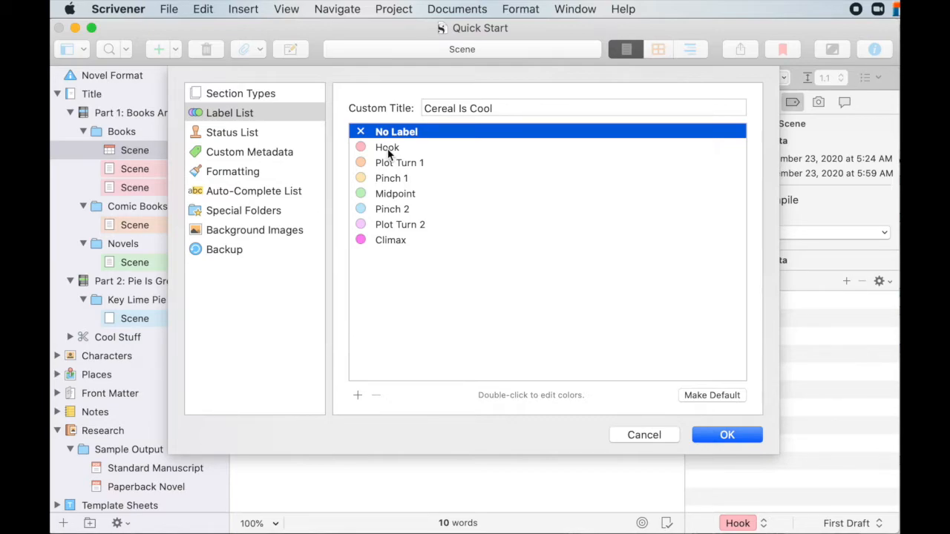
mouse_move(395, 163)
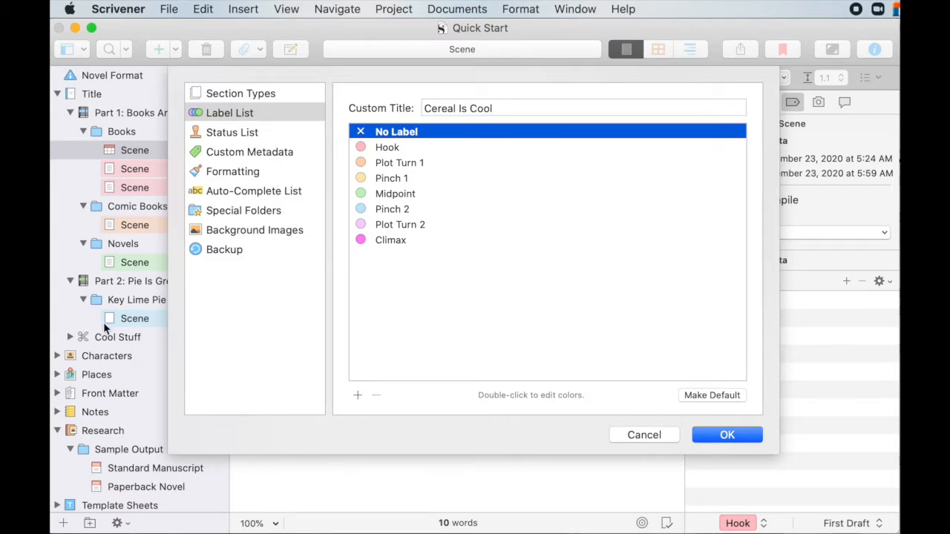
mouse_move(316, 340)
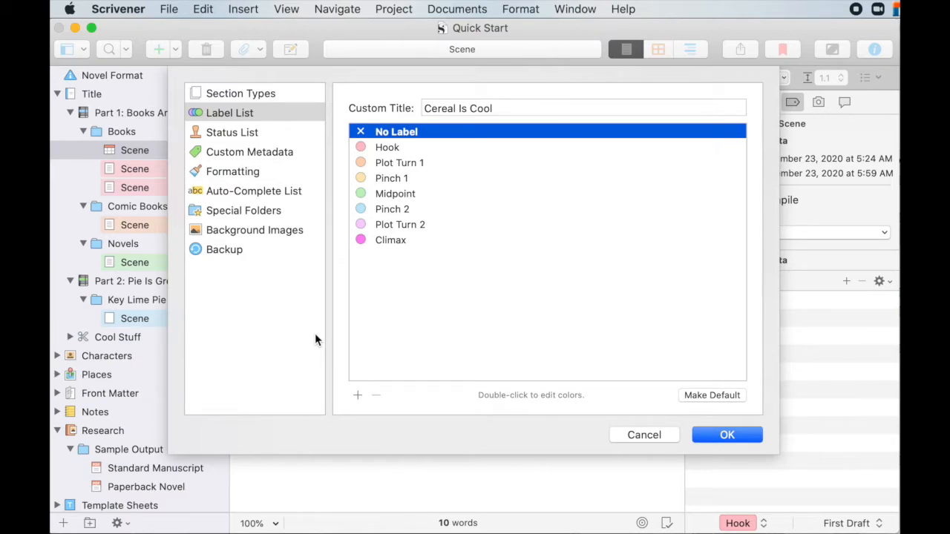
mouse_move(483, 279)
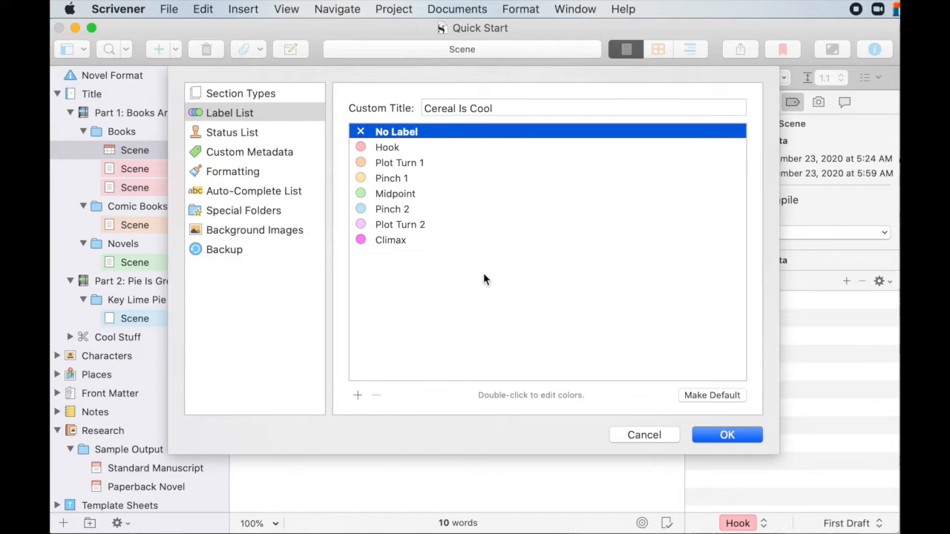
mouse_move(371, 226)
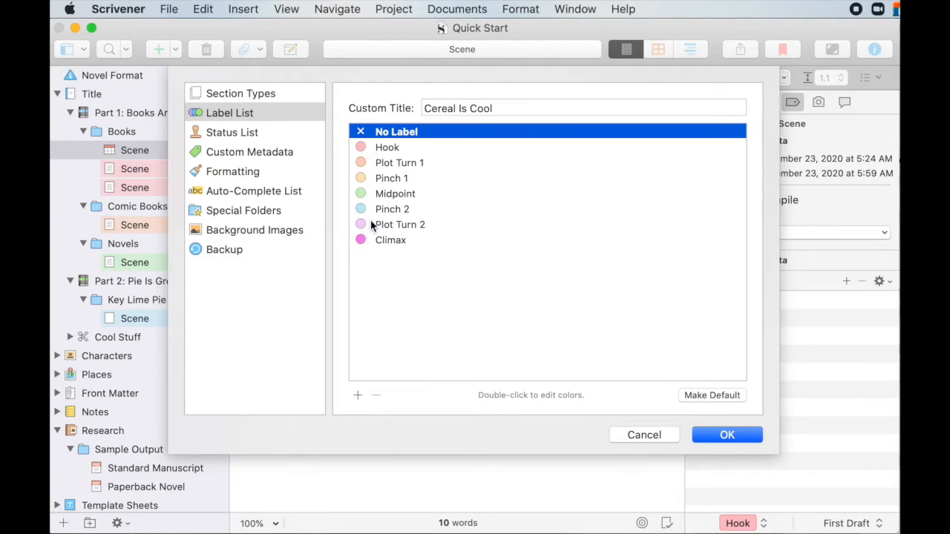
- Abandon renaming the Plot Turn 1 label and adjust the Hook label's colour in the Colors panel
left_click(387, 147)
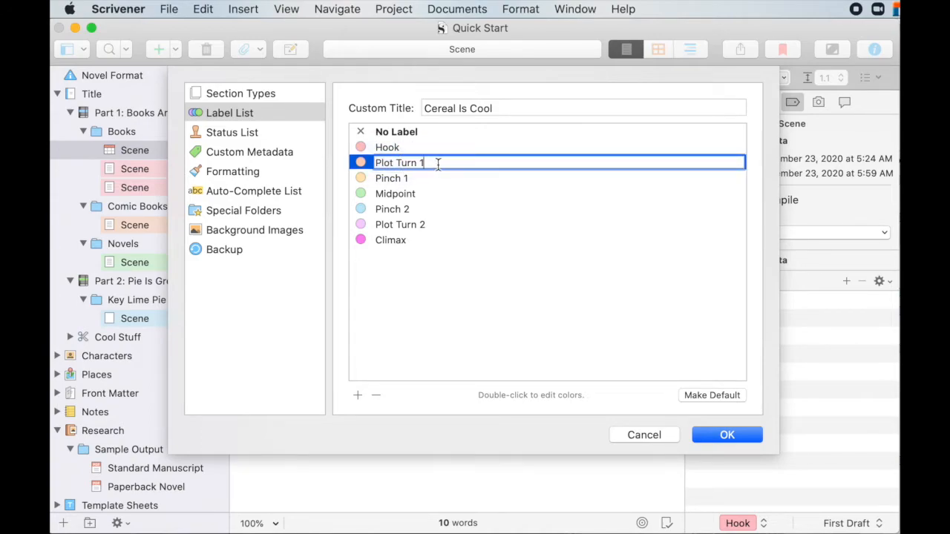
key("Backspace")
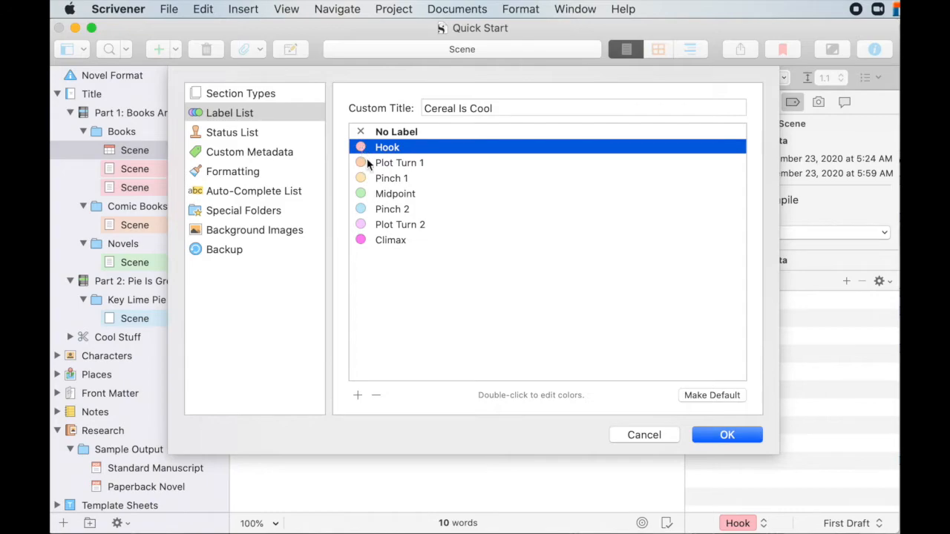
double_click(361, 147)
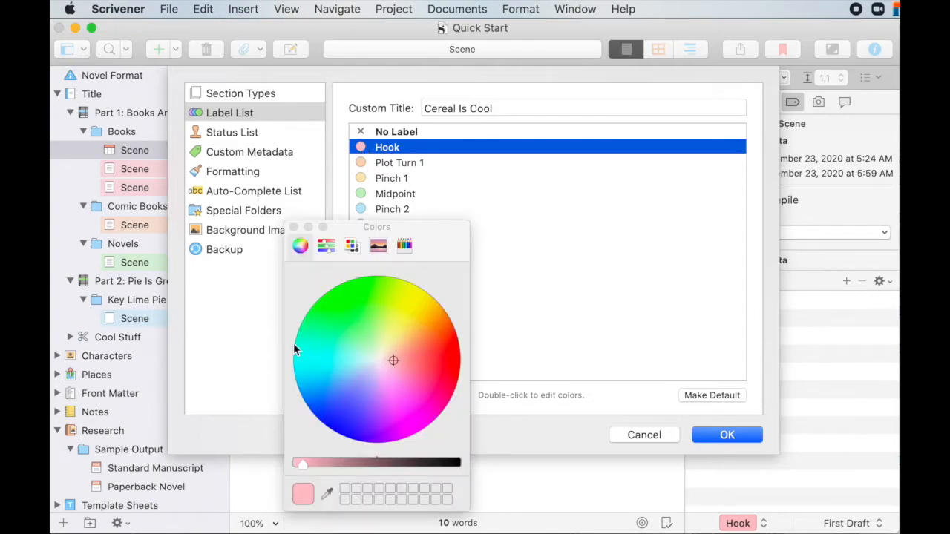
mouse_move(363, 287)
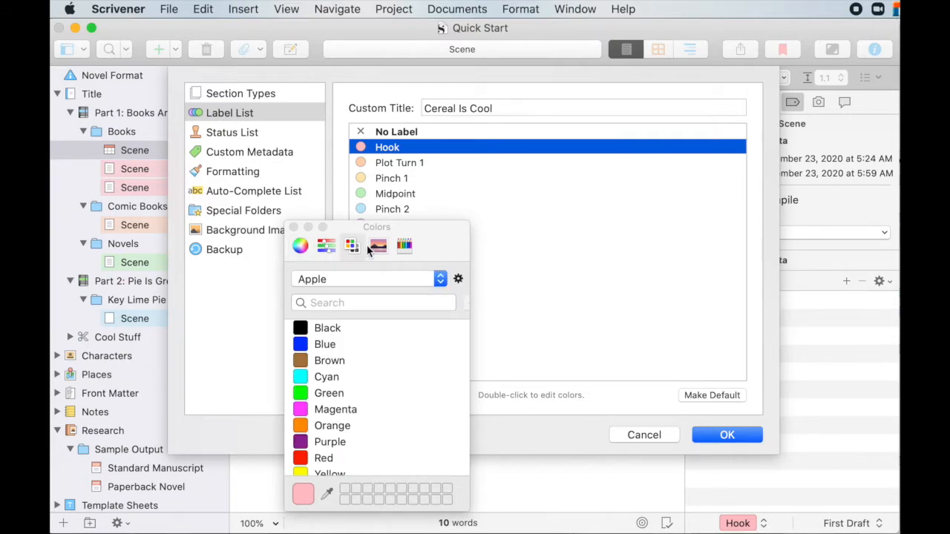
left_click(300, 245)
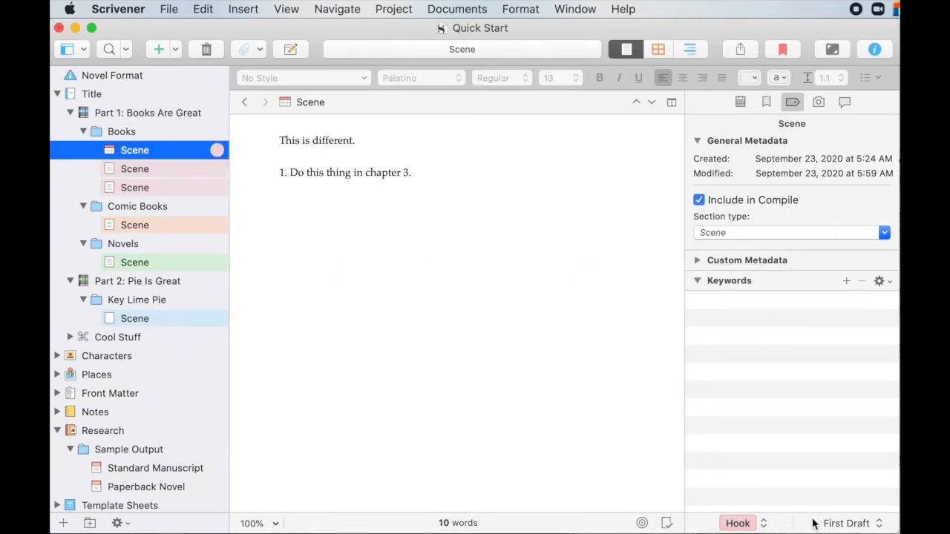
- Show the status choices for the first Scene, currently First Draft
left_click(846, 522)
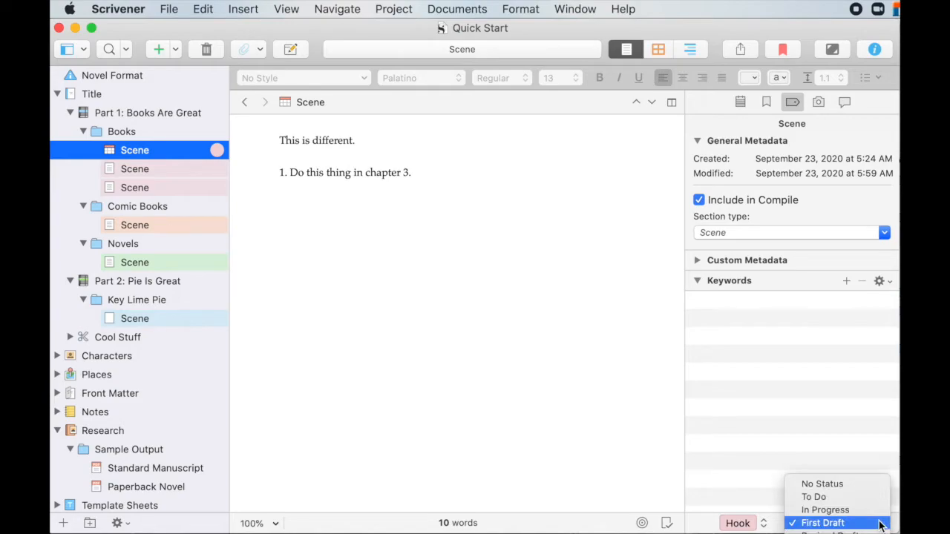
mouse_move(813, 495)
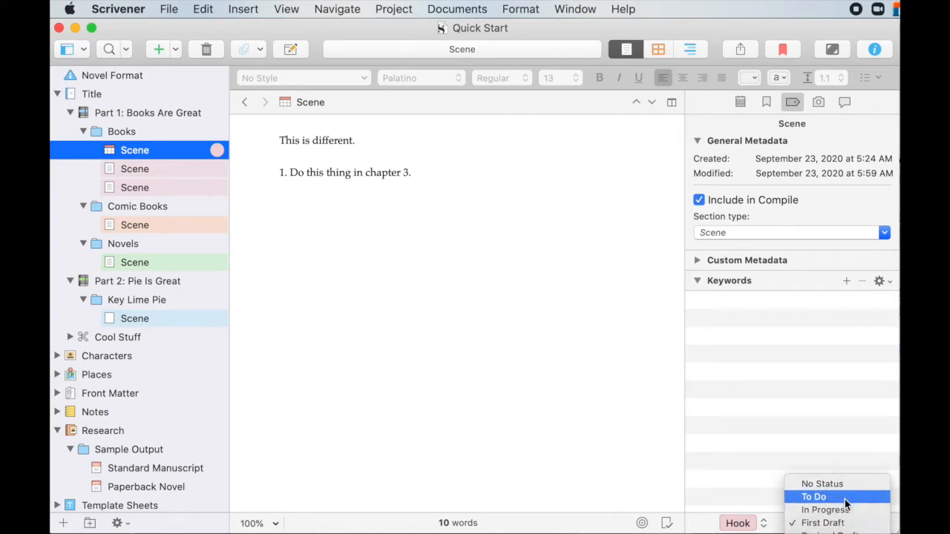
mouse_move(823, 522)
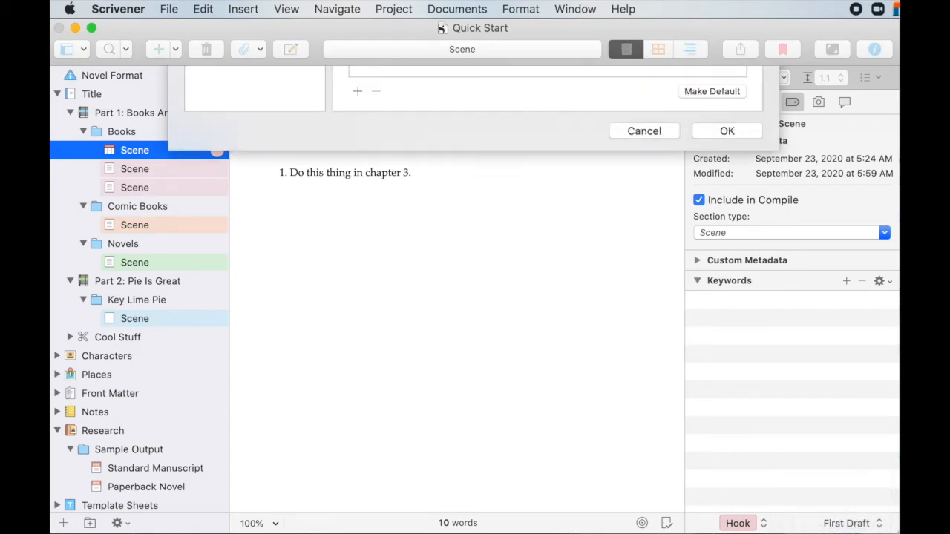
left_click(232, 132)
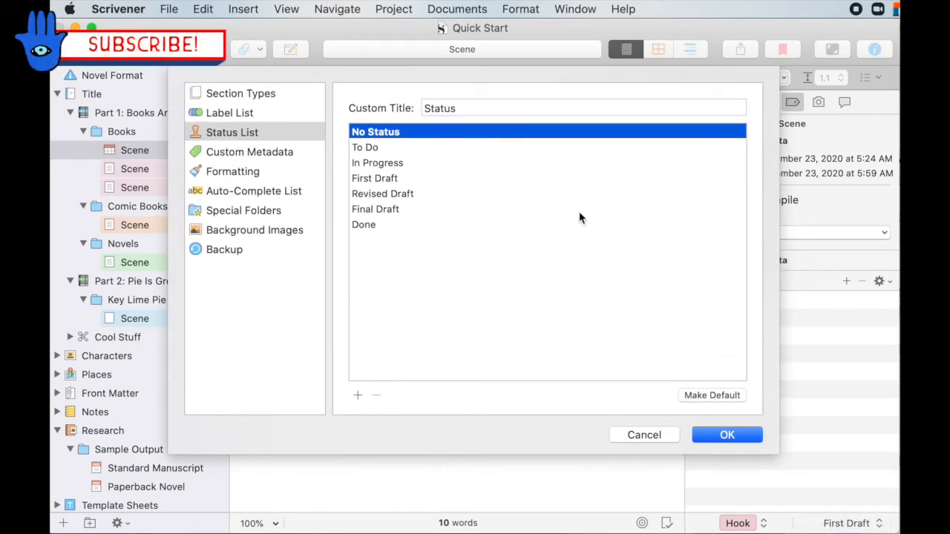
mouse_move(246, 303)
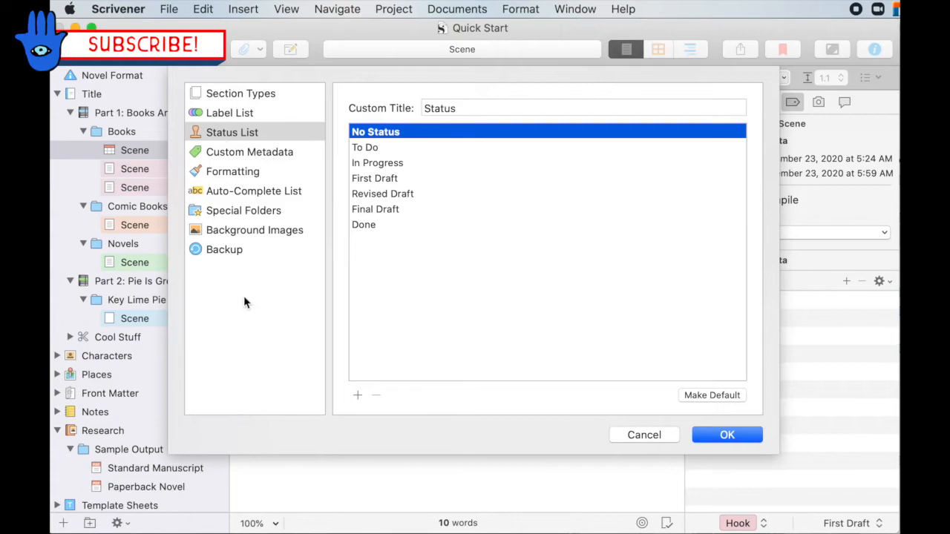
mouse_move(398, 128)
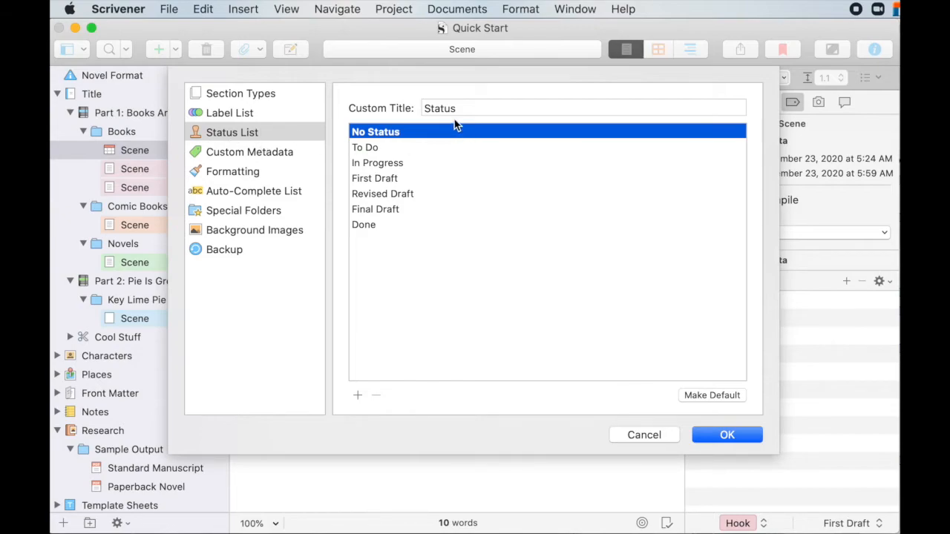
left_click(585, 107)
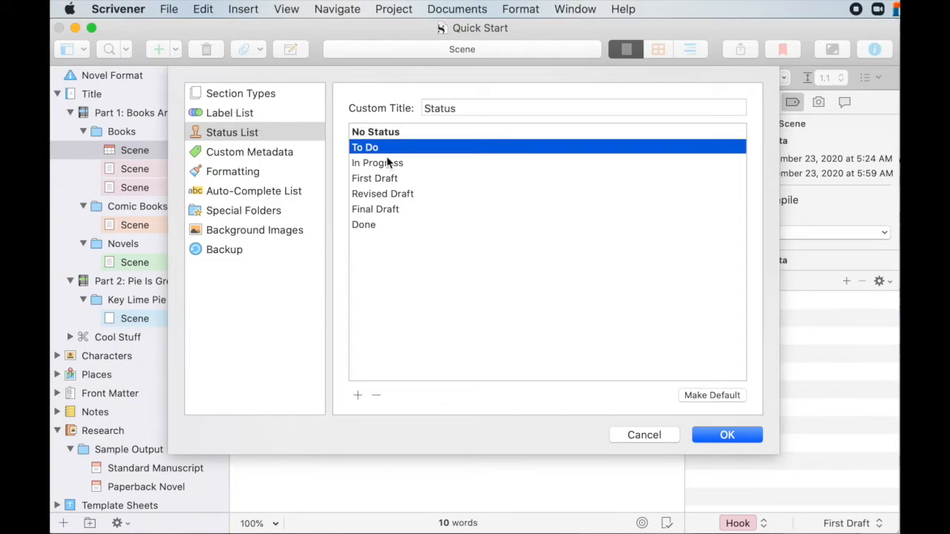
left_click(229, 113)
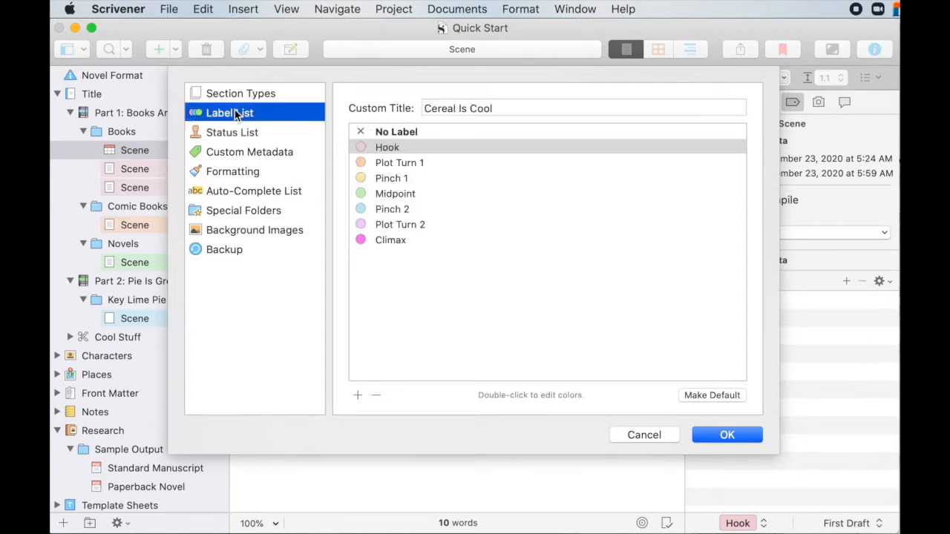
left_click(231, 132)
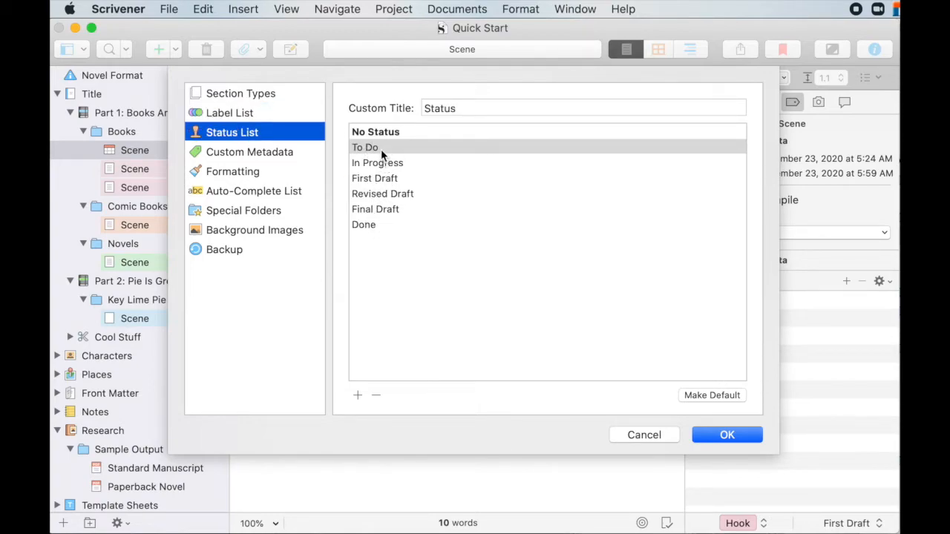
mouse_move(393, 119)
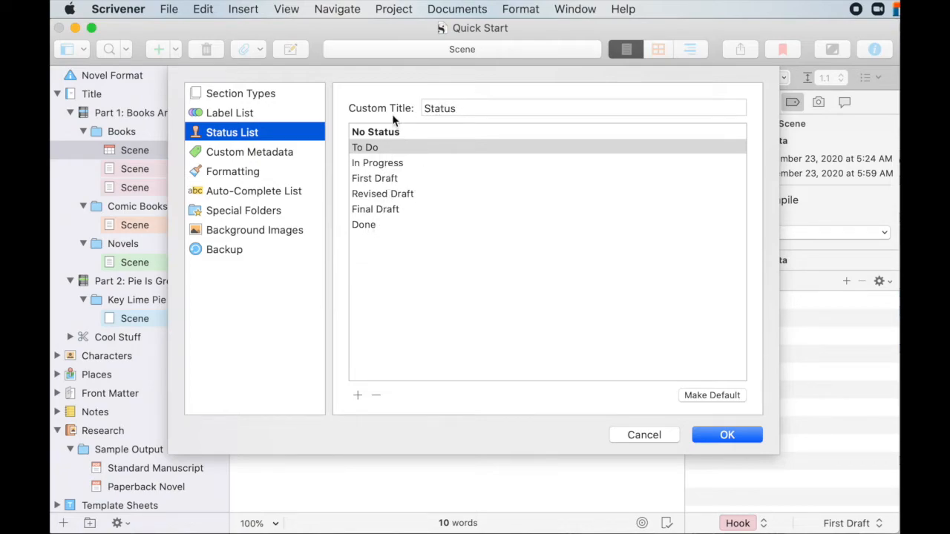
mouse_move(386, 147)
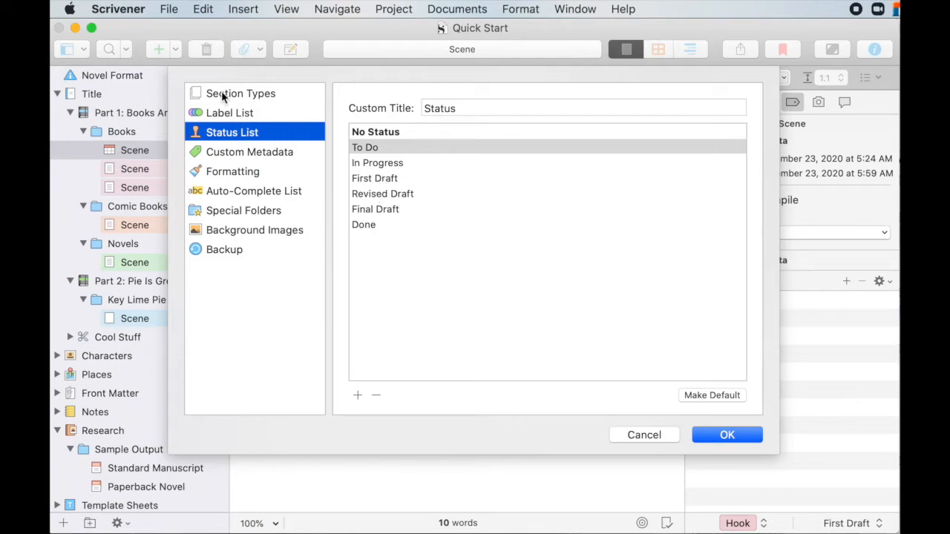
mouse_move(379, 399)
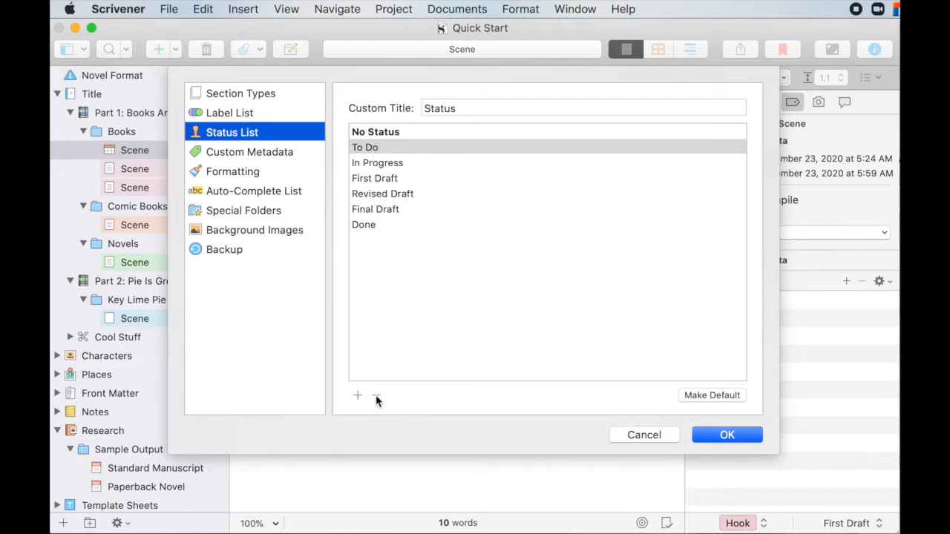
mouse_move(463, 303)
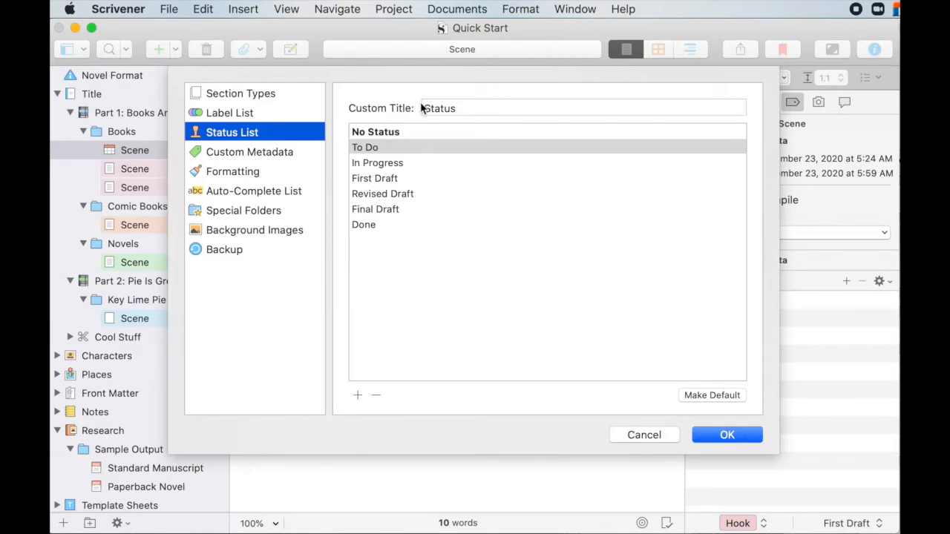
mouse_move(696, 359)
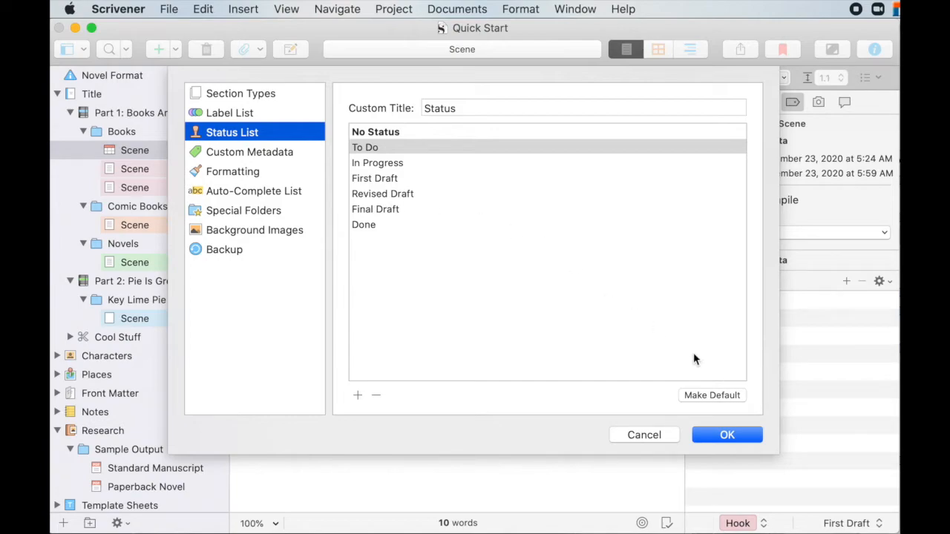
- Close Project Settings, browse Part 1's scenes in the Binder, then show the Title folder's Part 1 and Part 2 cards
left_click(727, 433)
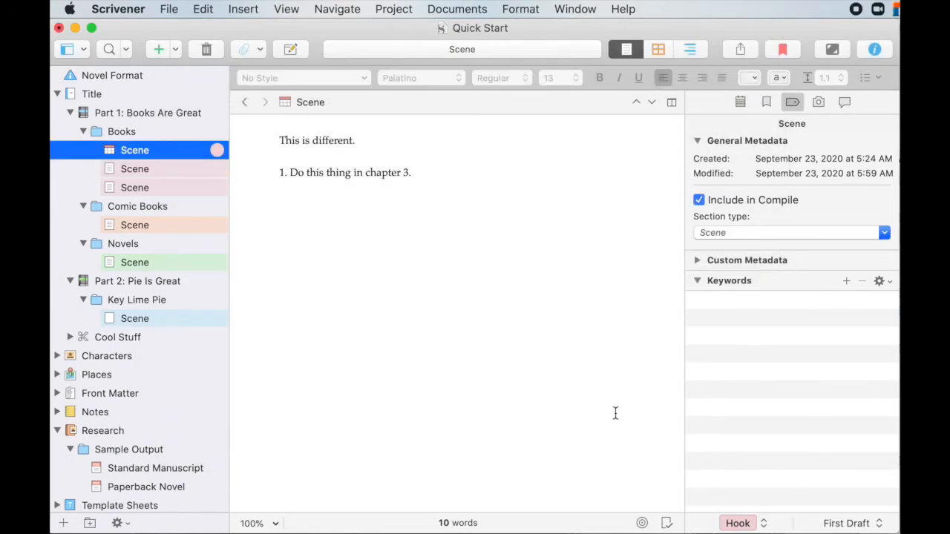
mouse_move(297, 220)
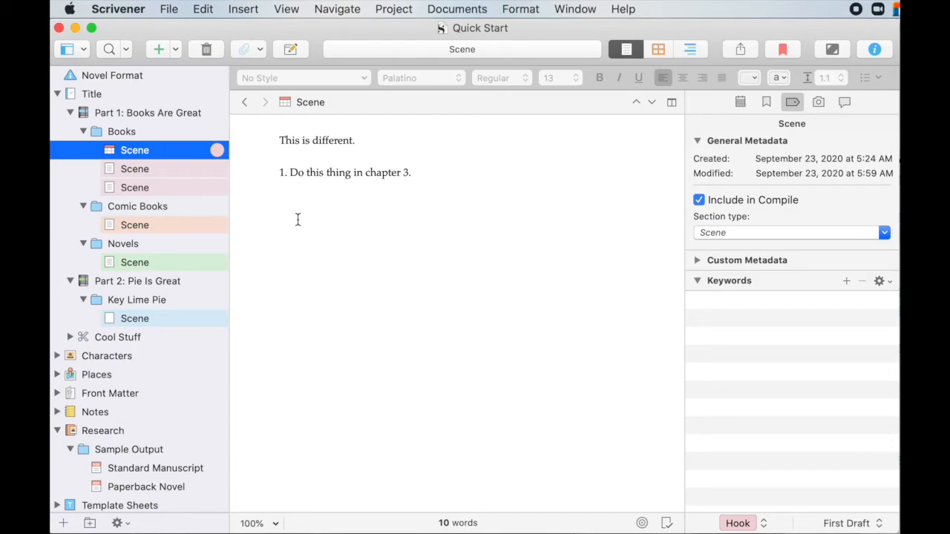
mouse_move(71, 71)
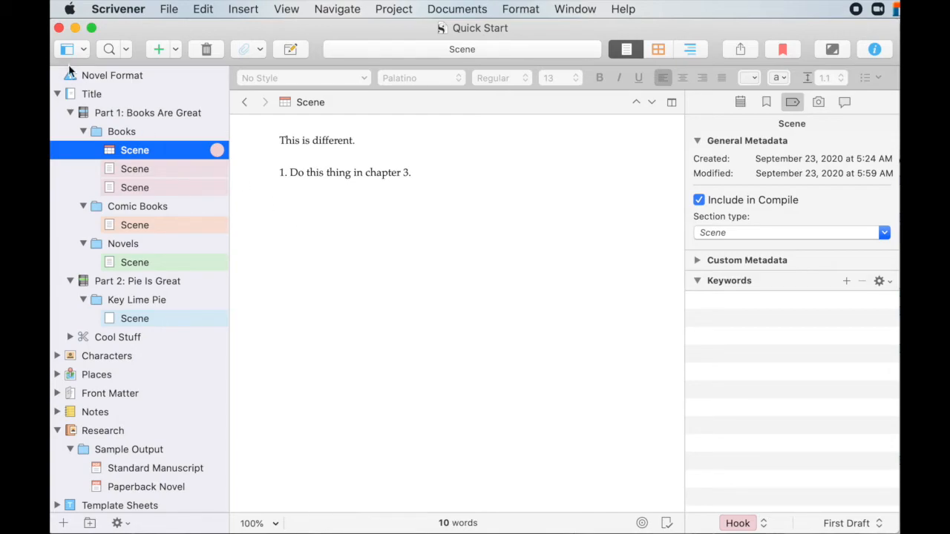
left_click(147, 113)
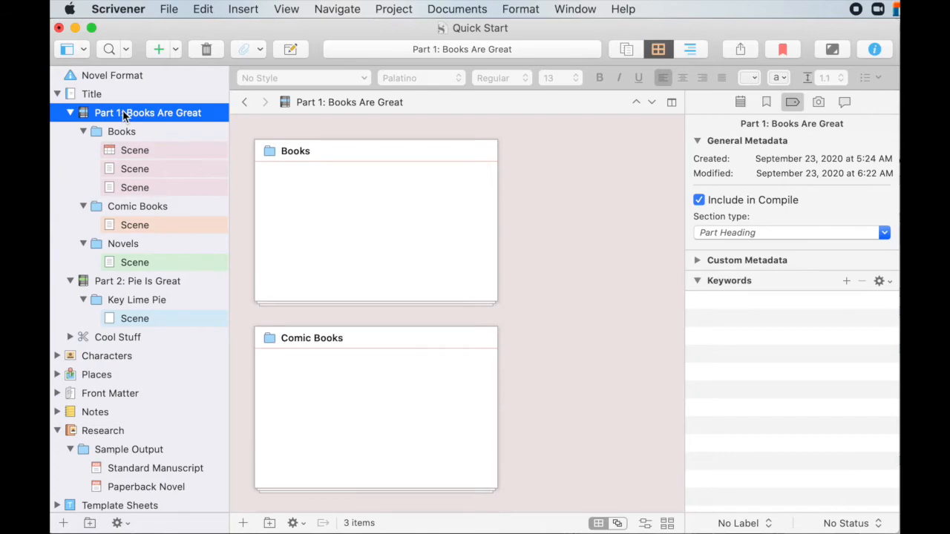
left_click(134, 150)
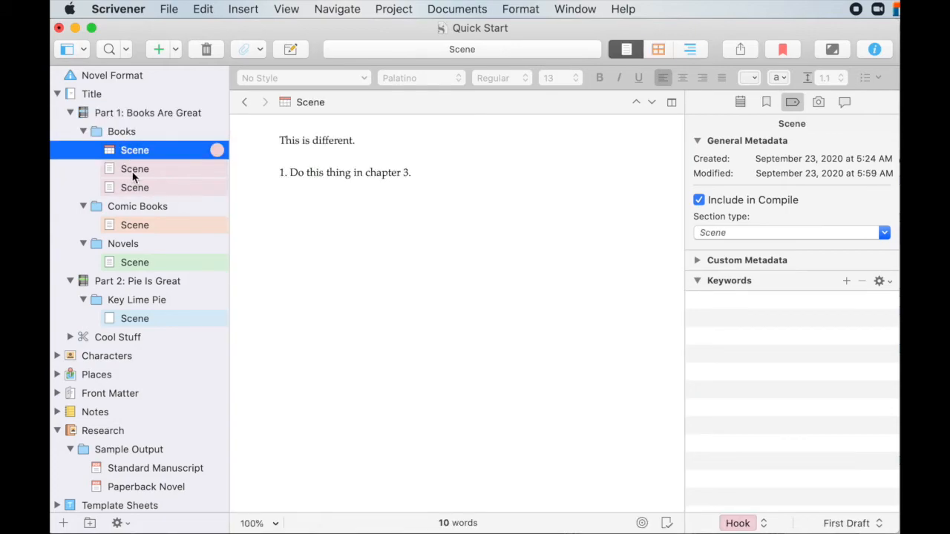
left_click(133, 187)
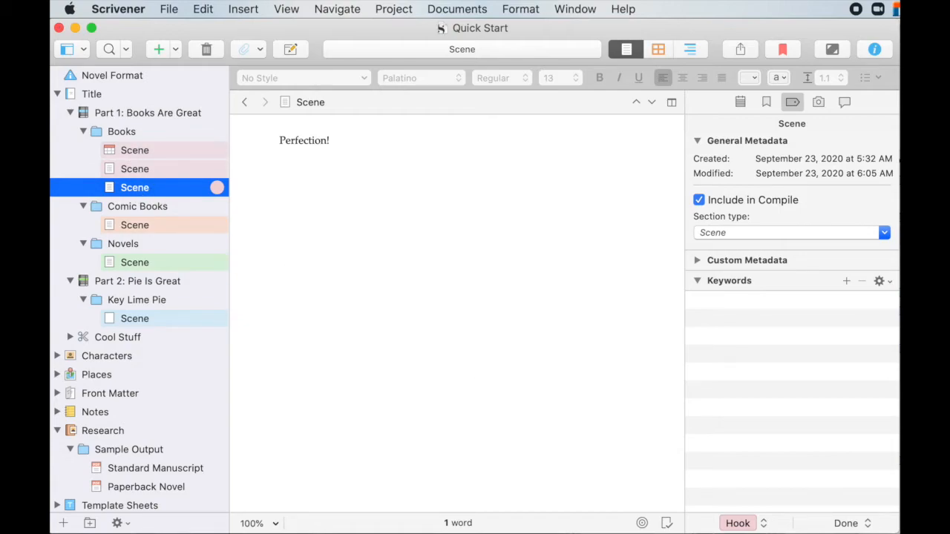
left_click(135, 169)
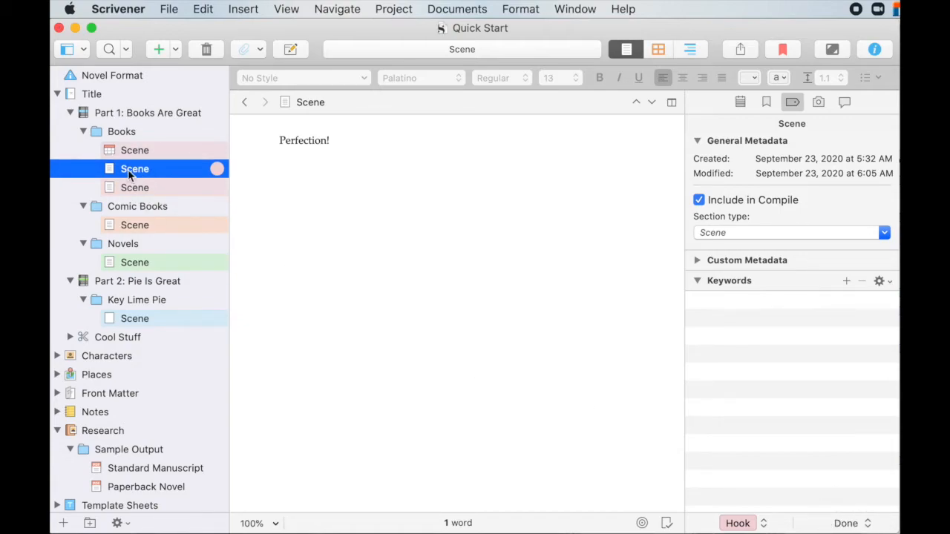
left_click(133, 150)
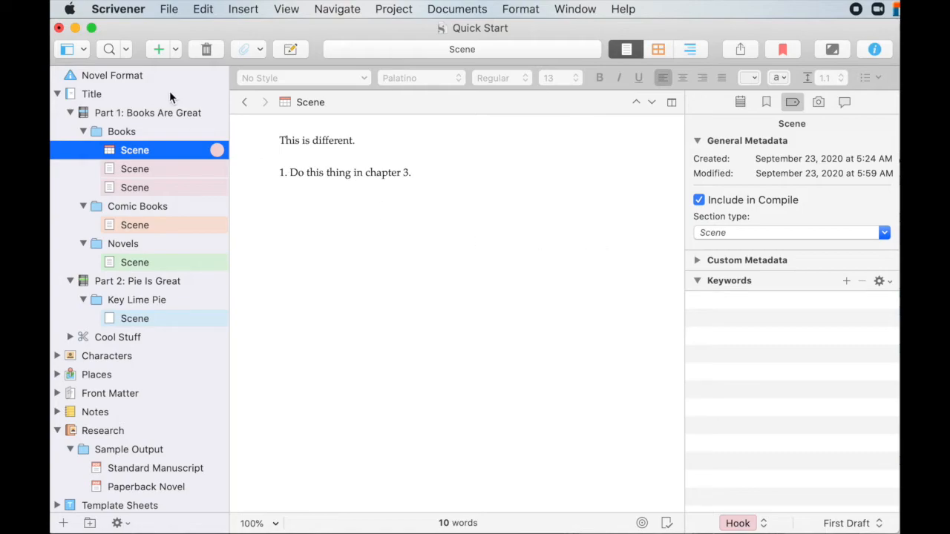
left_click(91, 94)
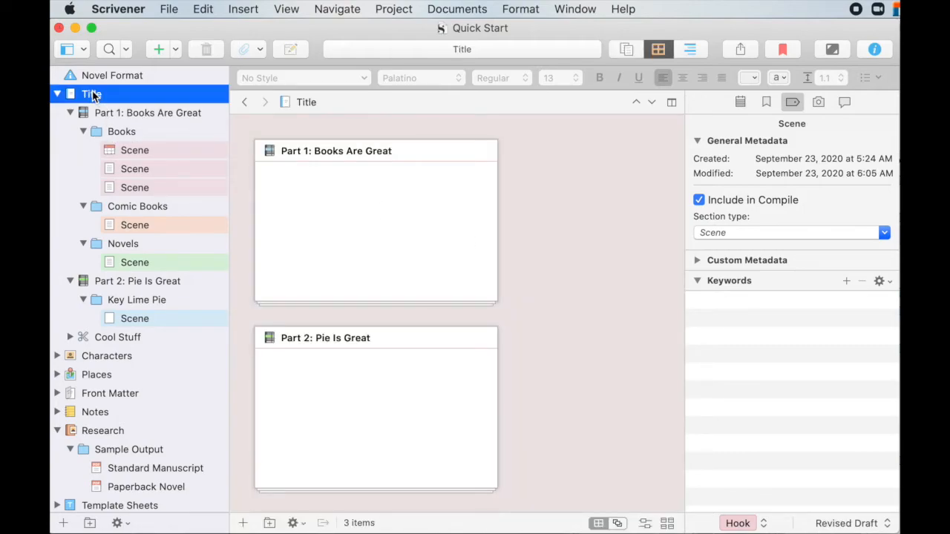
mouse_move(626, 50)
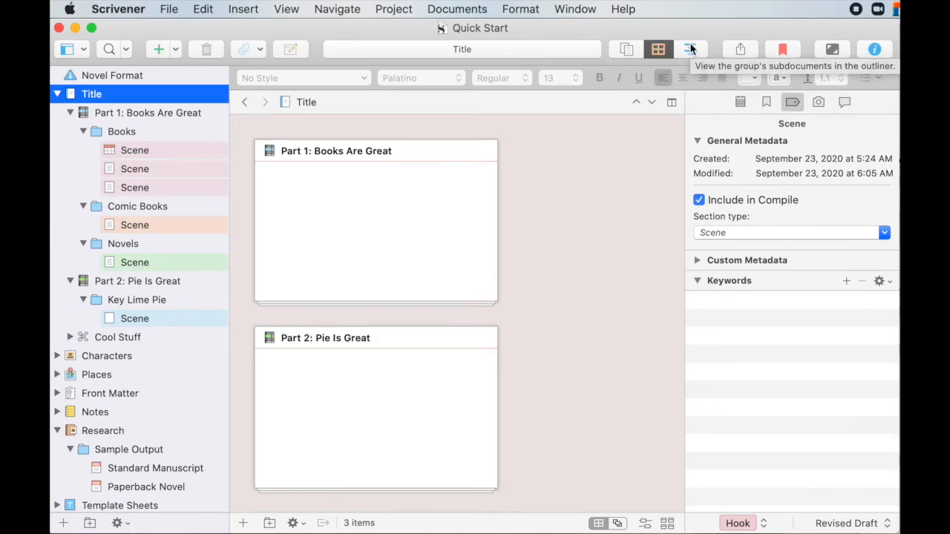
left_click(690, 49)
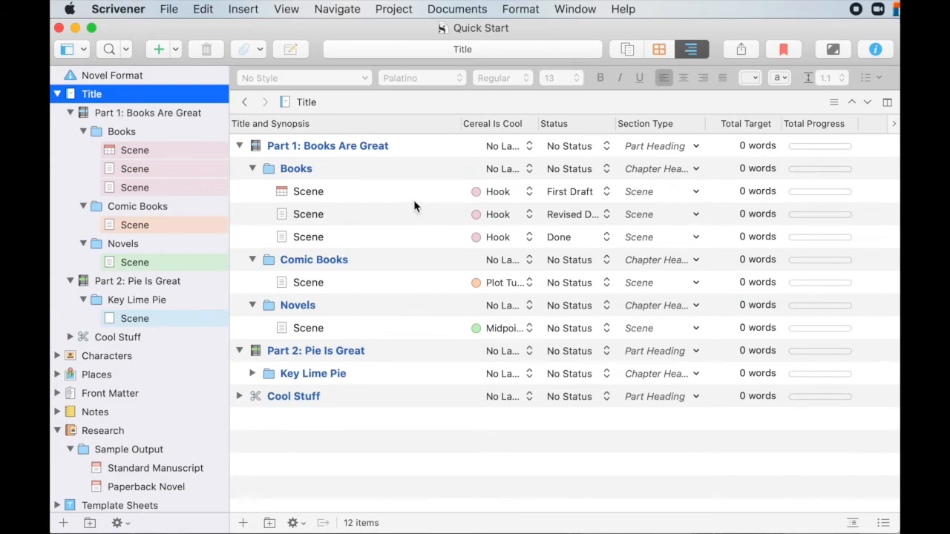
mouse_move(490, 128)
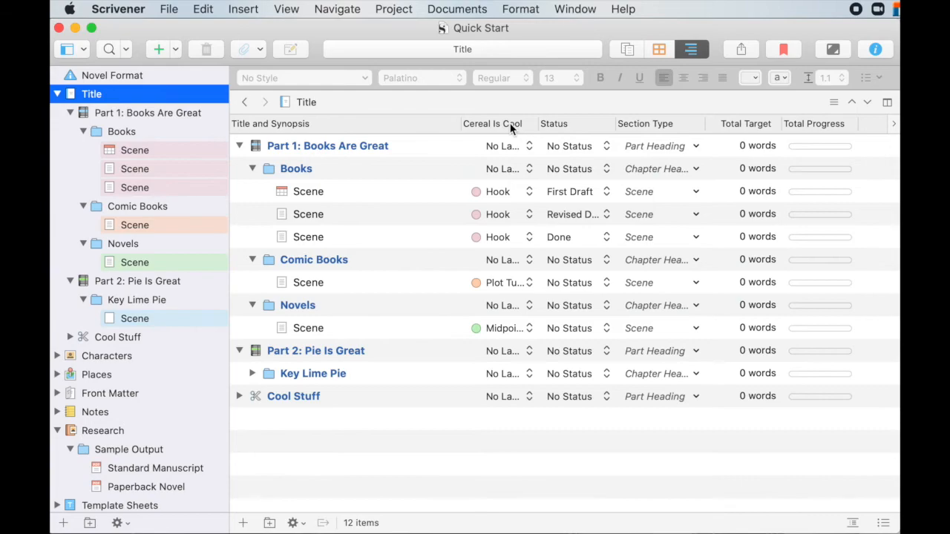
mouse_move(484, 137)
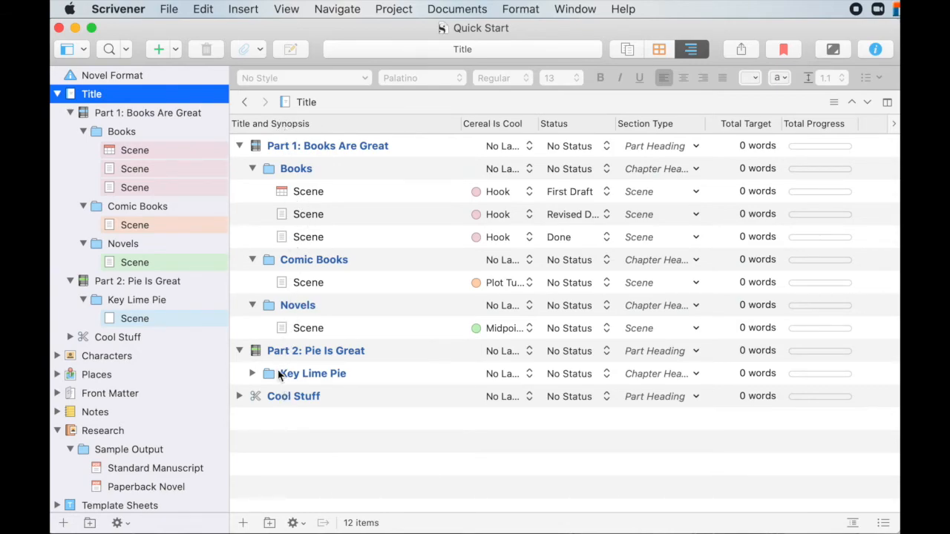
mouse_move(97, 106)
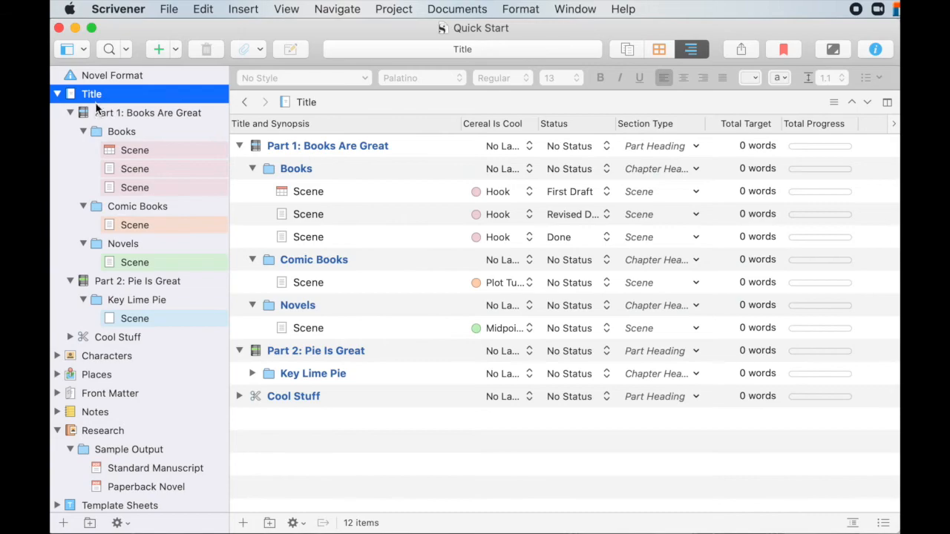
mouse_move(109, 380)
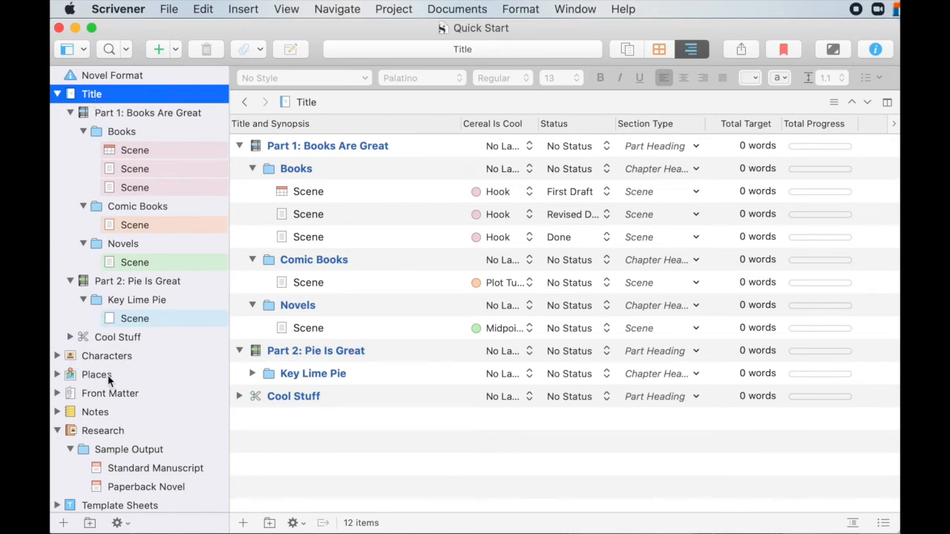
mouse_move(112, 337)
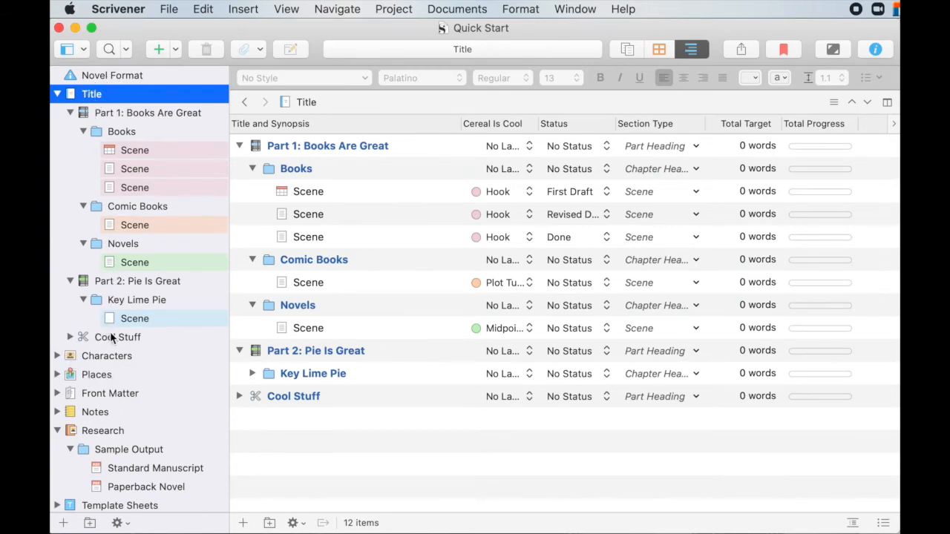
mouse_move(116, 339)
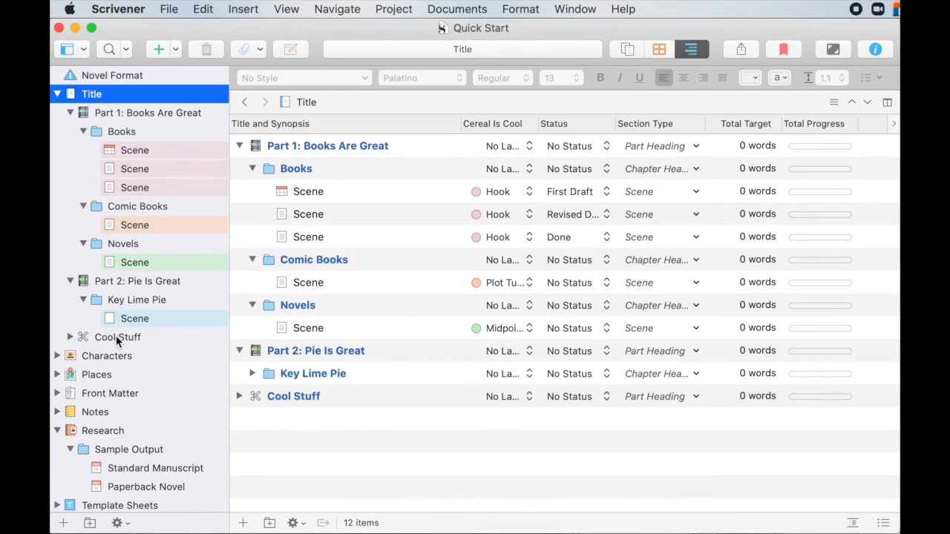
mouse_move(196, 214)
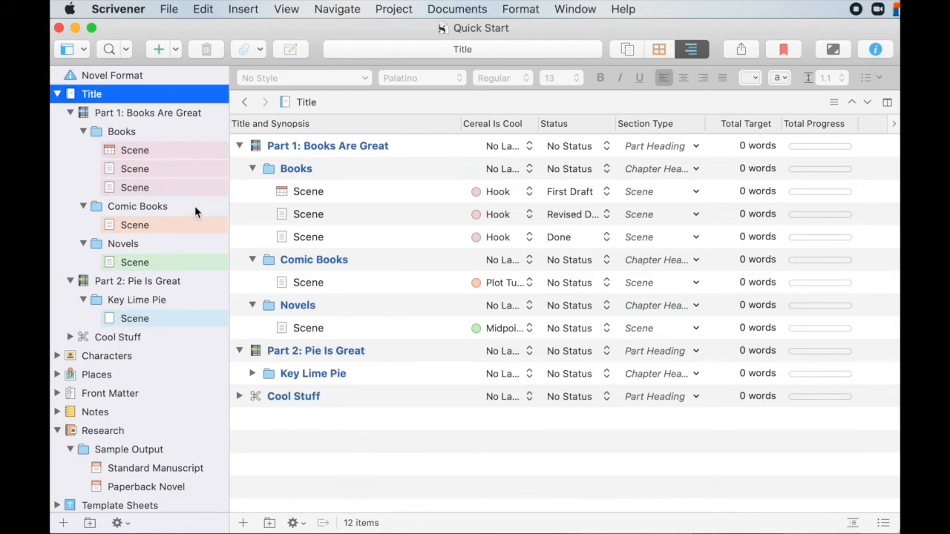
mouse_move(323, 191)
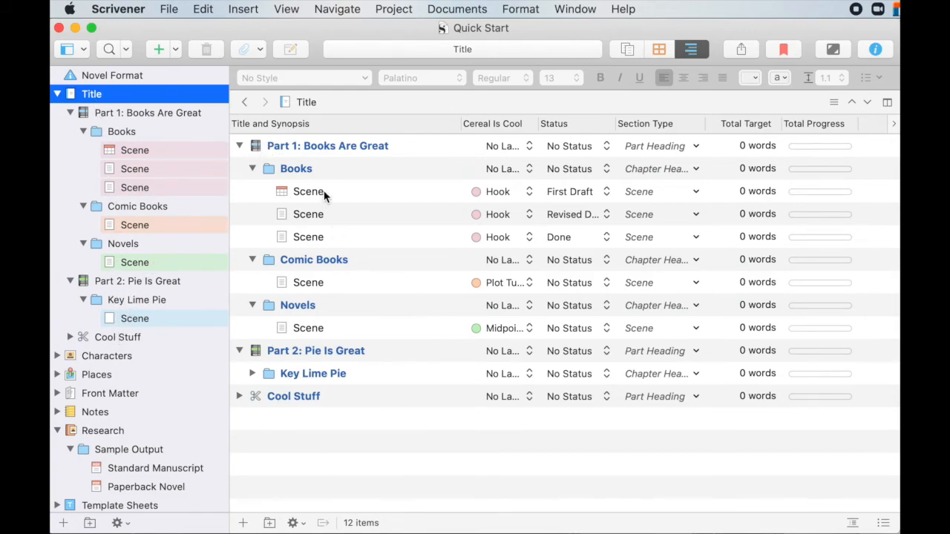
mouse_move(310, 341)
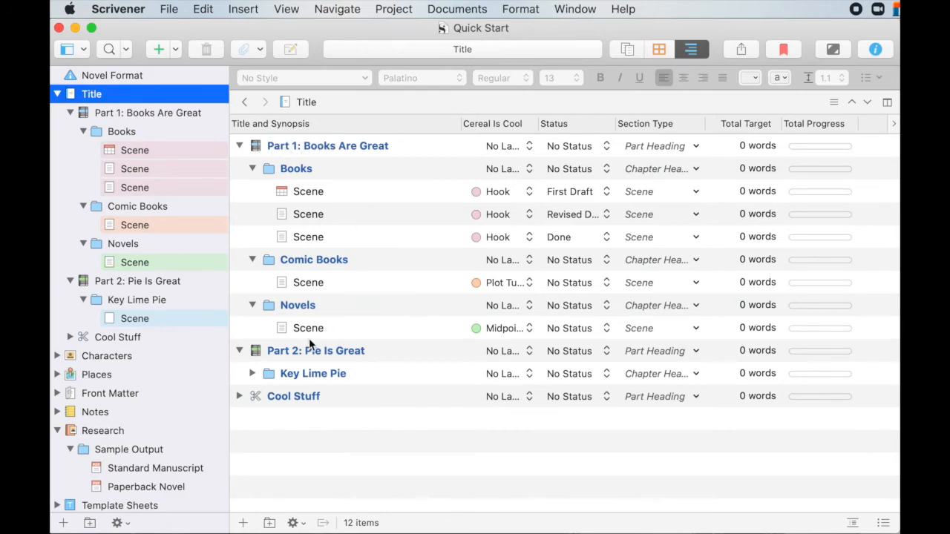
mouse_move(368, 318)
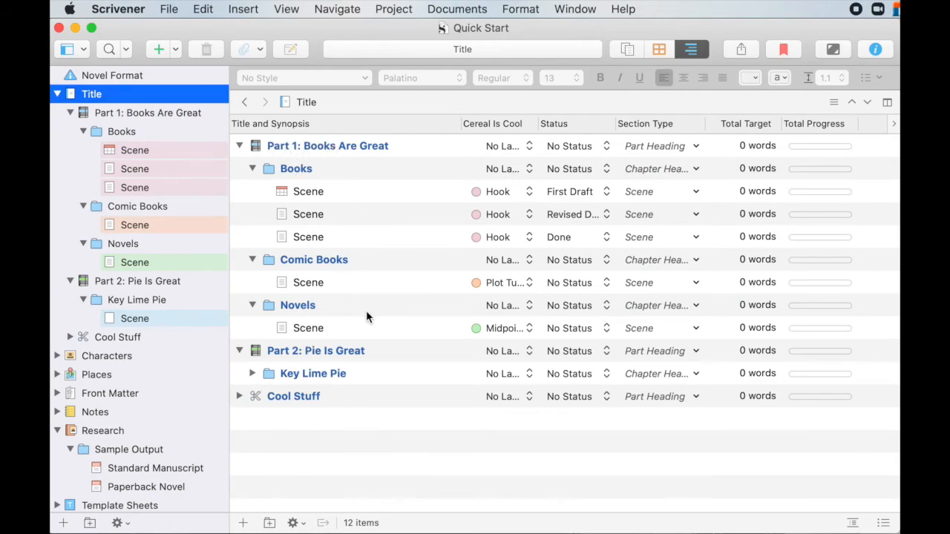
mouse_move(399, 341)
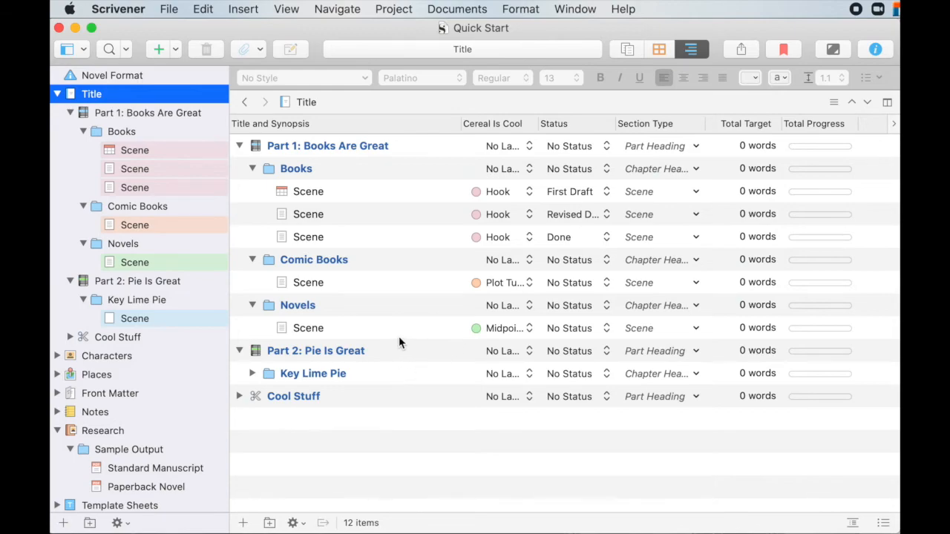
mouse_move(497, 255)
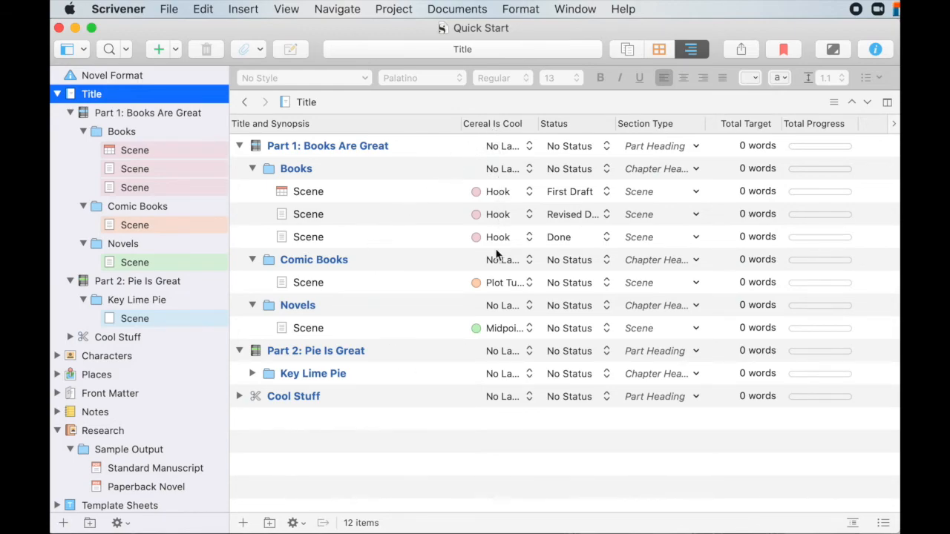
mouse_move(483, 120)
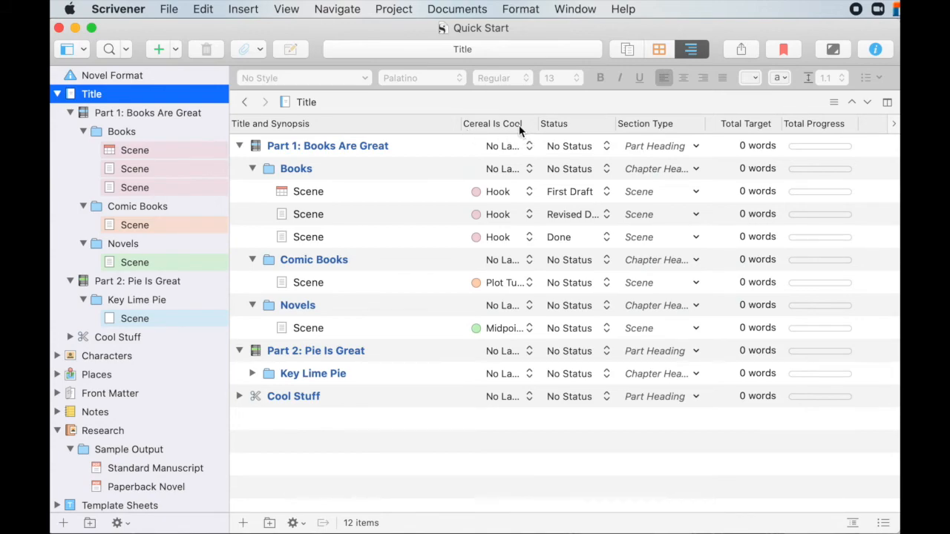
mouse_move(490, 208)
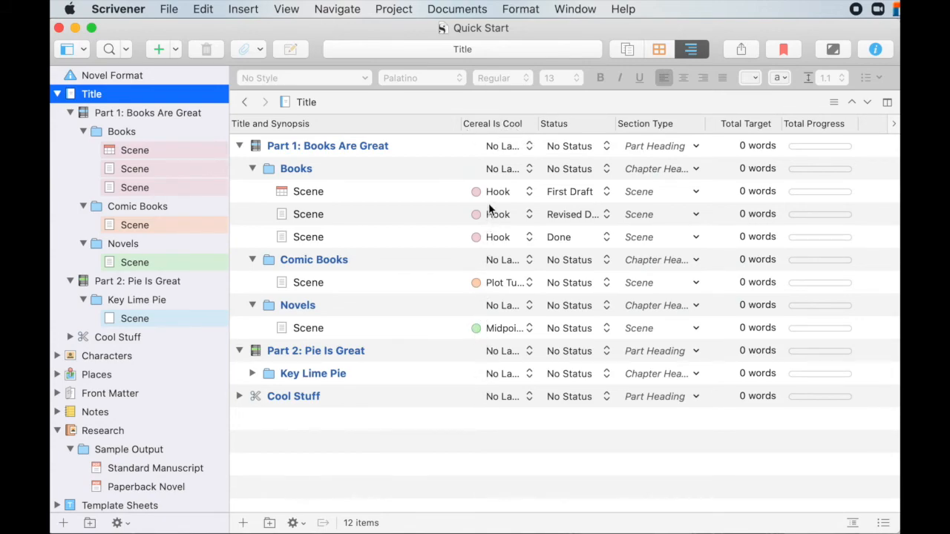
mouse_move(502, 344)
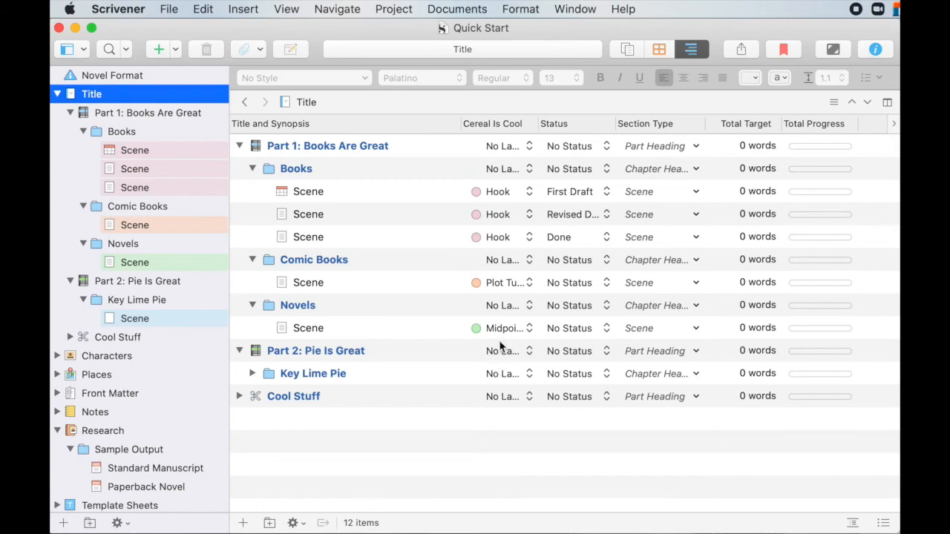
mouse_move(571, 126)
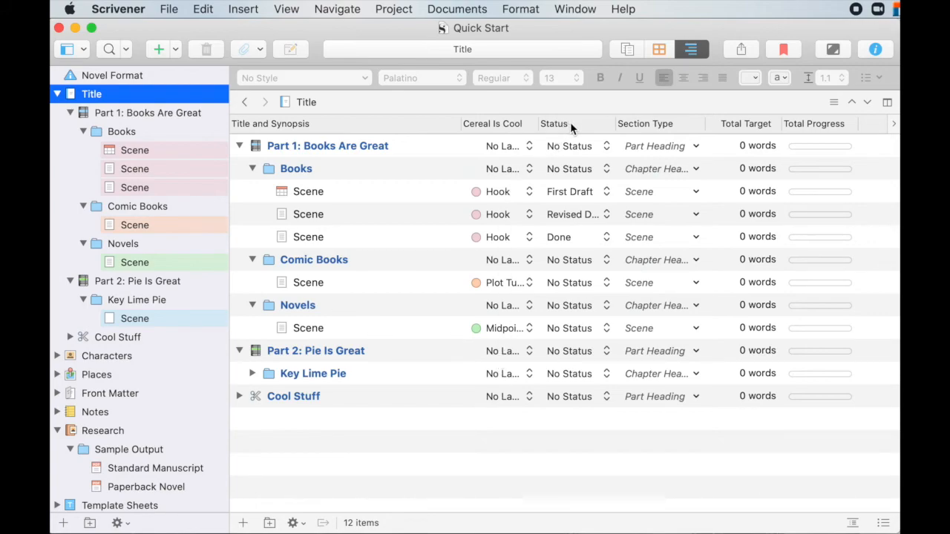
mouse_move(564, 245)
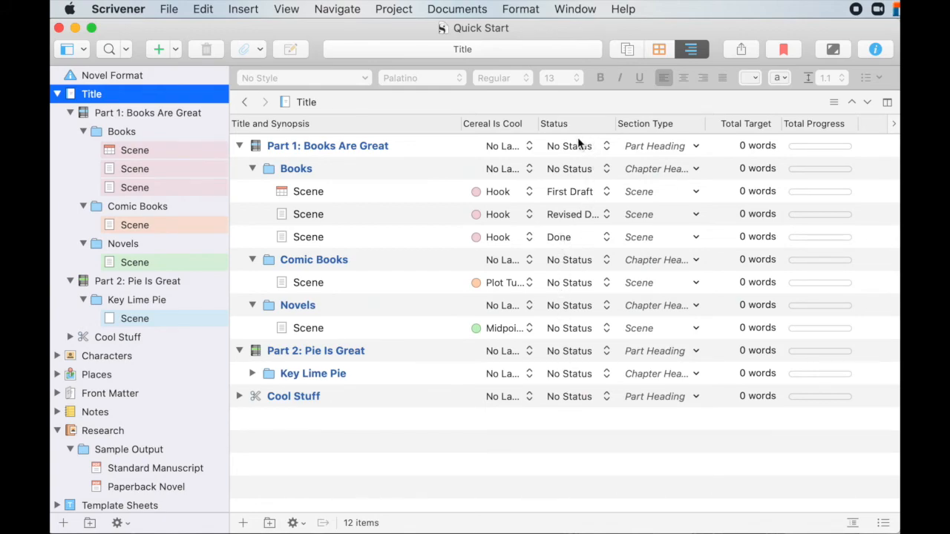
- Check the Revised Draft scene's status choices, then expand Cool Stuff to reveal its two Section scenes
left_click(577, 214)
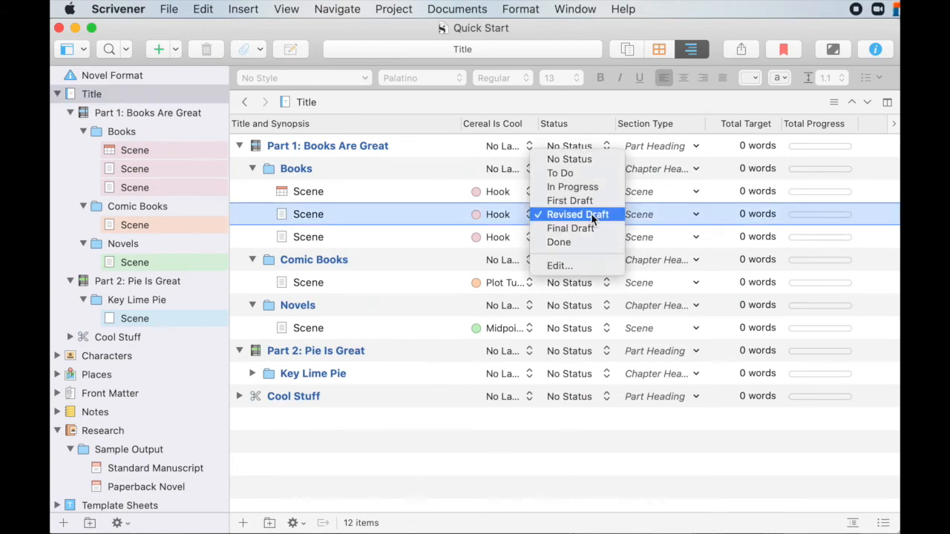
mouse_move(573, 187)
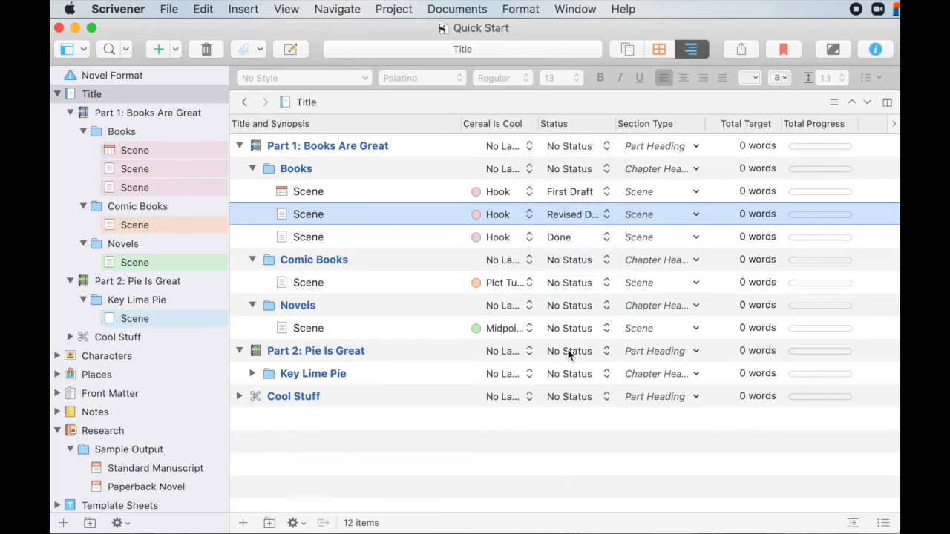
mouse_move(573, 202)
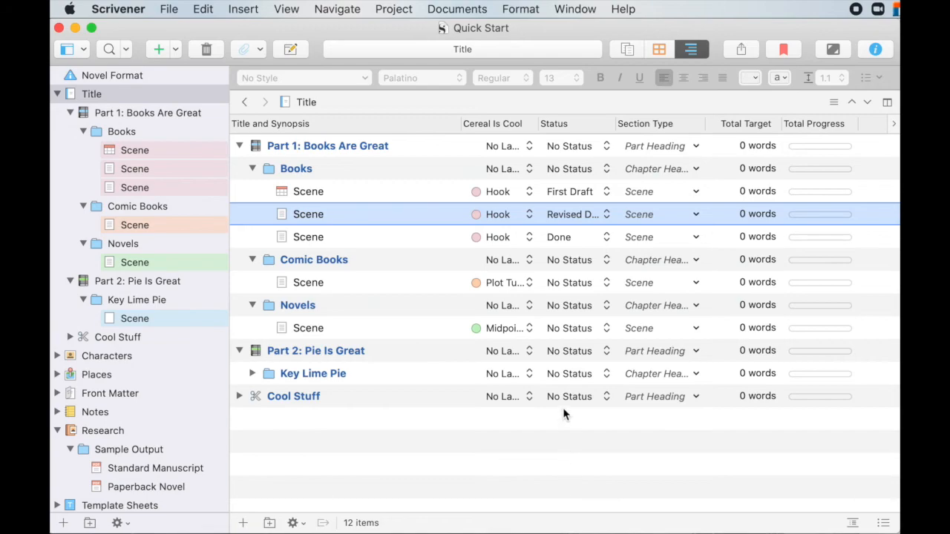
mouse_move(566, 397)
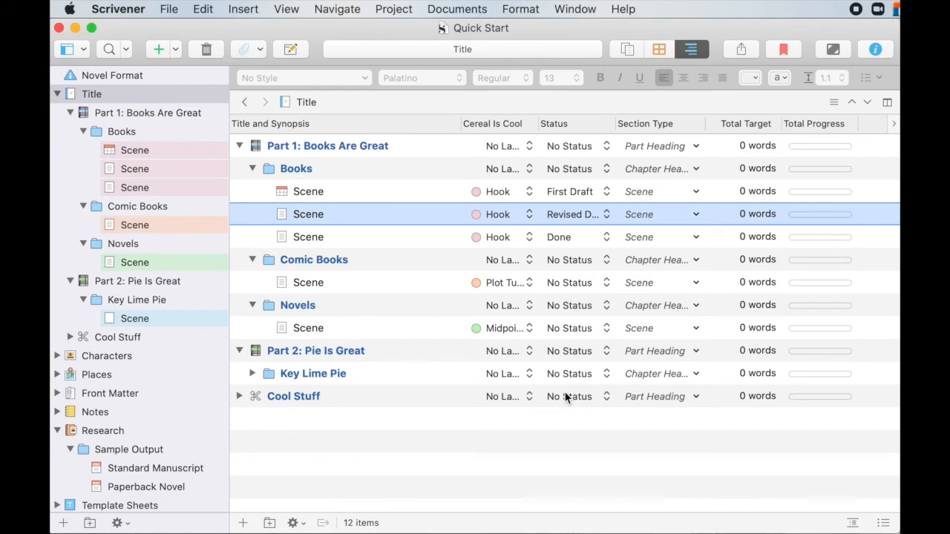
mouse_move(698, 217)
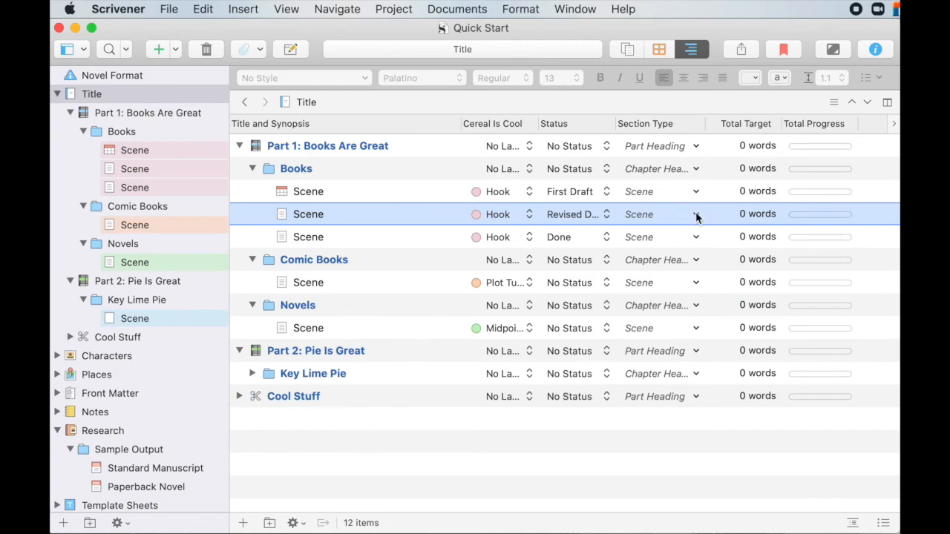
mouse_move(692, 49)
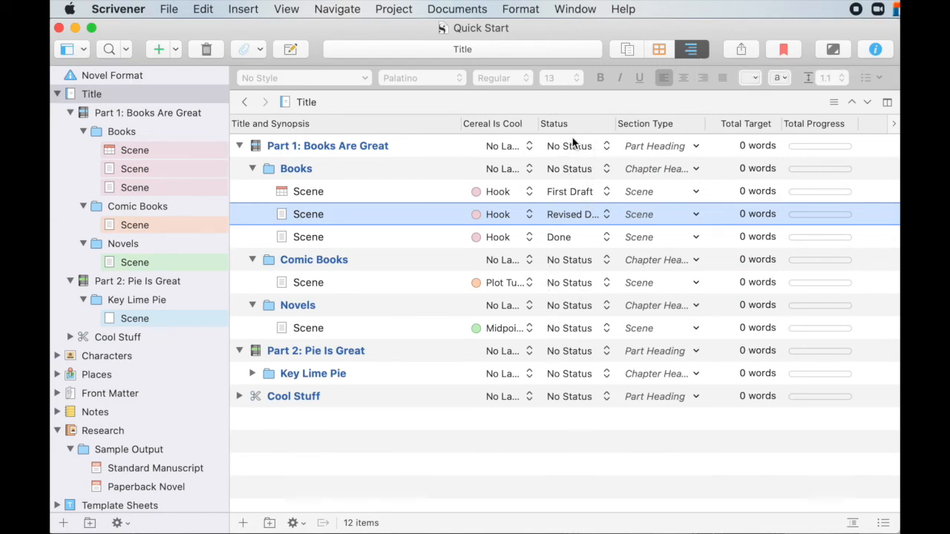
mouse_move(645, 475)
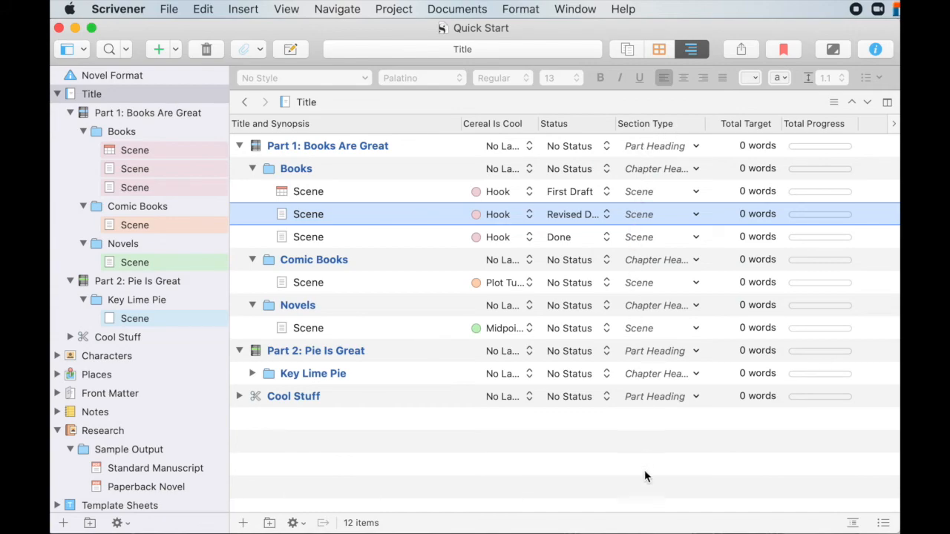
mouse_move(744, 160)
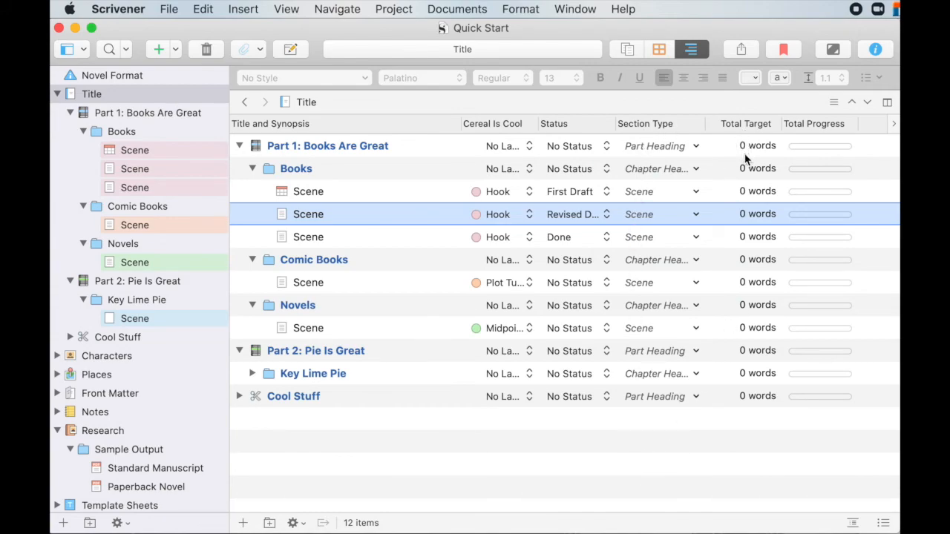
mouse_move(819, 386)
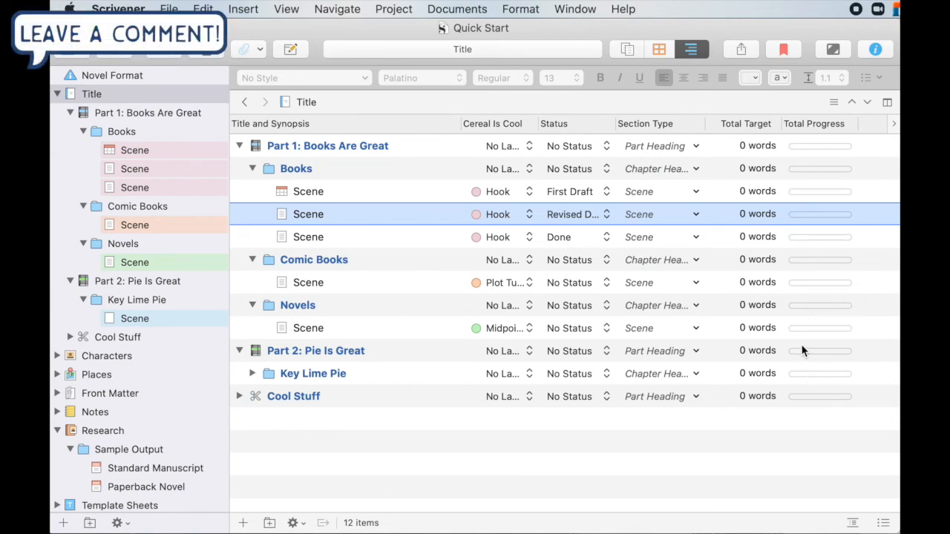
mouse_move(745, 228)
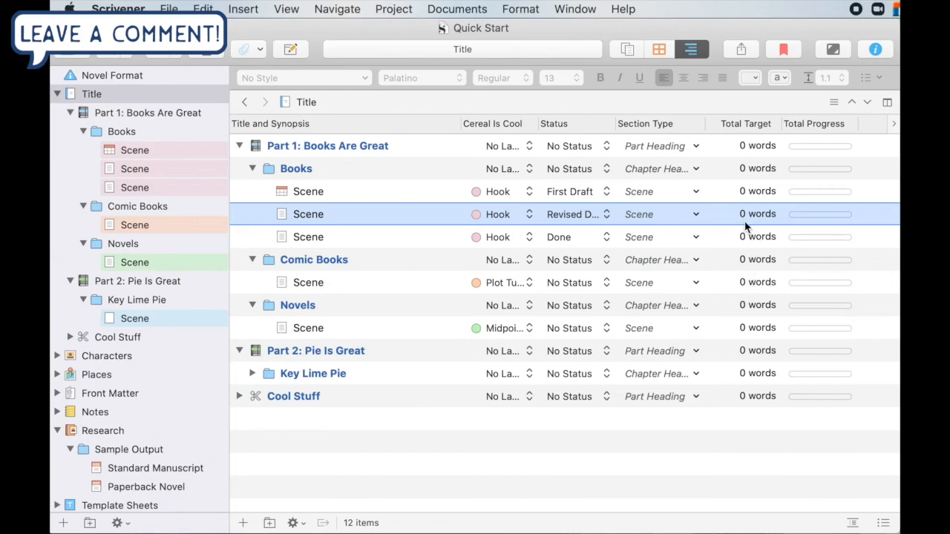
mouse_move(644, 185)
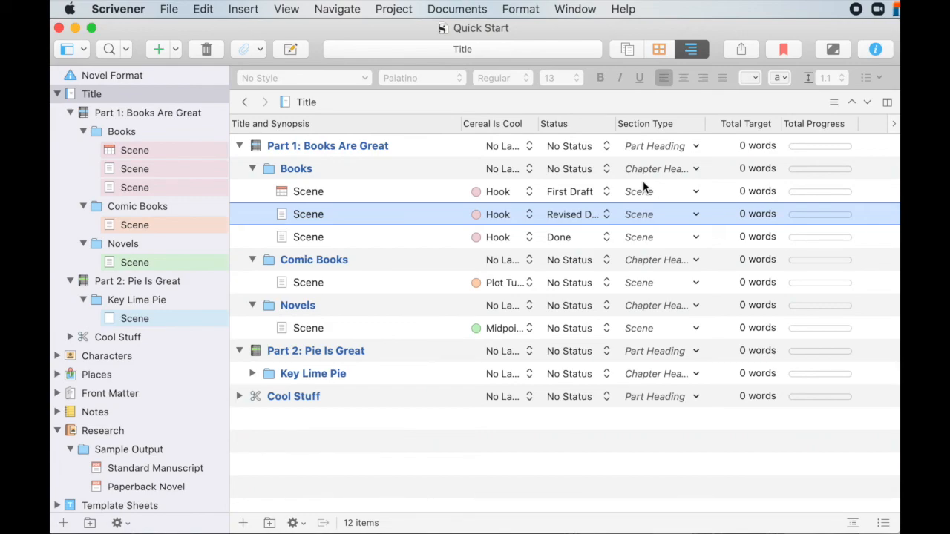
left_click(239, 395)
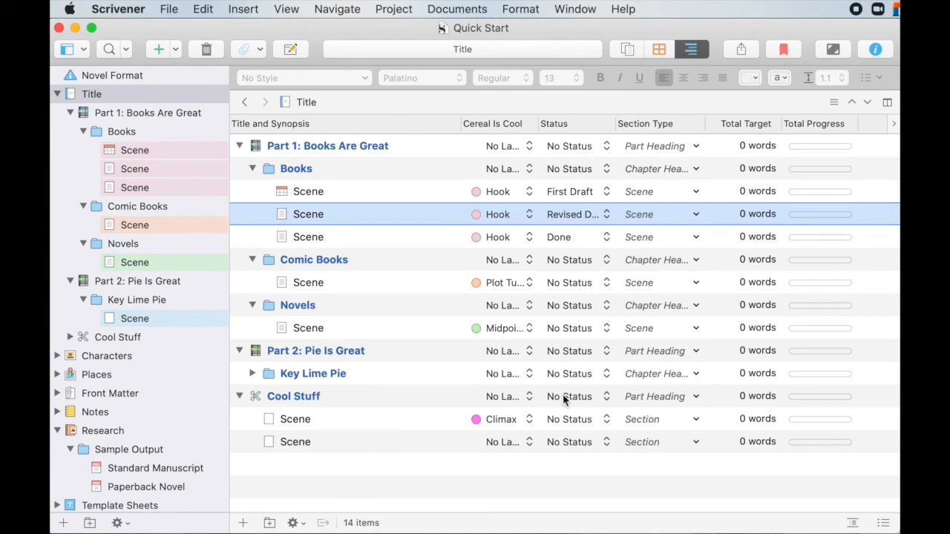